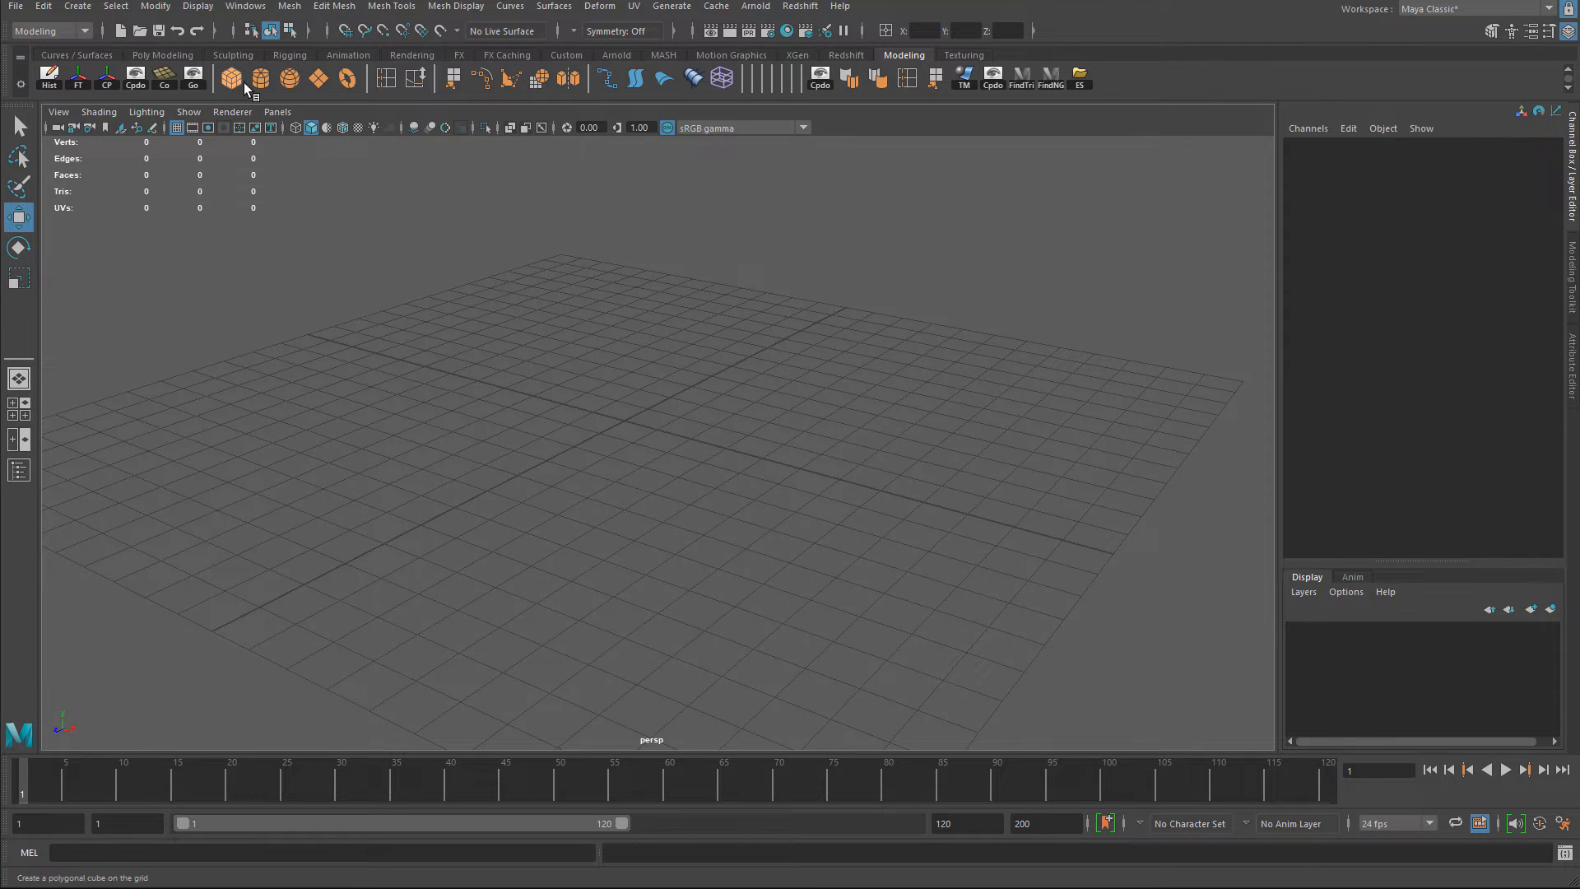
# Create a default polygon cube from the Poly Modeling shelf
pyautogui.click(230, 77)
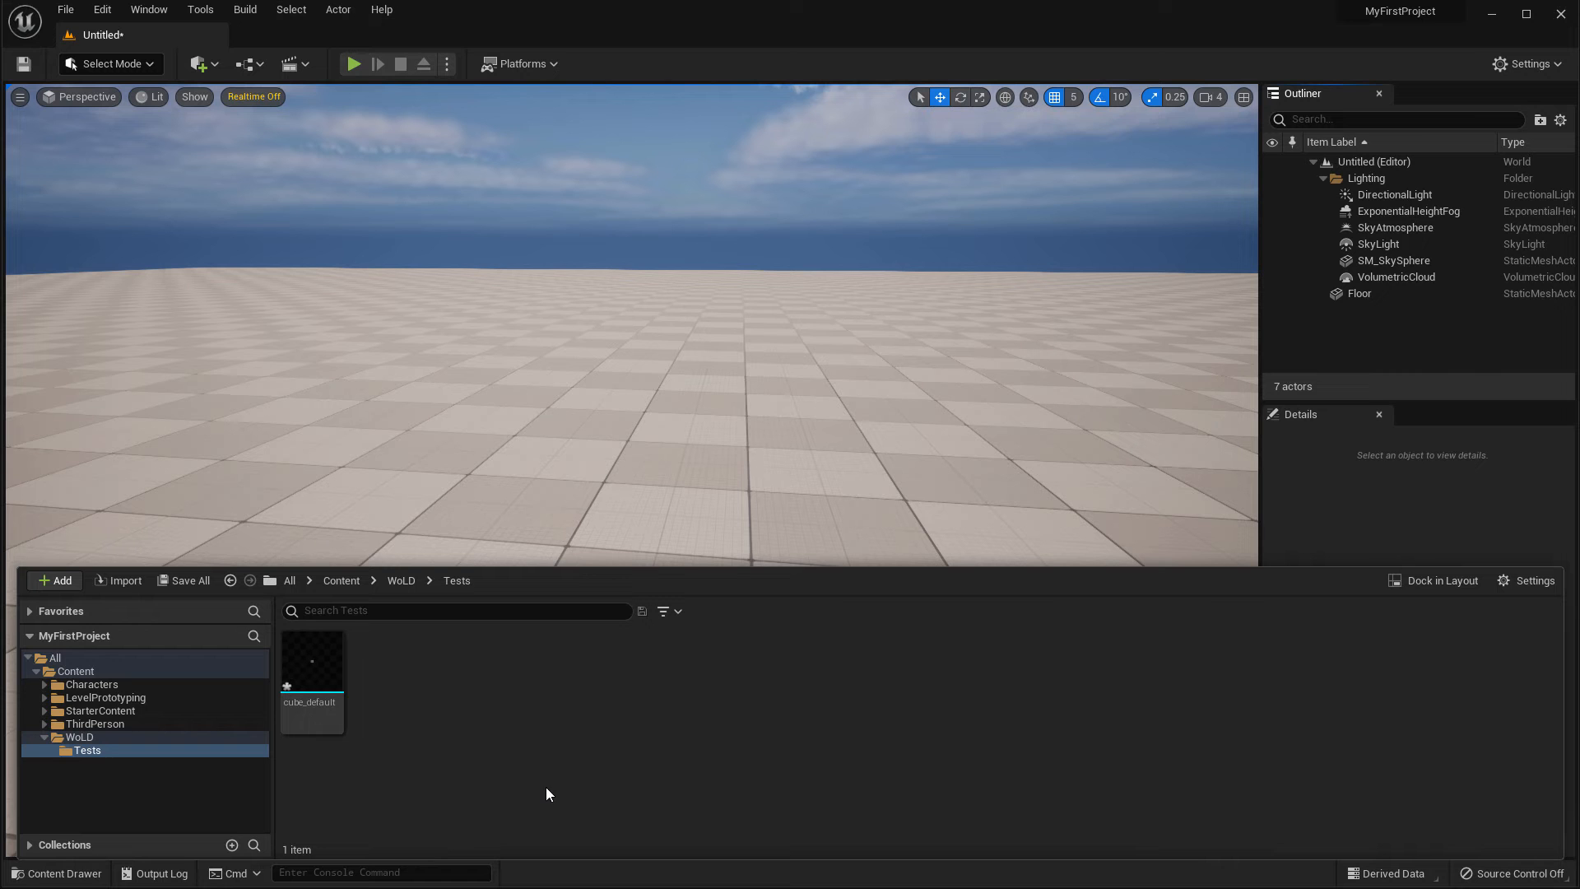
pyautogui.moveTo(313, 660)
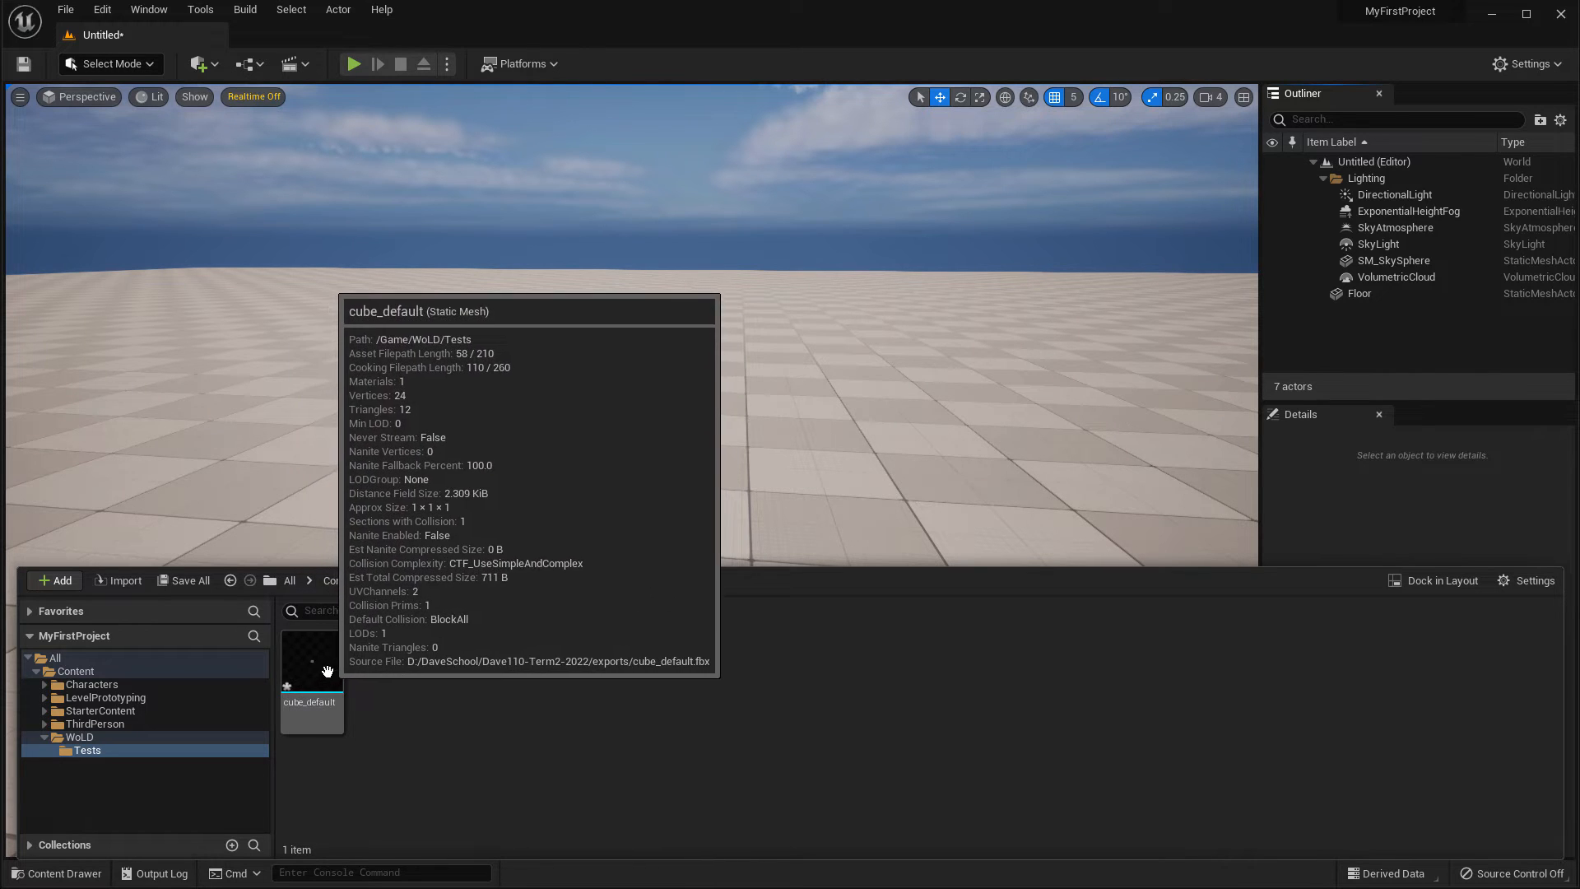
# Drag cube_default from the Tests folder onto the level floor
pyautogui.moveTo(311, 665); pyautogui.dragTo(660, 450)
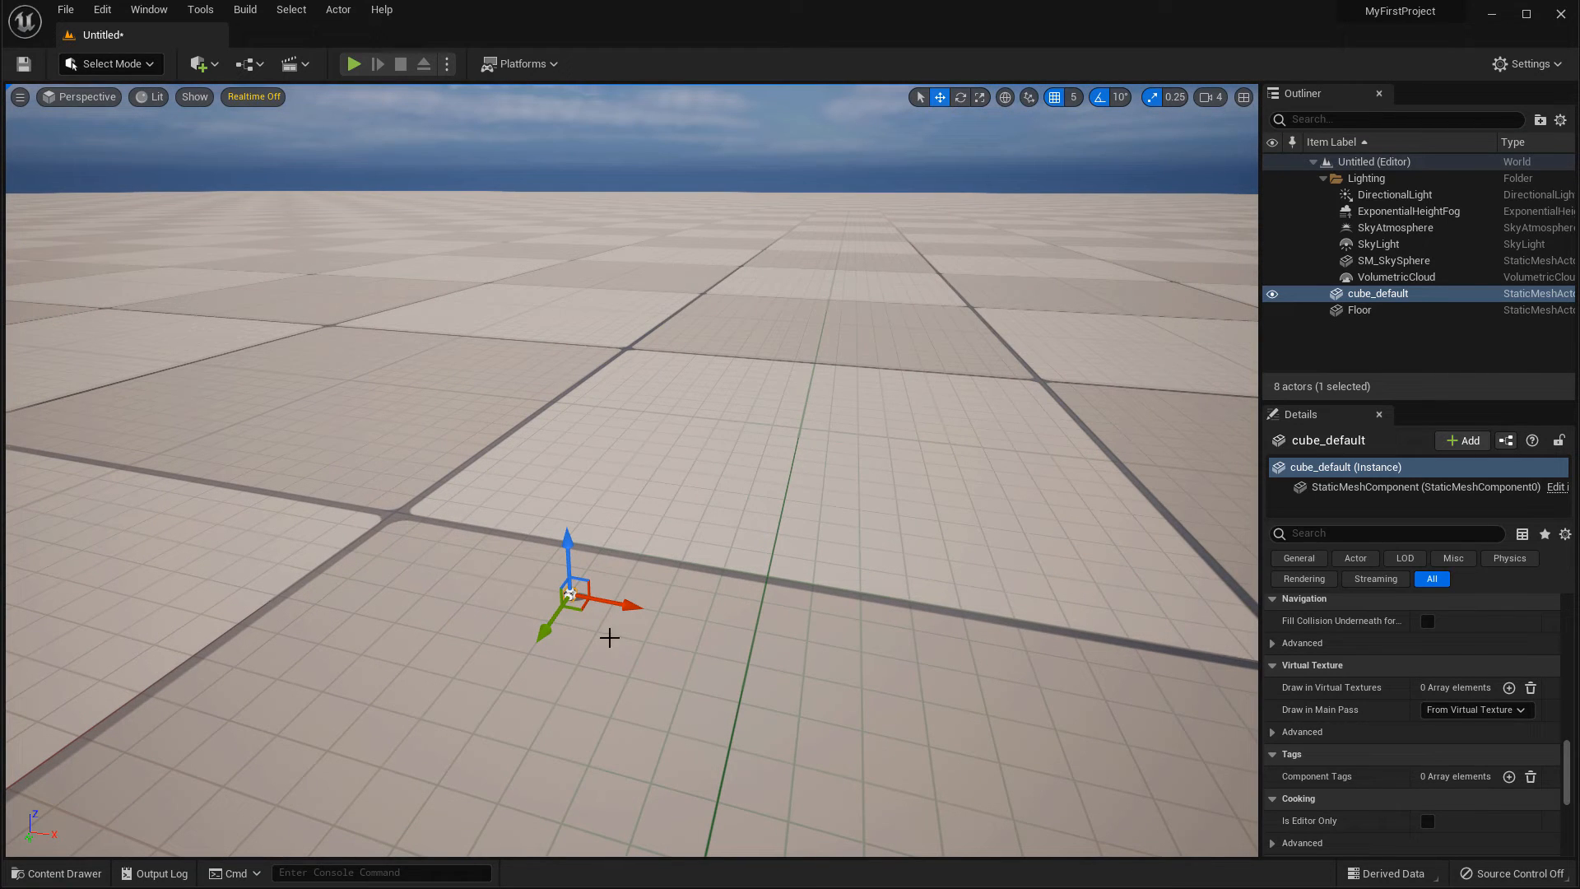
# Browse Characters > Mannequin_UE4 and drop SK_Mannequin into the level beside the cube
pyautogui.click(56, 873)
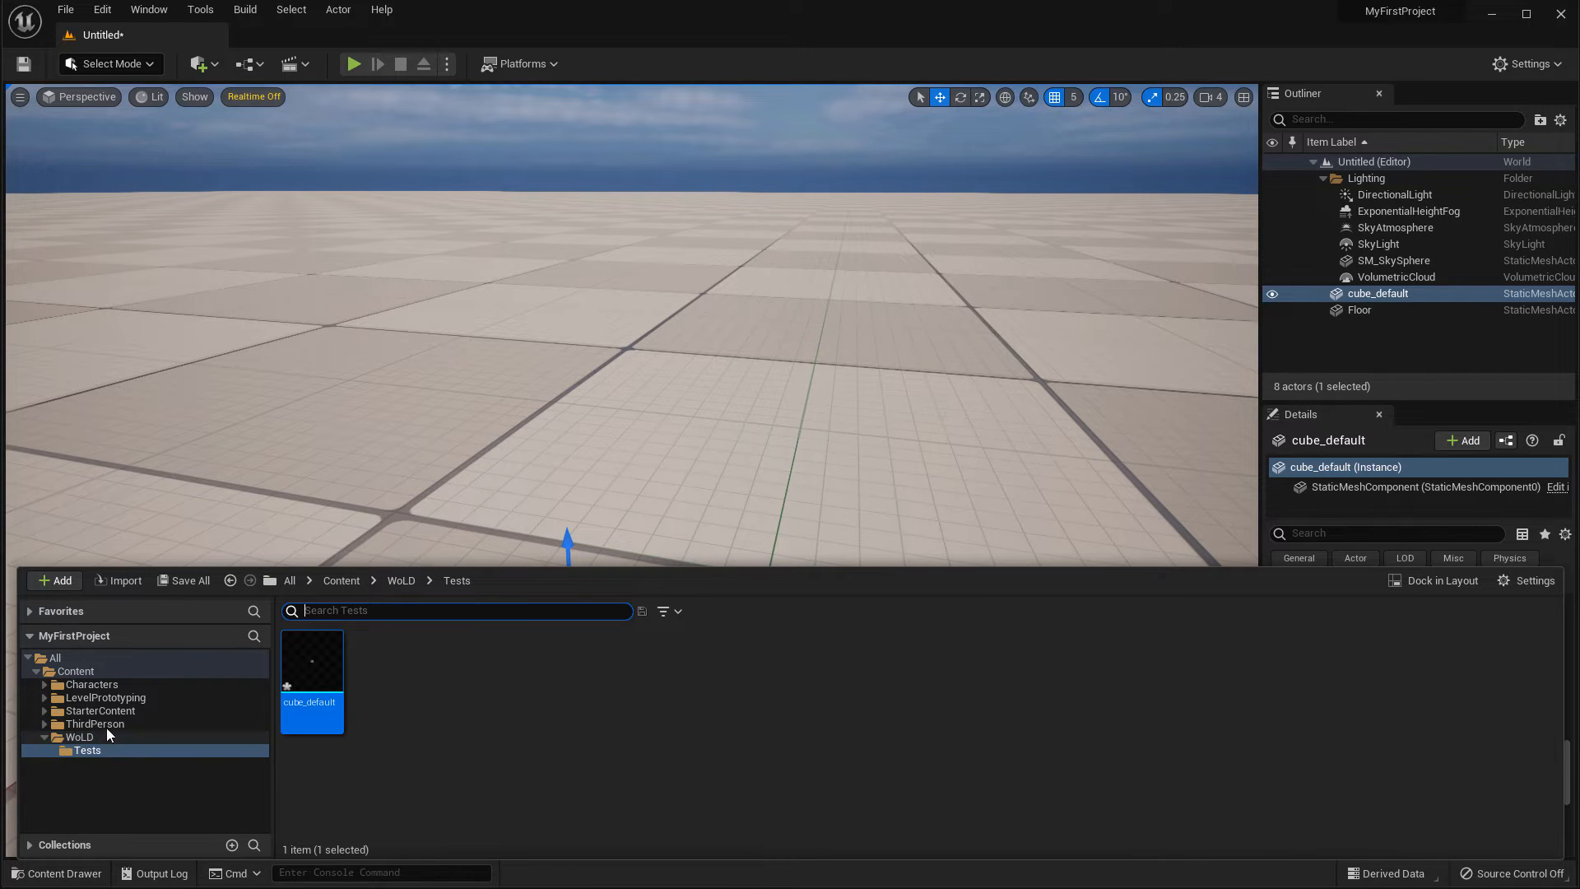
pyautogui.click(91, 684)
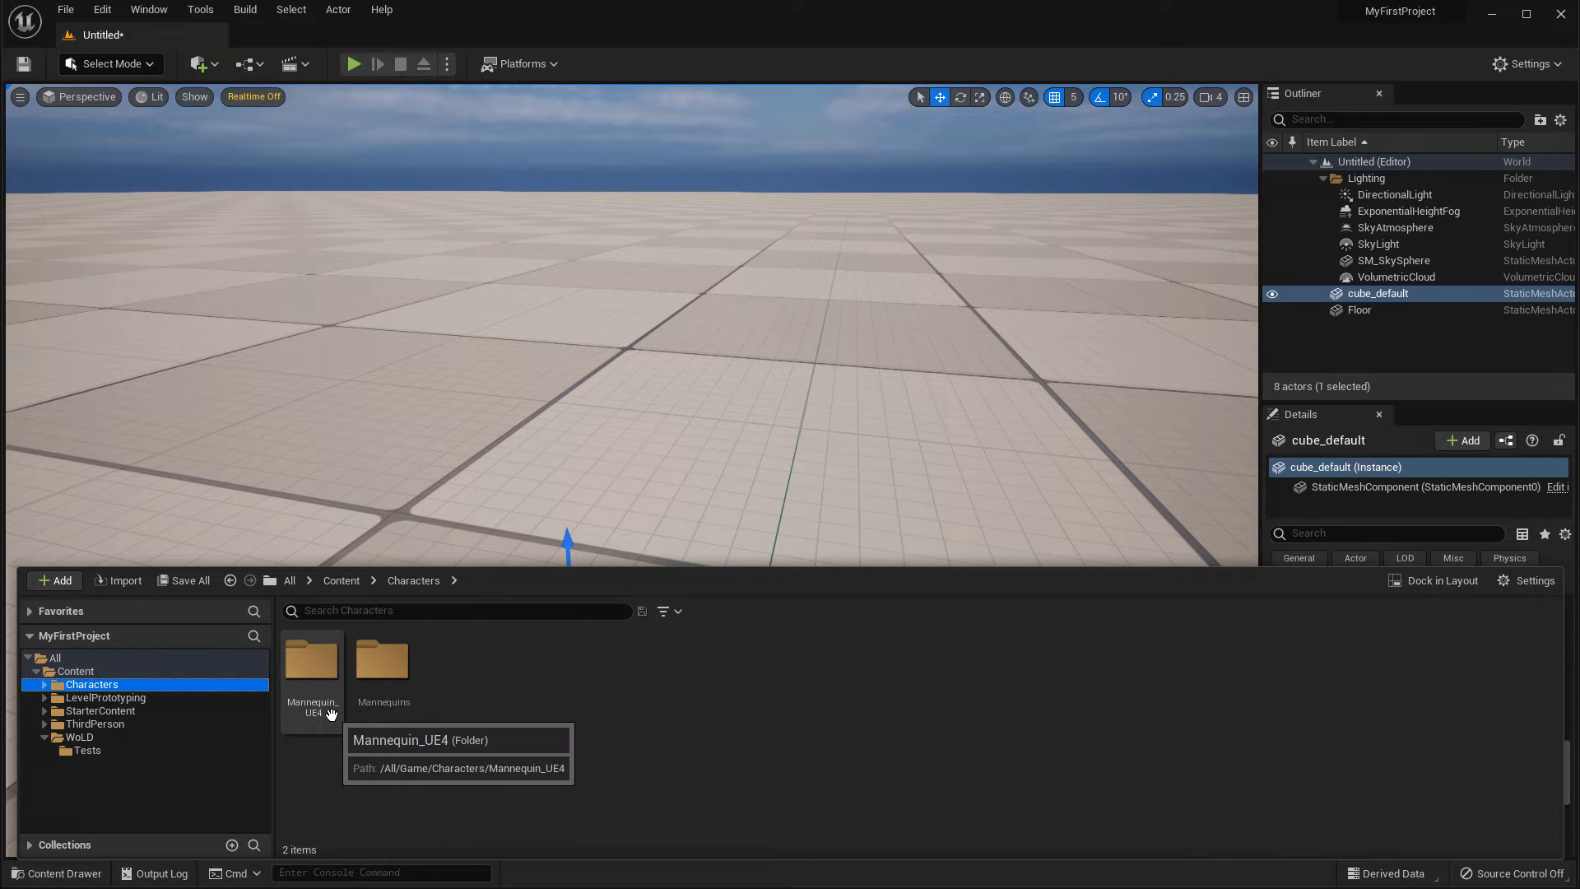
pyautogui.moveTo(380, 665)
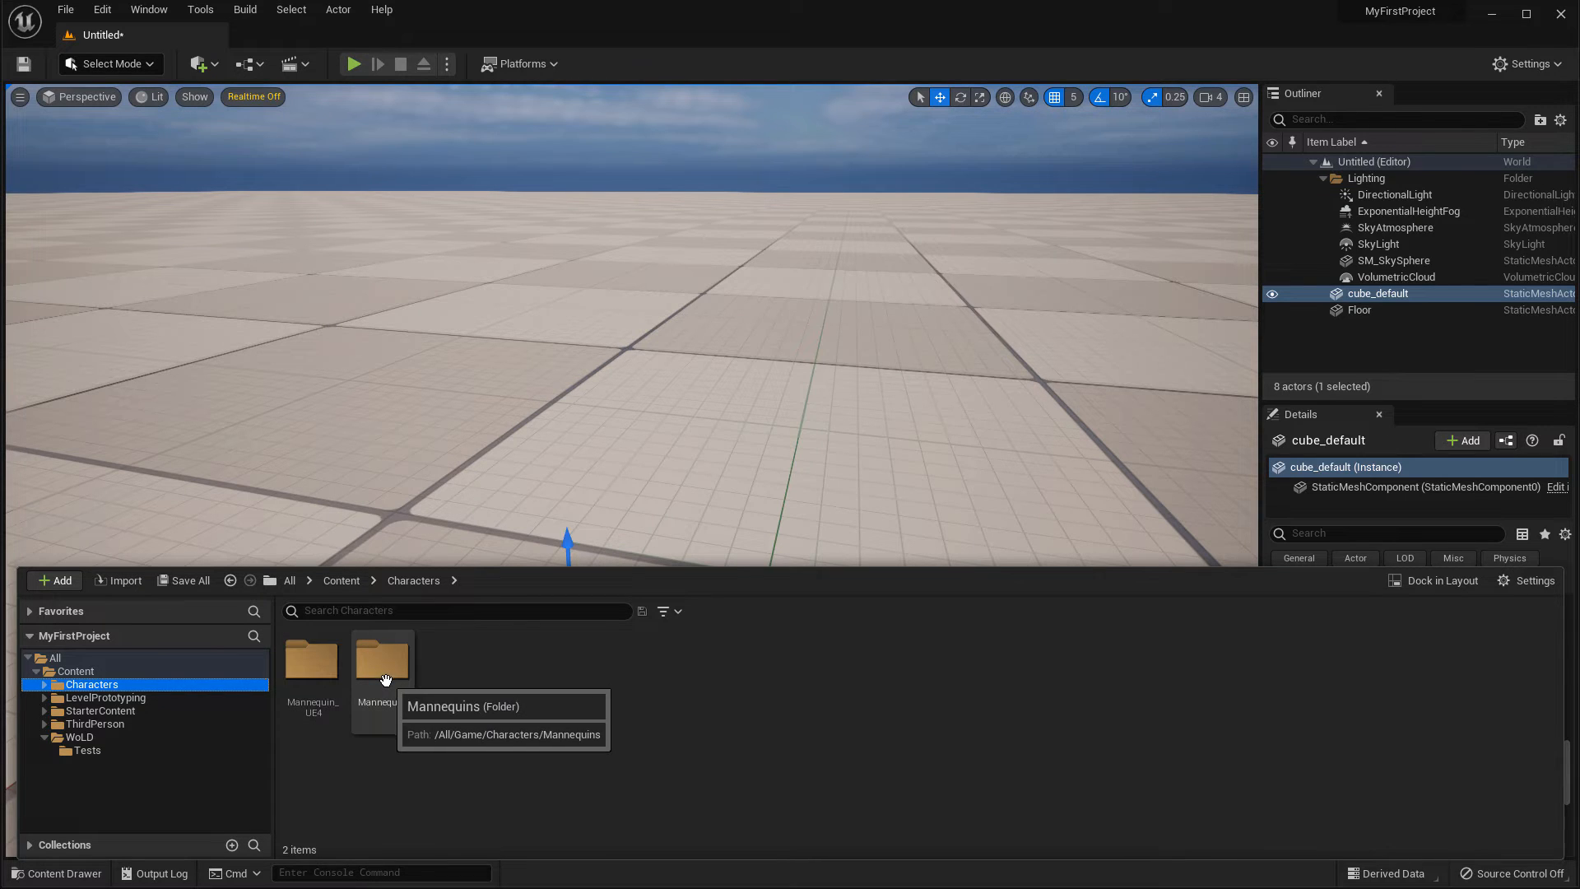
pyautogui.moveTo(311, 660)
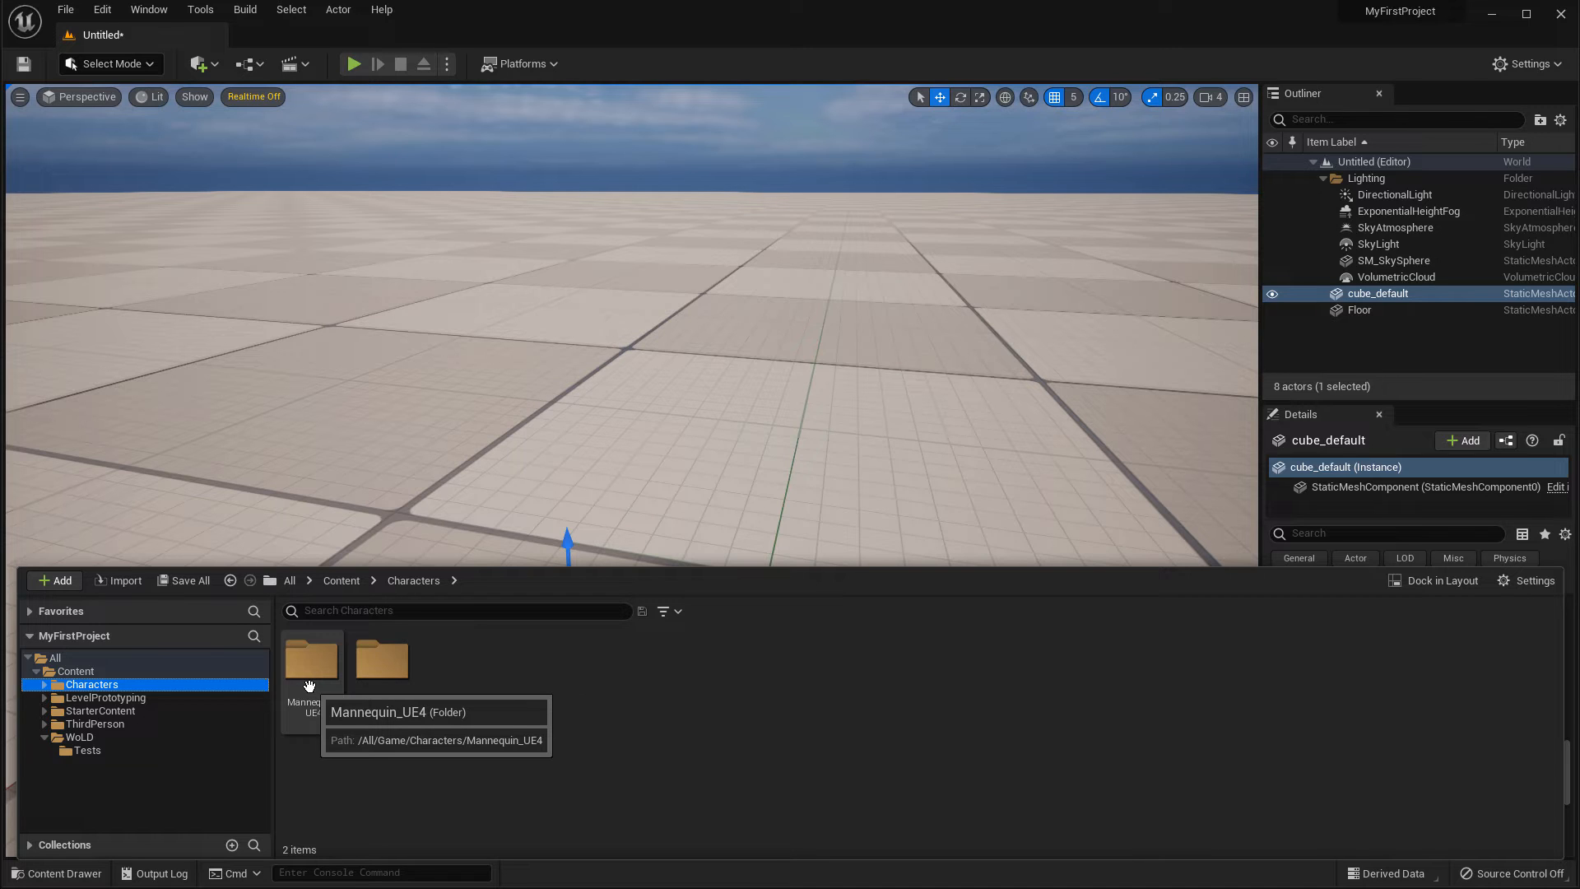
pyautogui.doubleClick(311, 660)
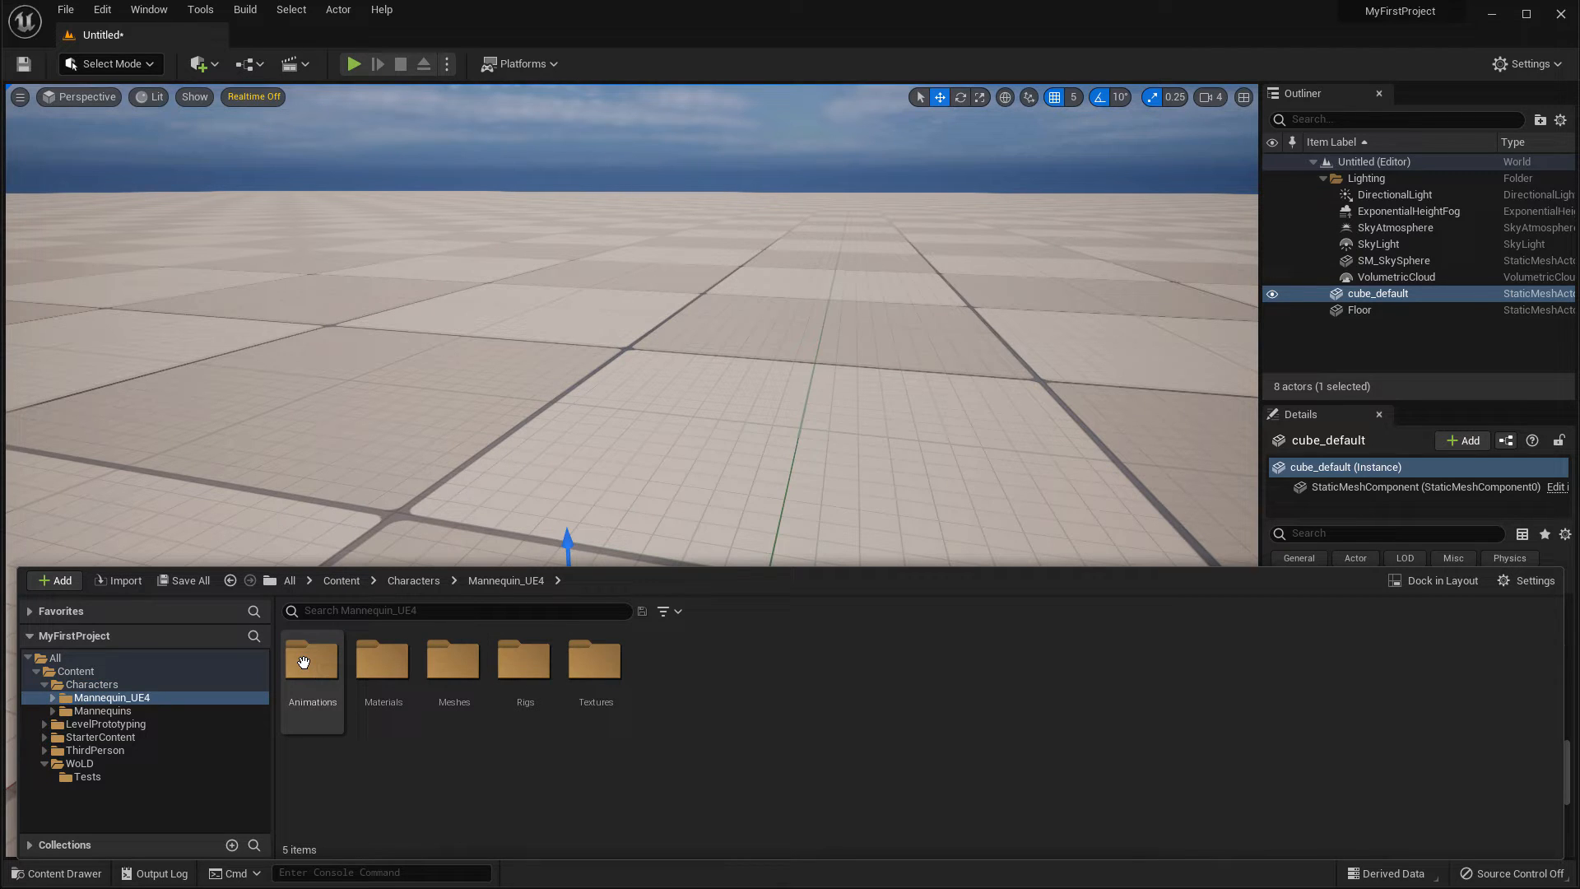
pyautogui.click(453, 660)
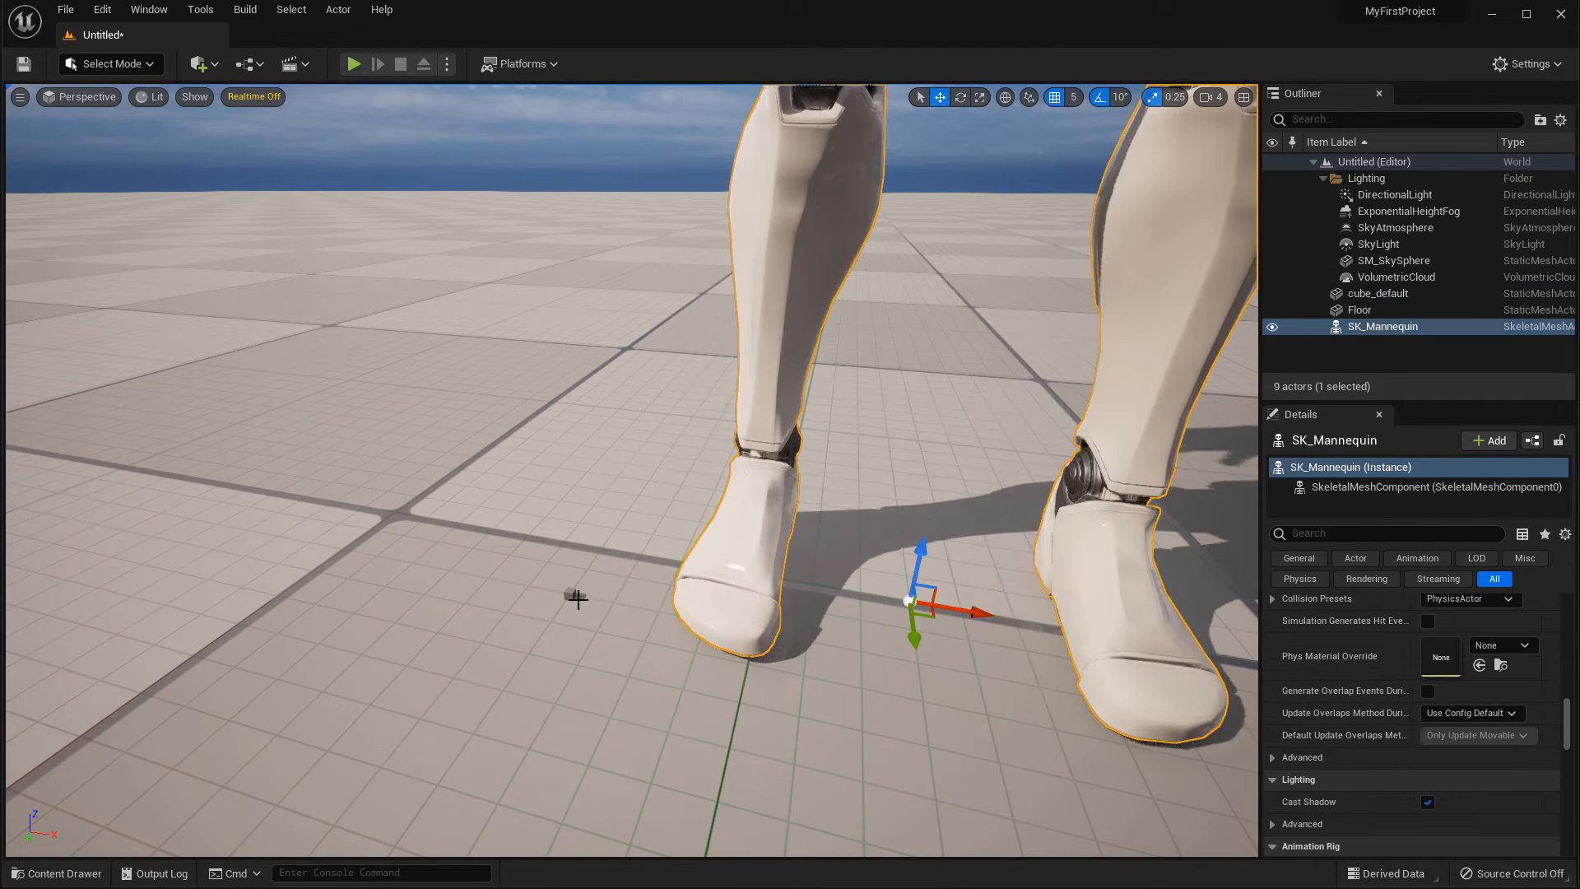
pyautogui.click(1379, 293)
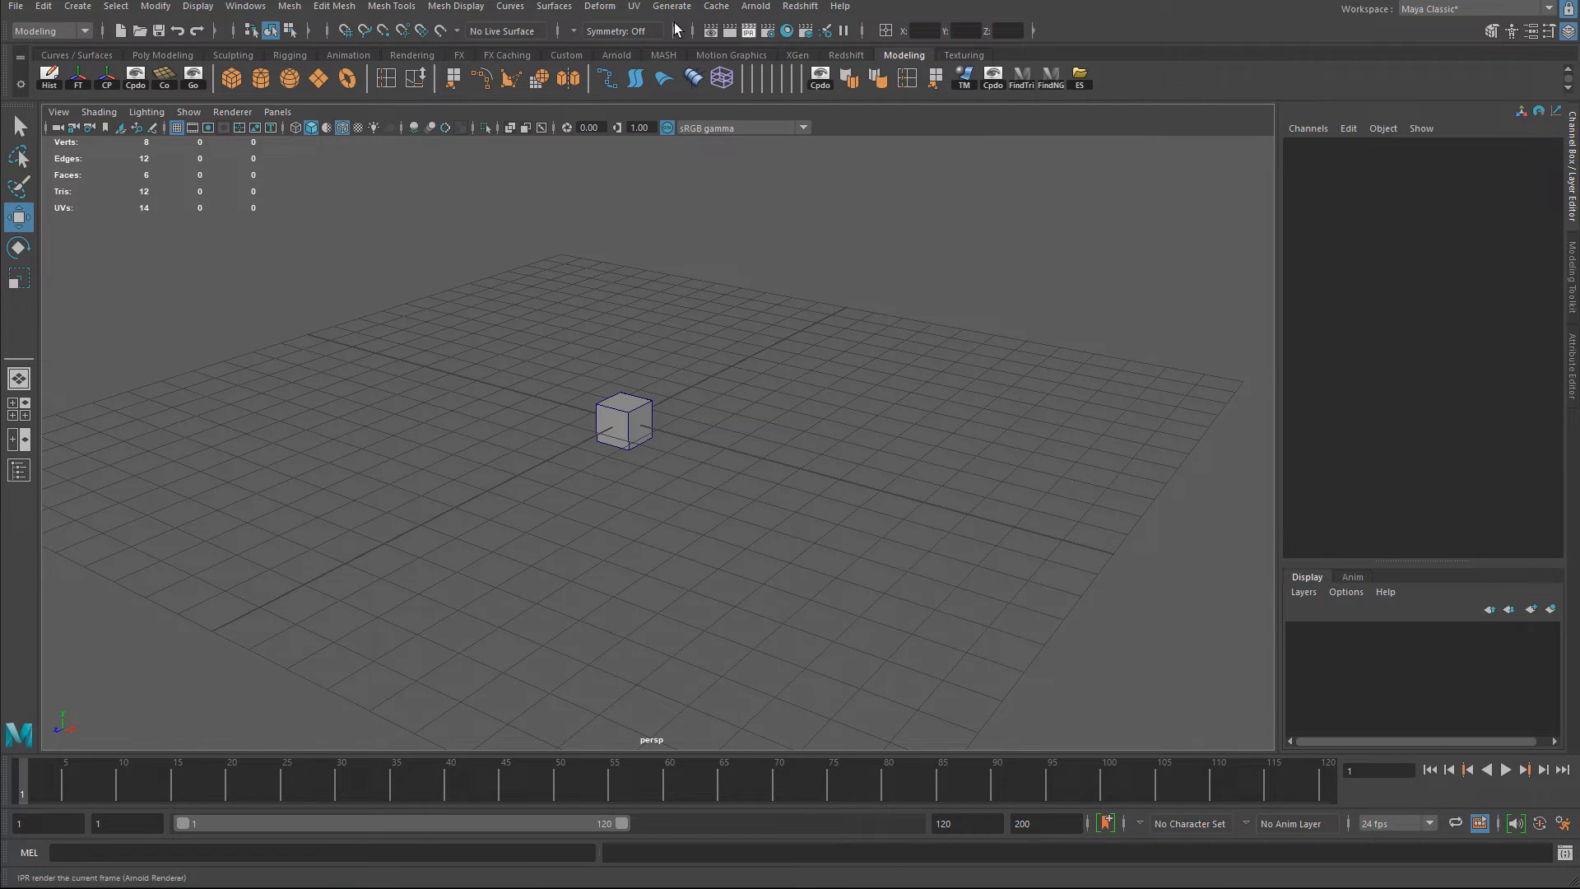
# Check Preferences > Settings shows centimeter linear units and save the preferences
pyautogui.click(245, 7)
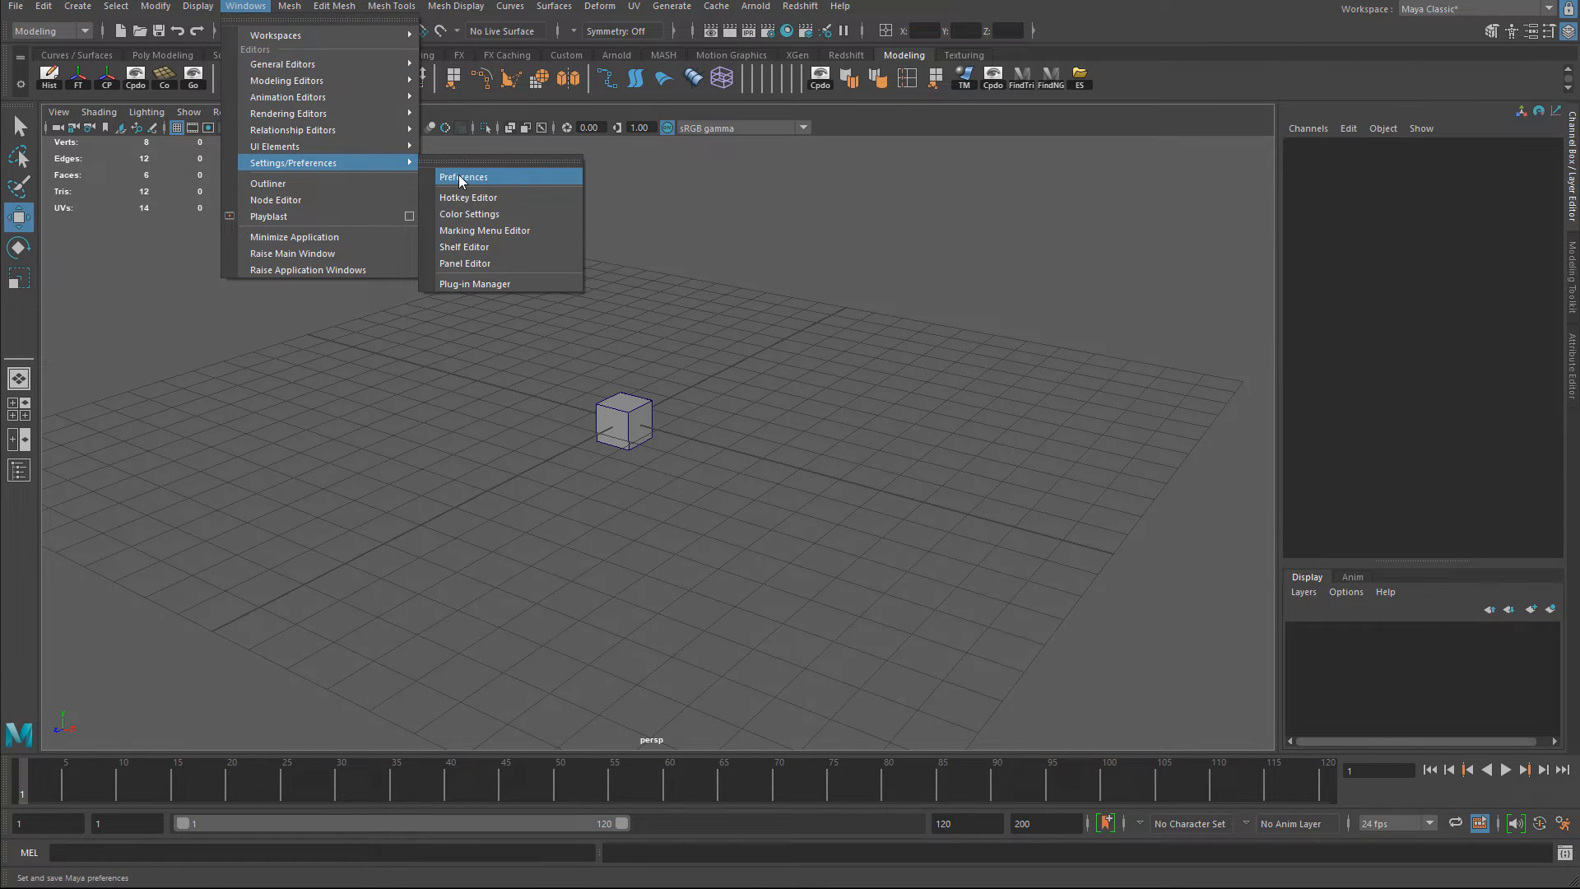
pyautogui.click(464, 176)
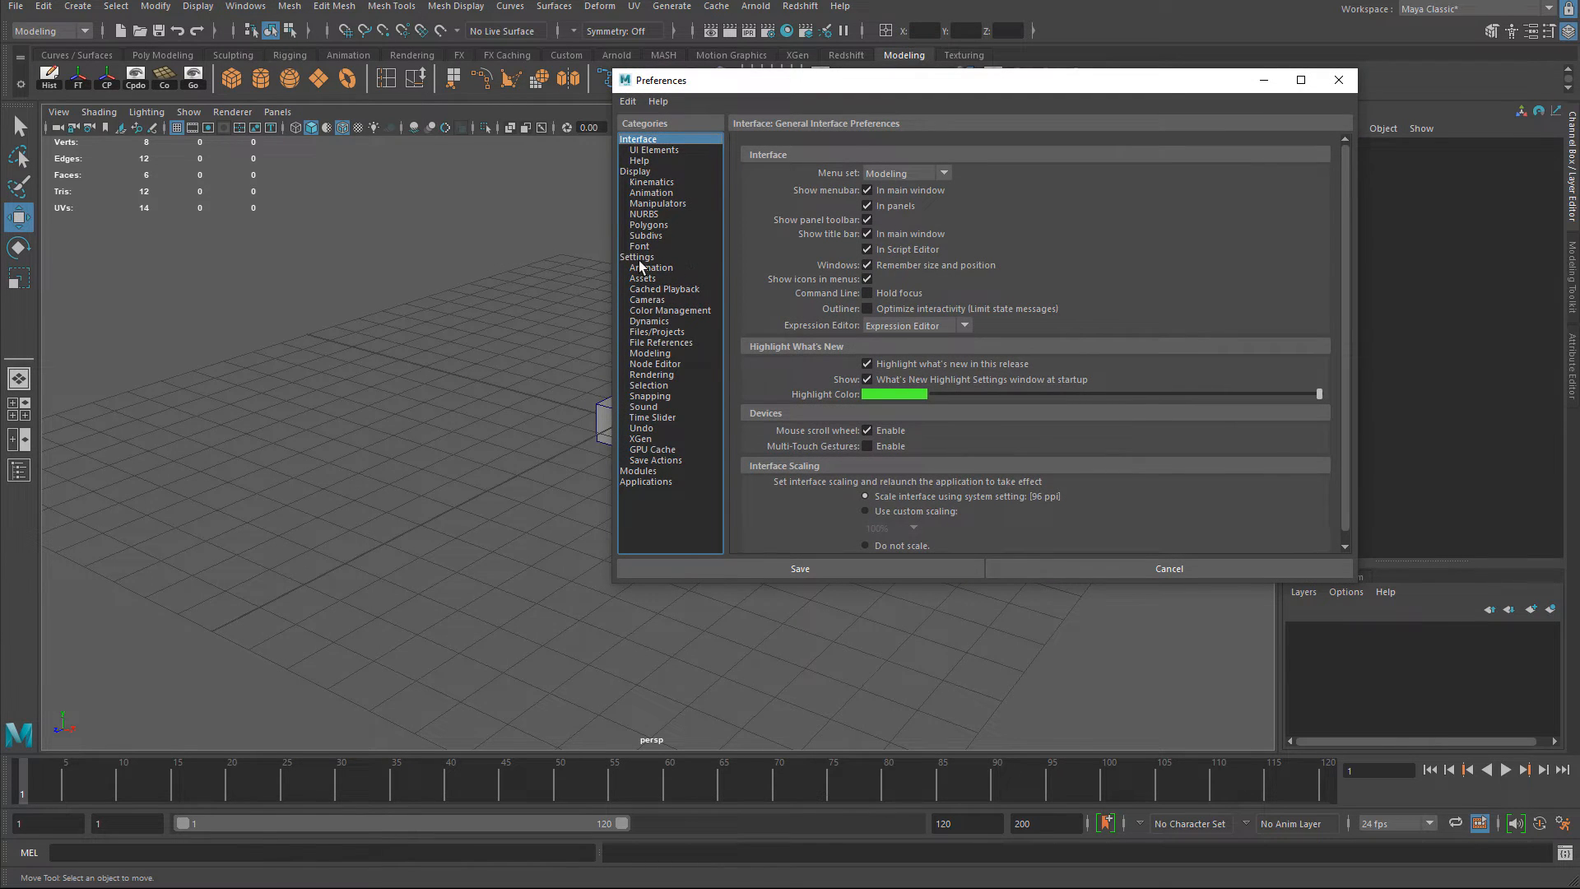
pyautogui.click(637, 256)
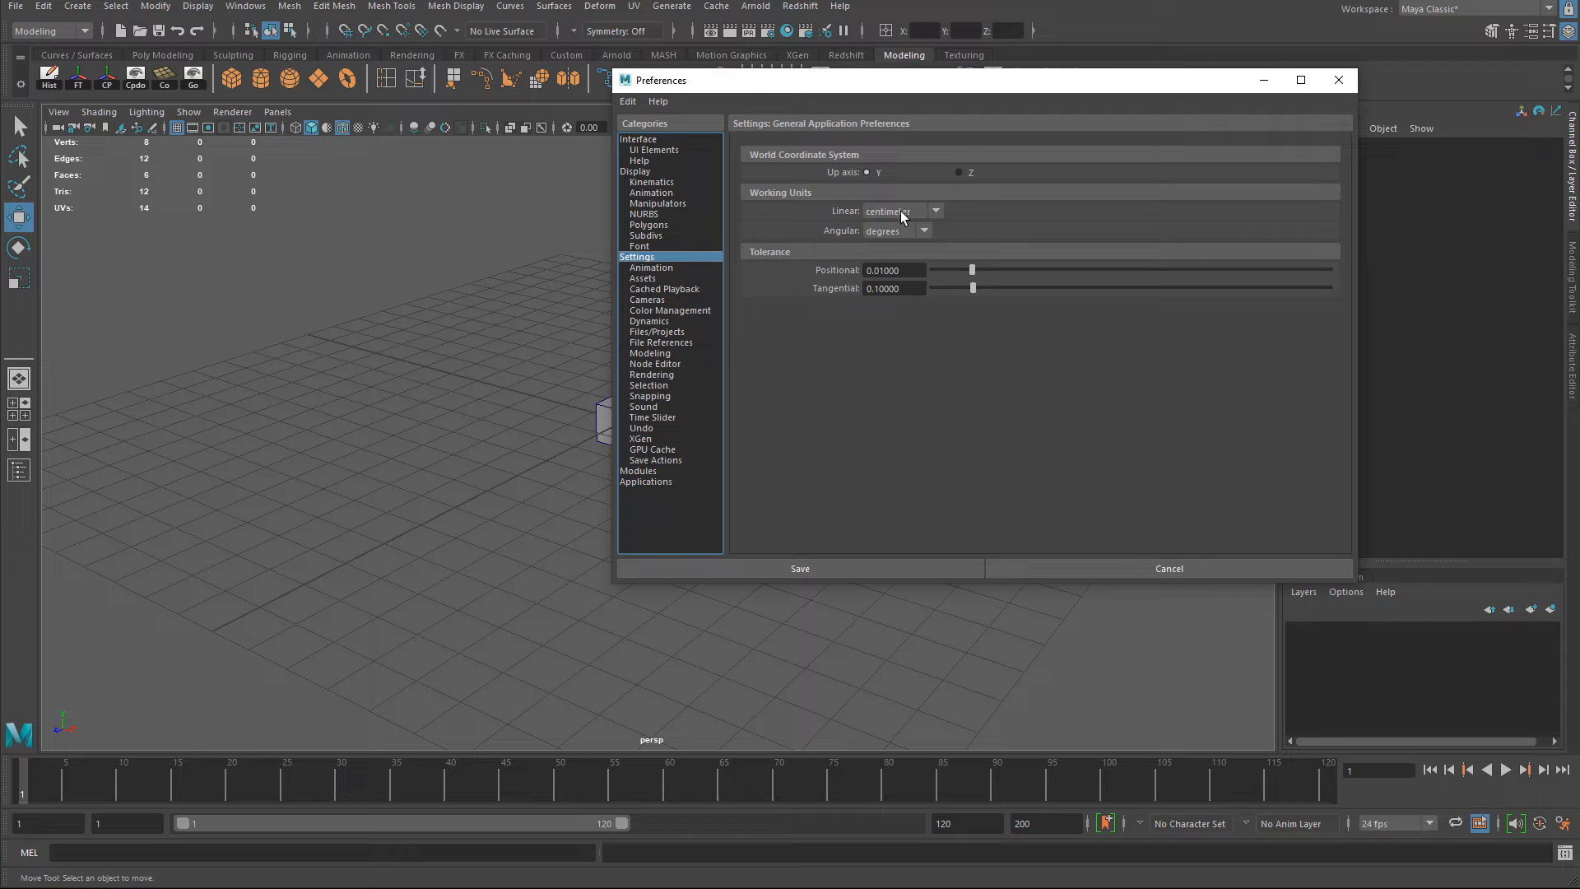
pyautogui.click(800, 568)
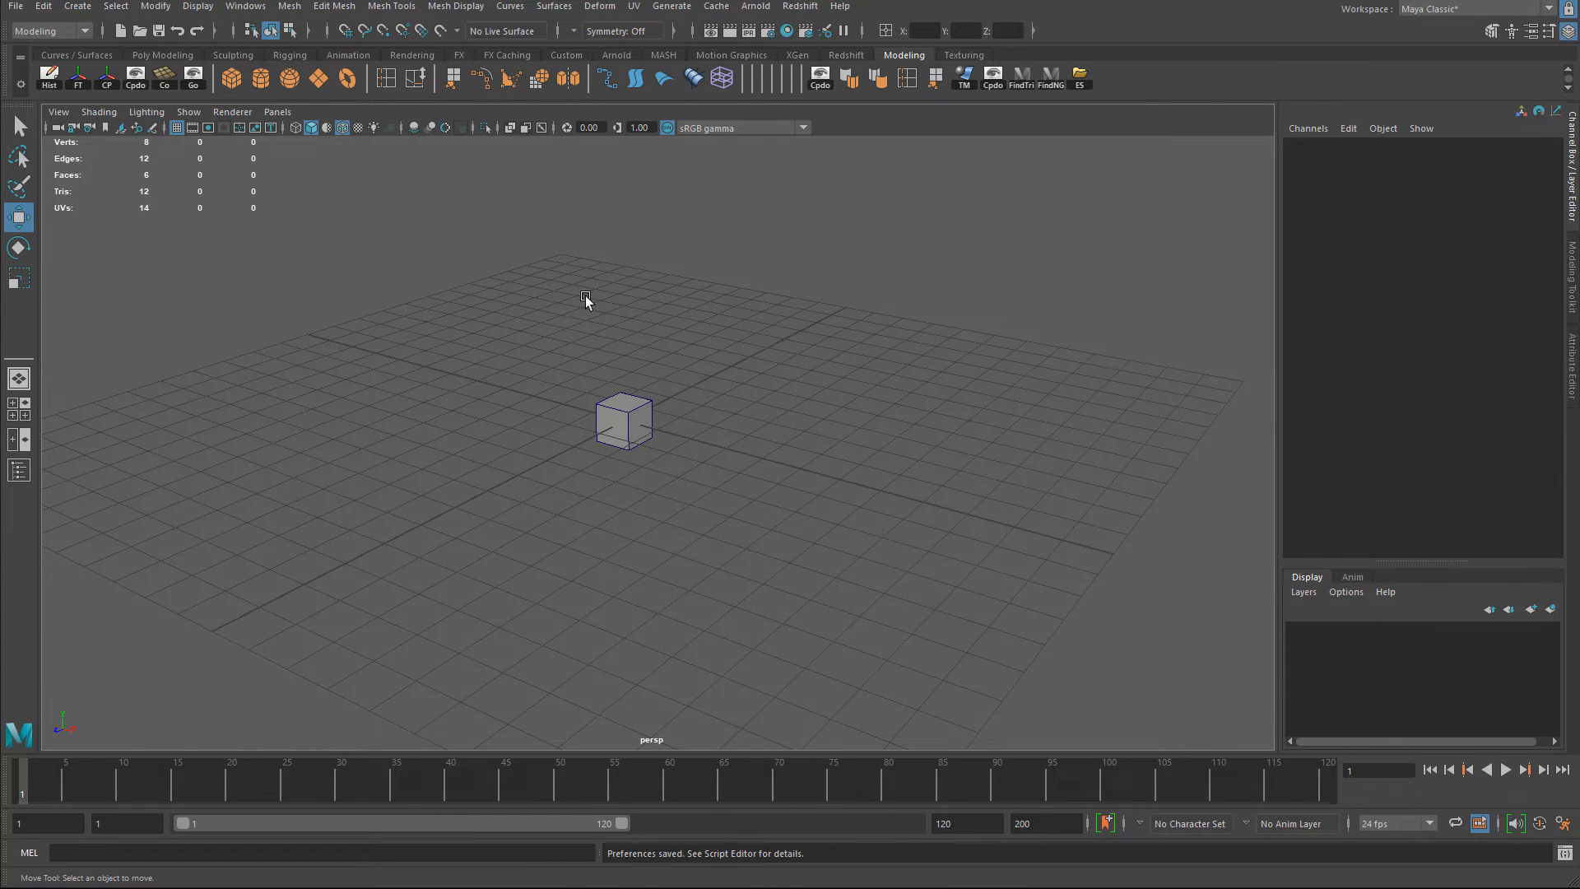
# Select the cube and expand polyCube1 inputs showing width, height and depth of 1
pyautogui.click(622, 419)
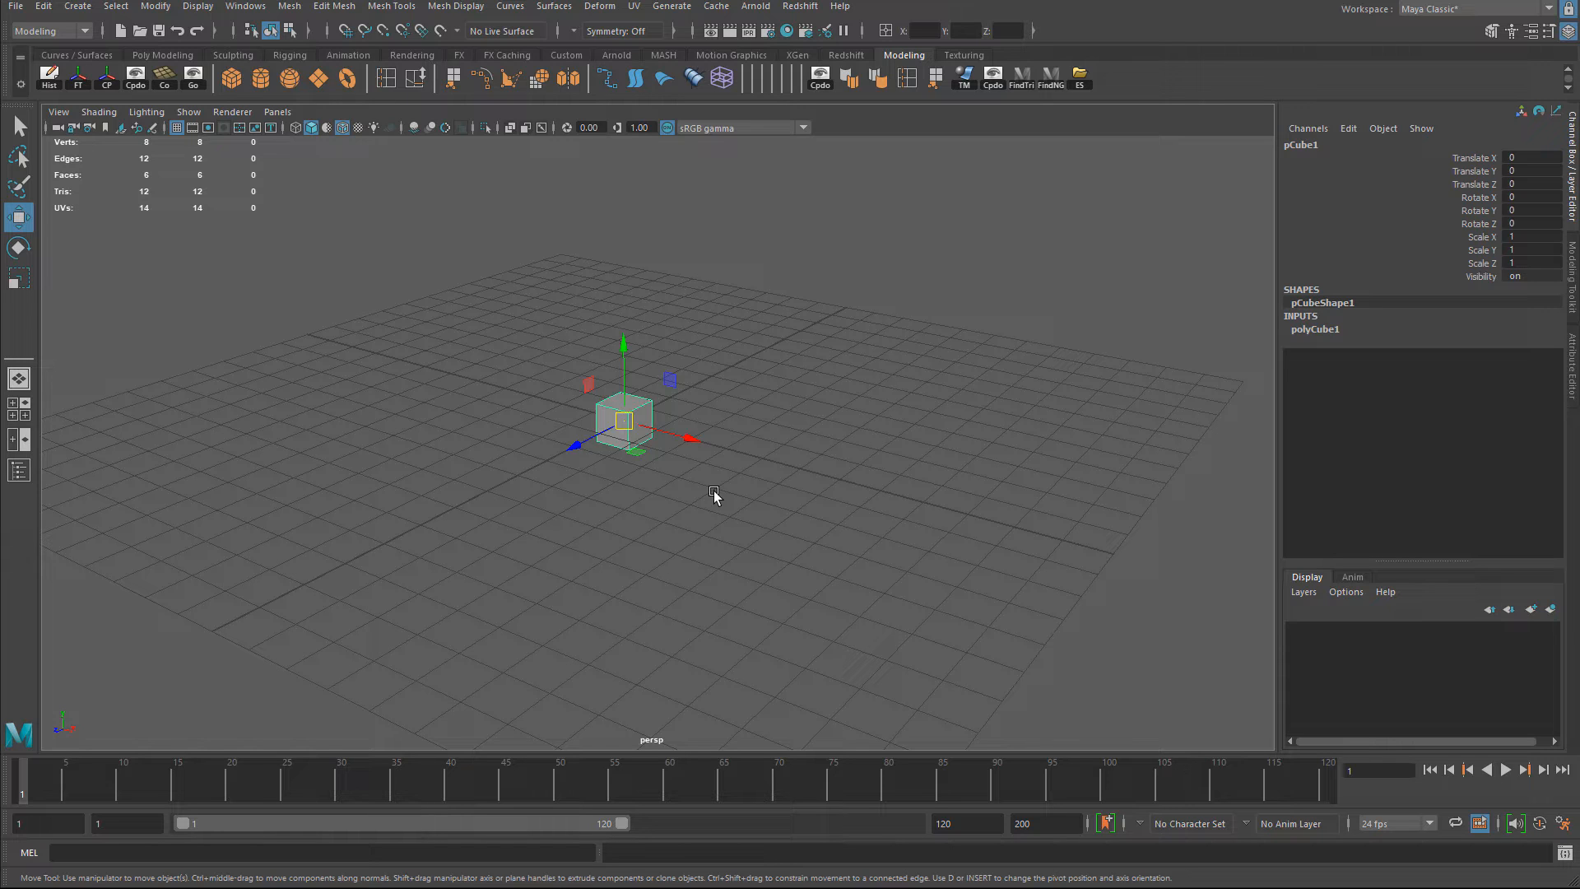
pyautogui.moveTo(1478, 339)
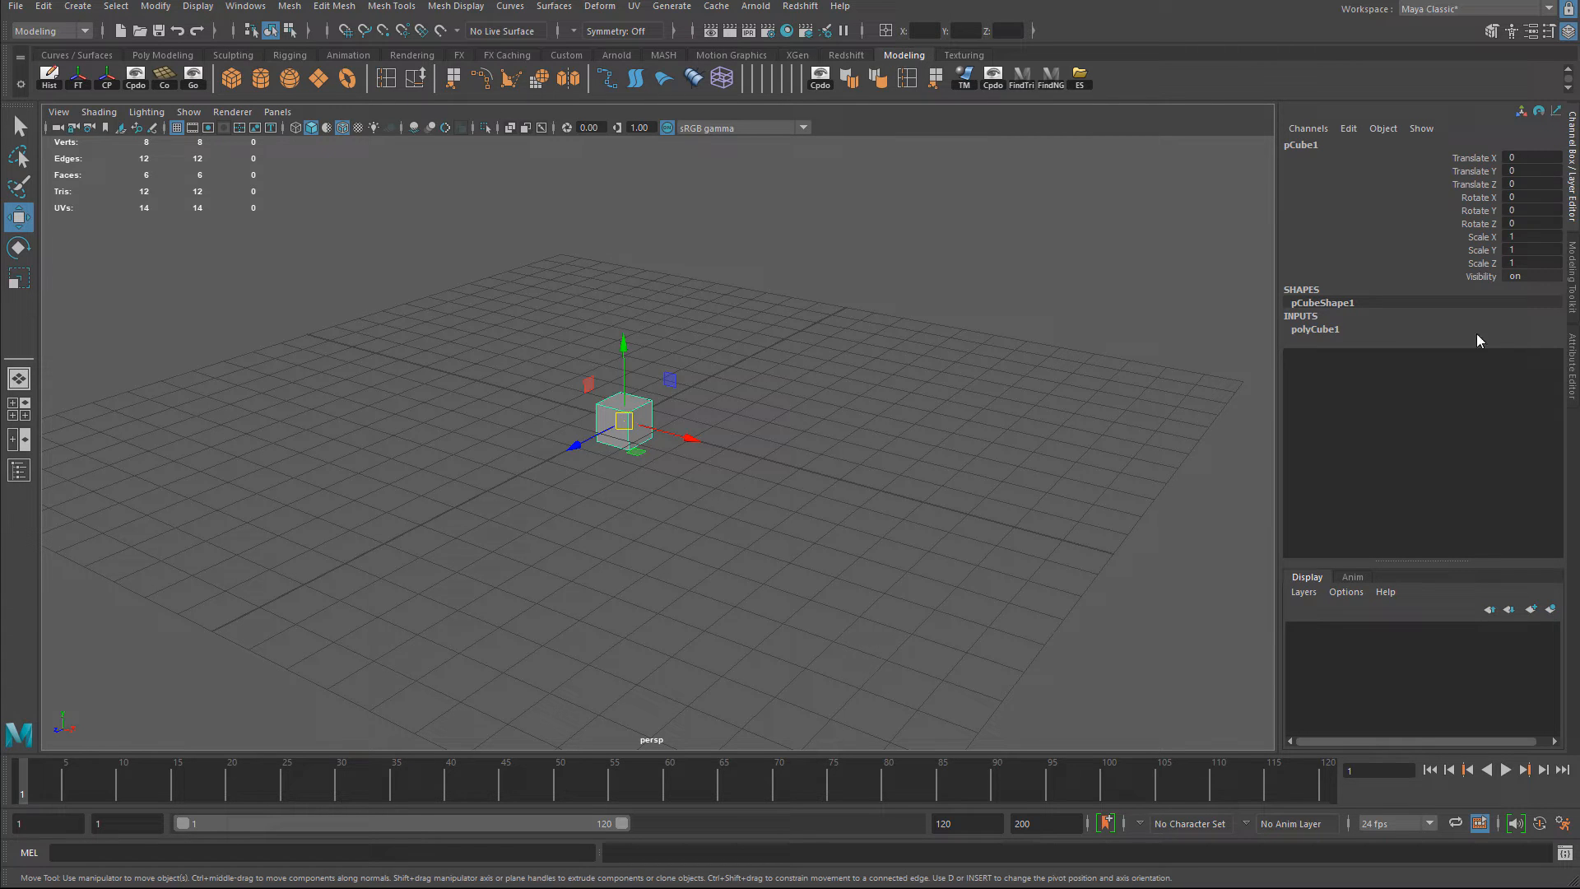
pyautogui.click(1313, 329)
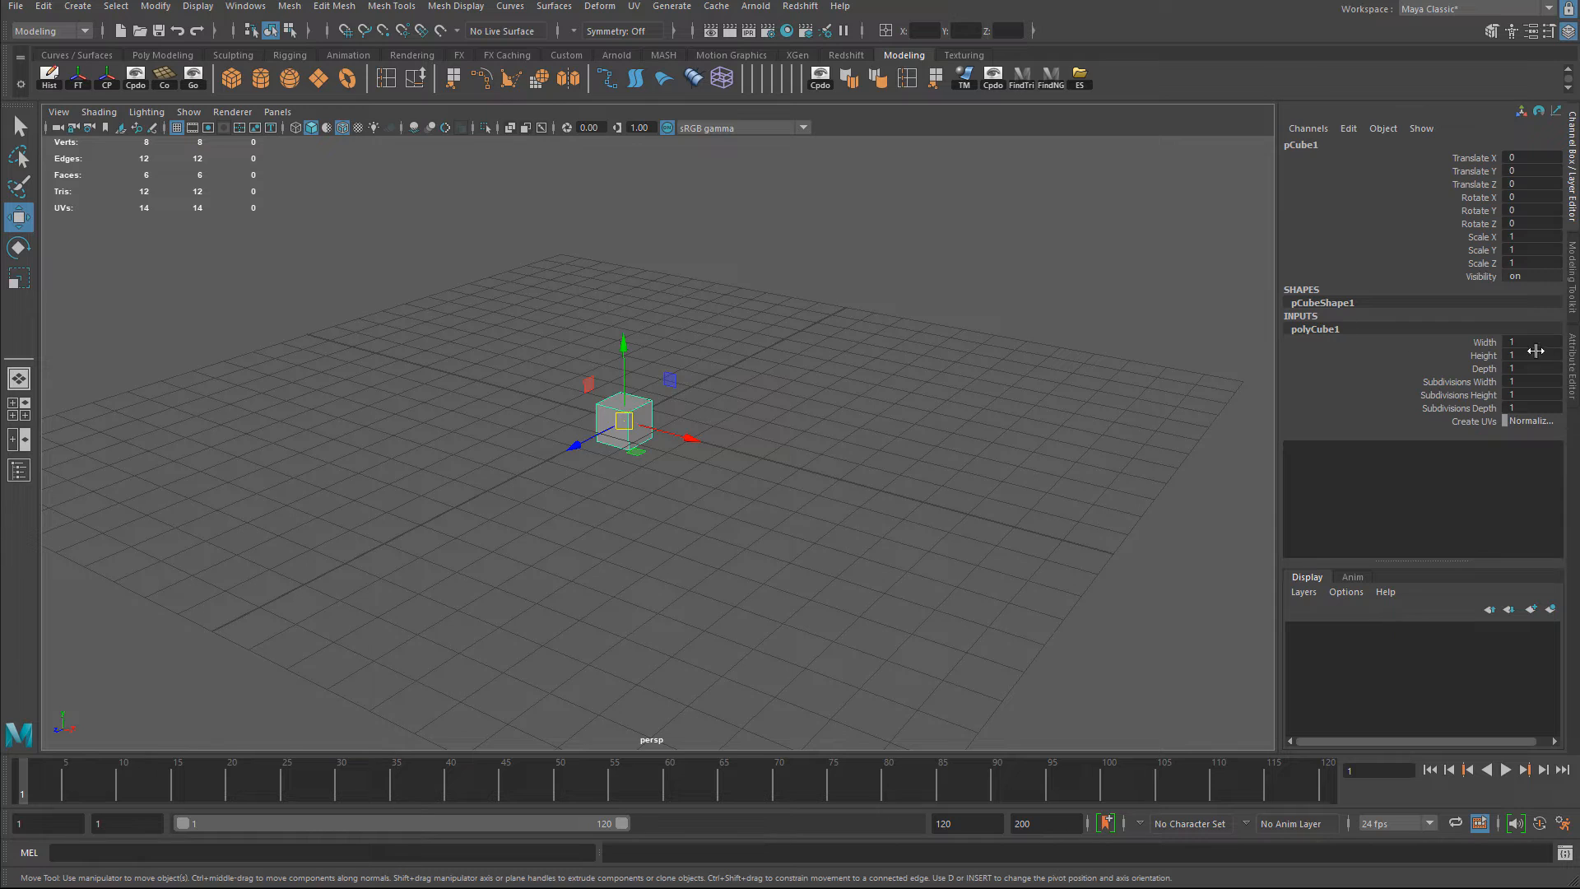
pyautogui.moveTo(1494, 371)
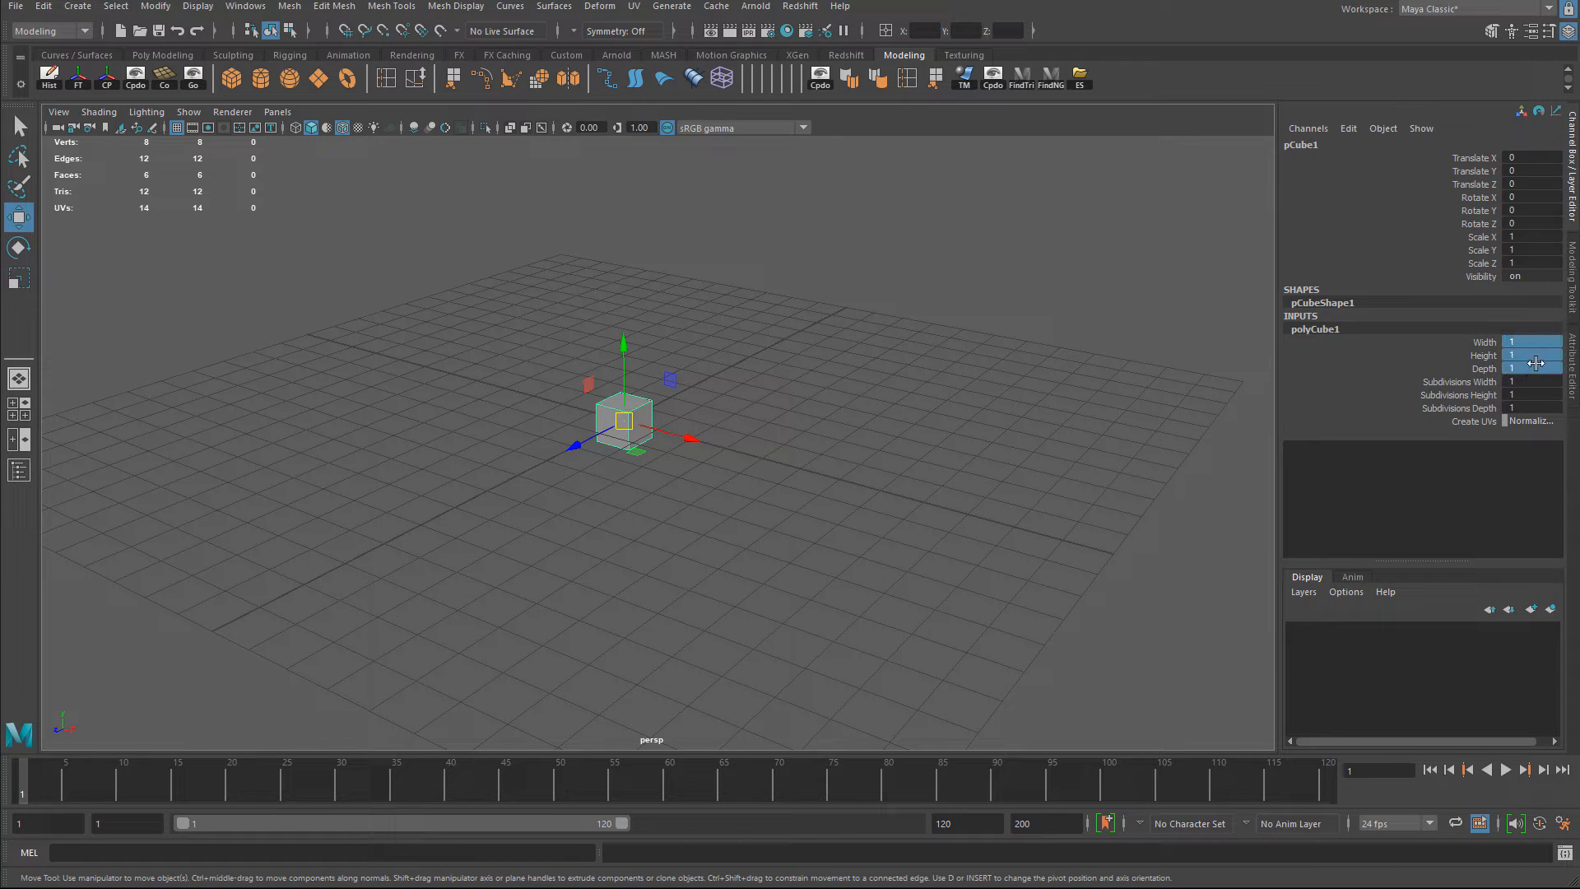
pyautogui.click(1532, 367)
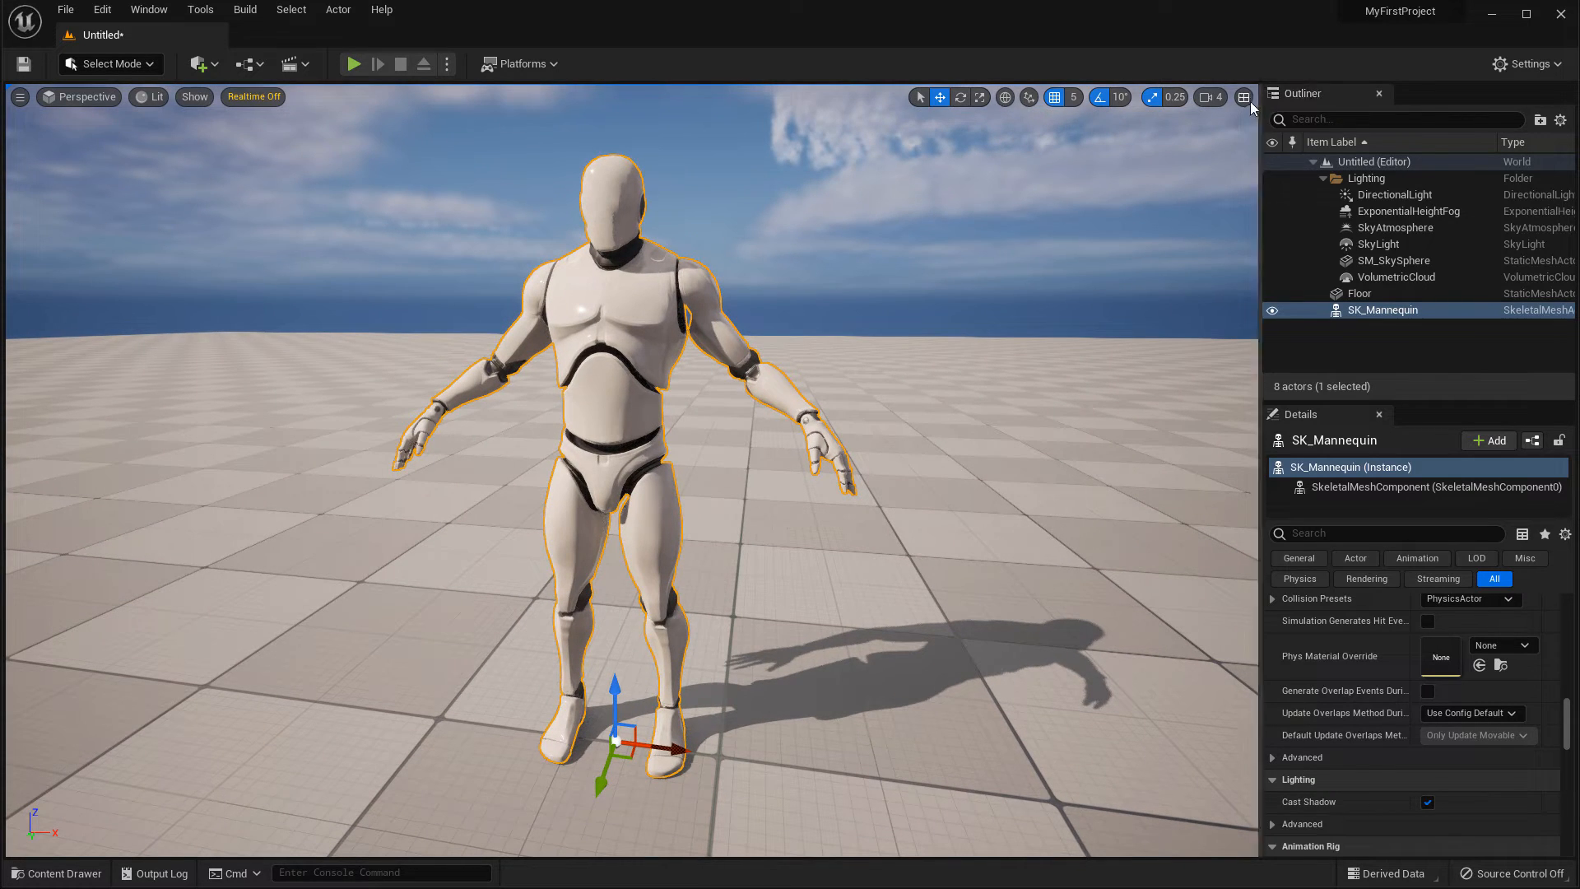
# Measure the mannequin from feet to head in the Right wireframe view
pyautogui.click(1244, 97)
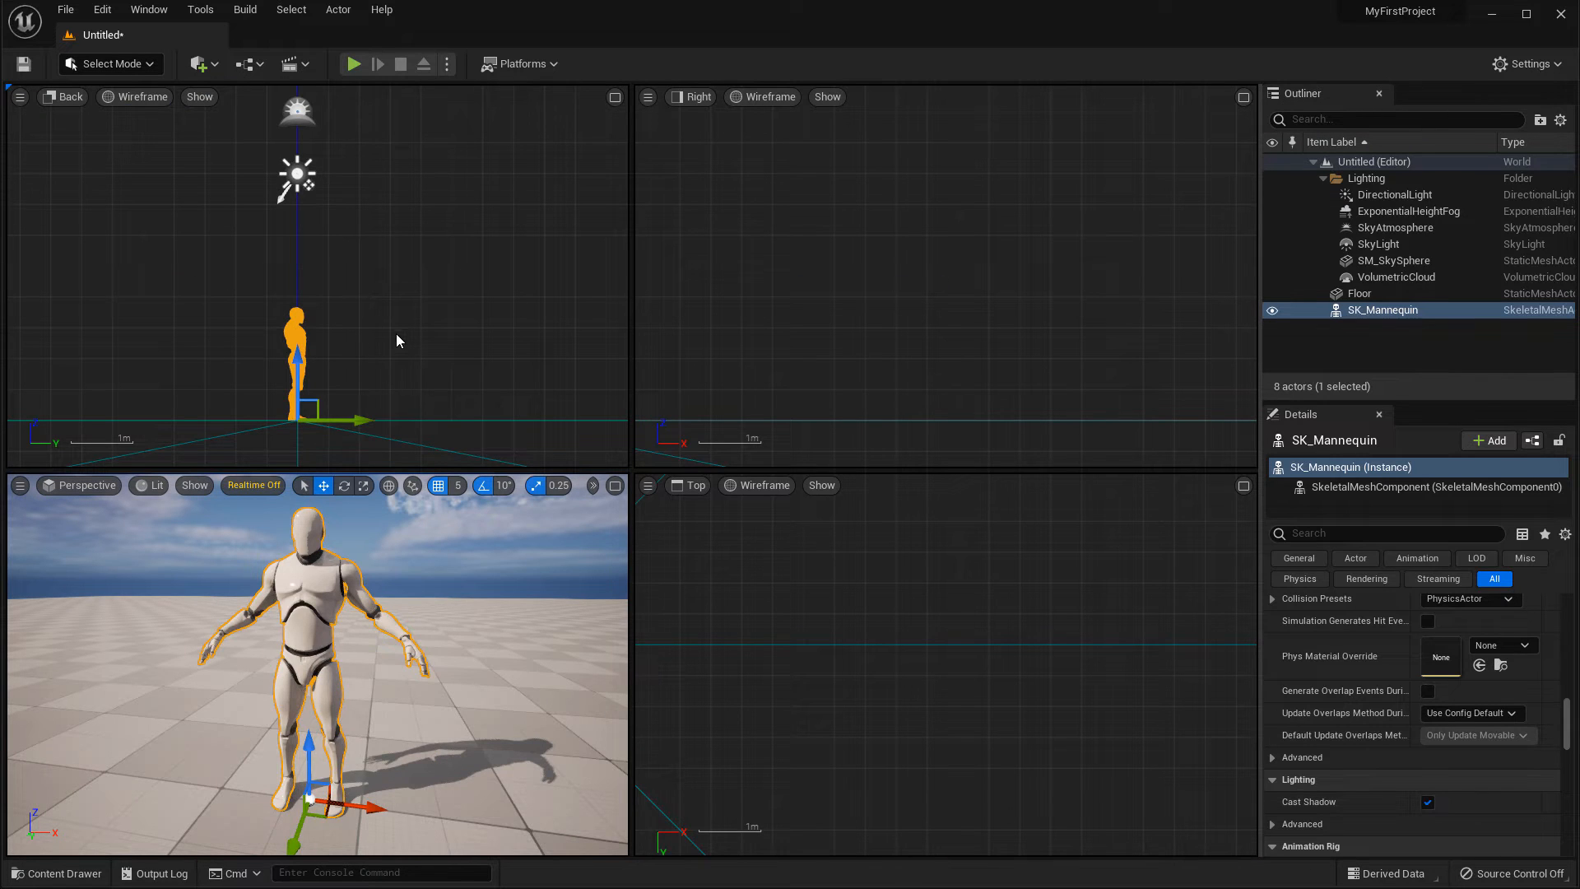
pyautogui.moveTo(648, 477)
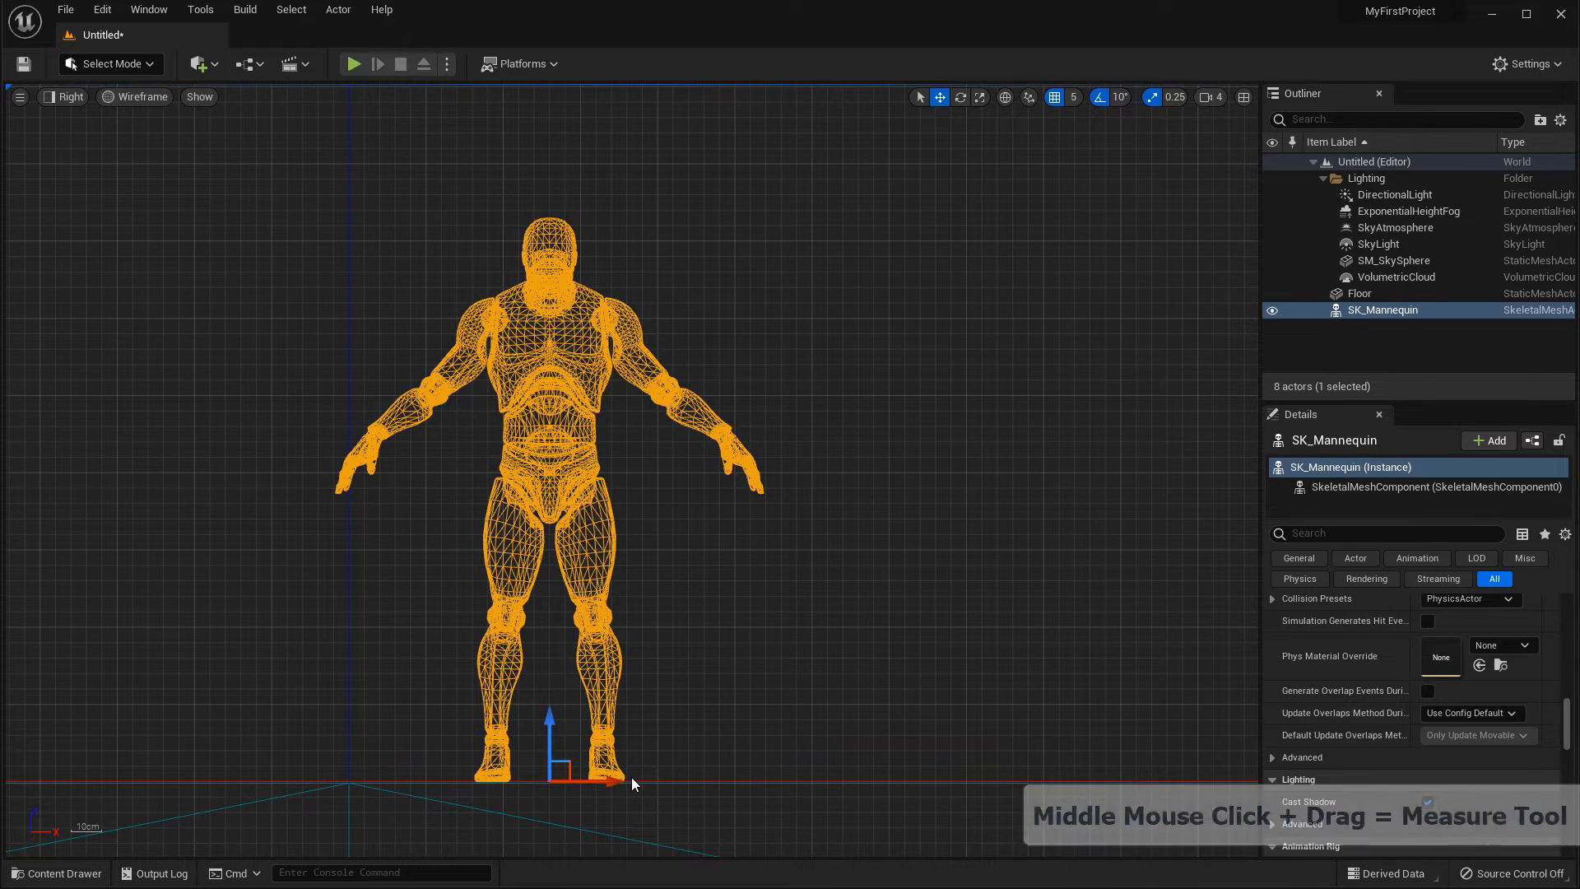
pyautogui.moveTo(632, 785); pyautogui.dragTo(617, 367)
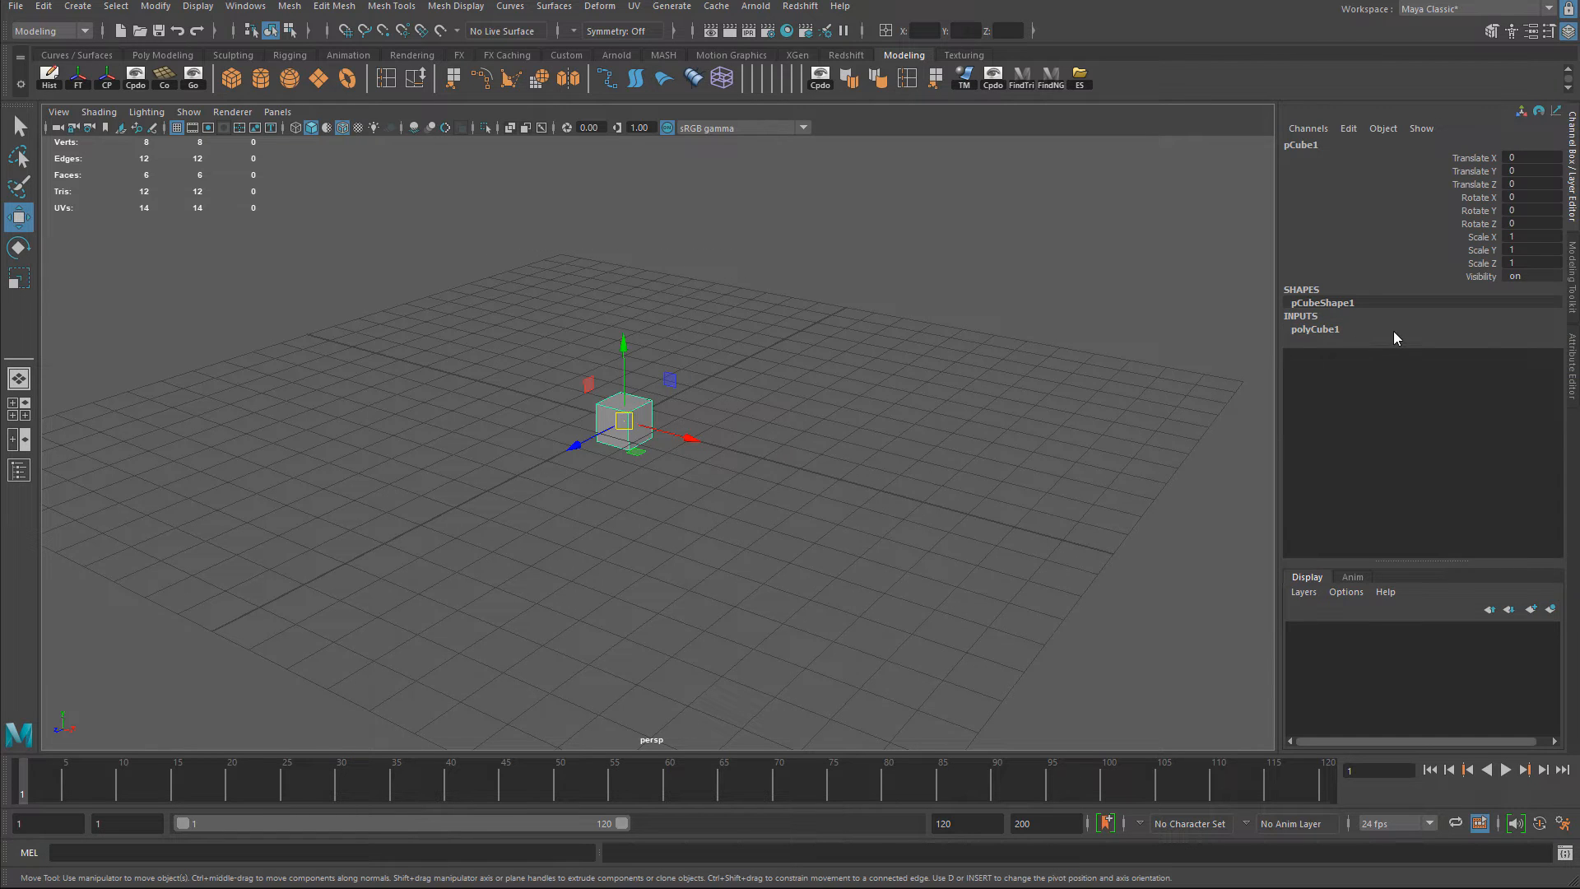
# Set the cube's Height to 180, Width to 50 and Depth to 50
pyautogui.click(1315, 329)
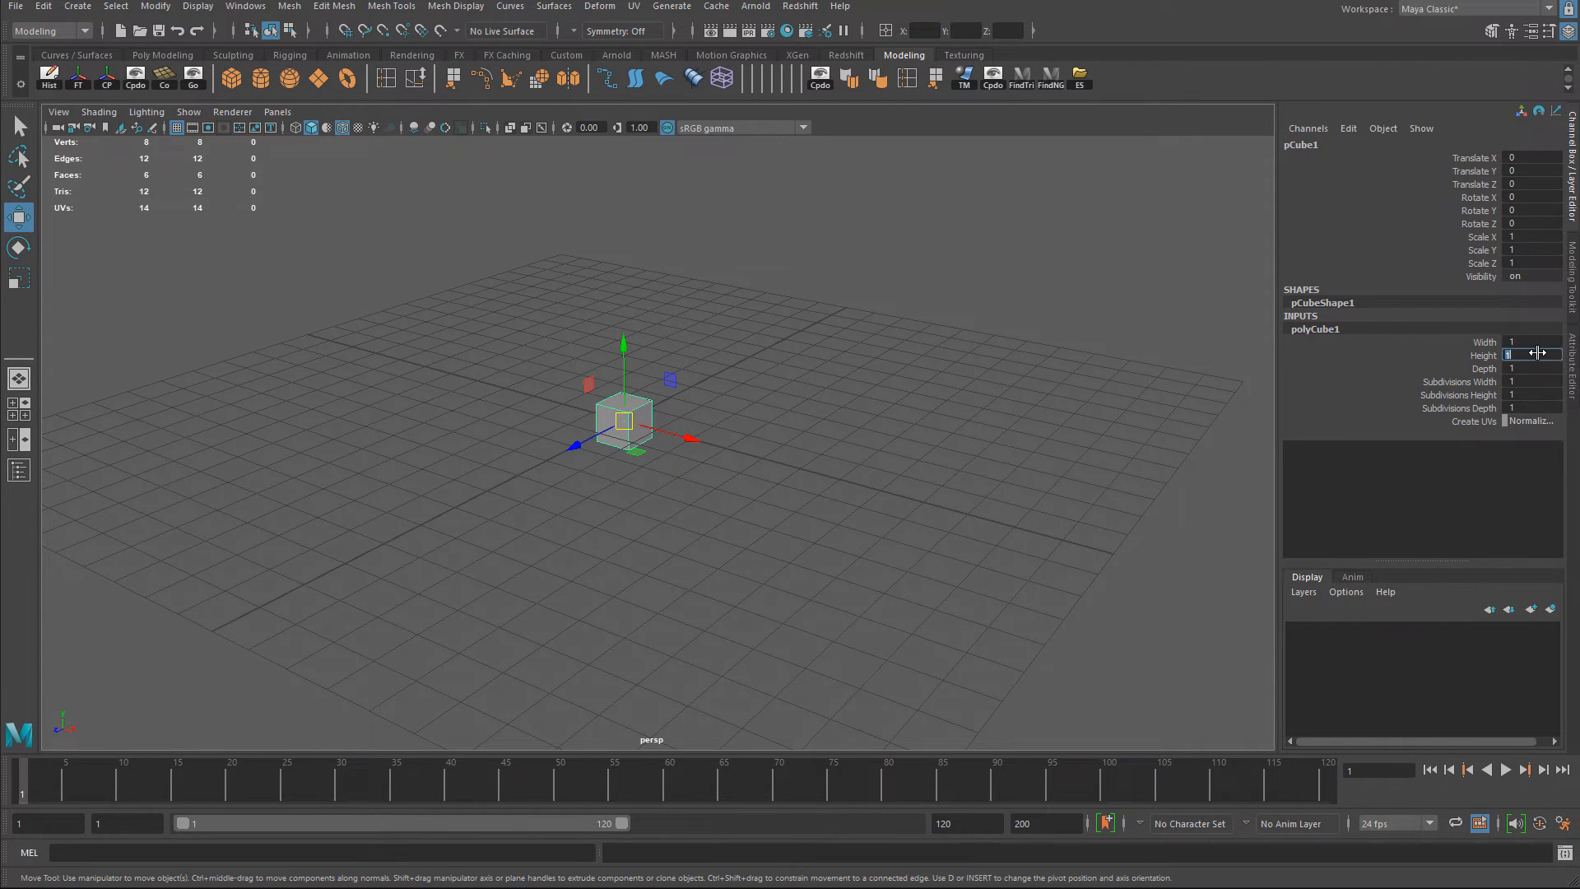
pyautogui.write('180')
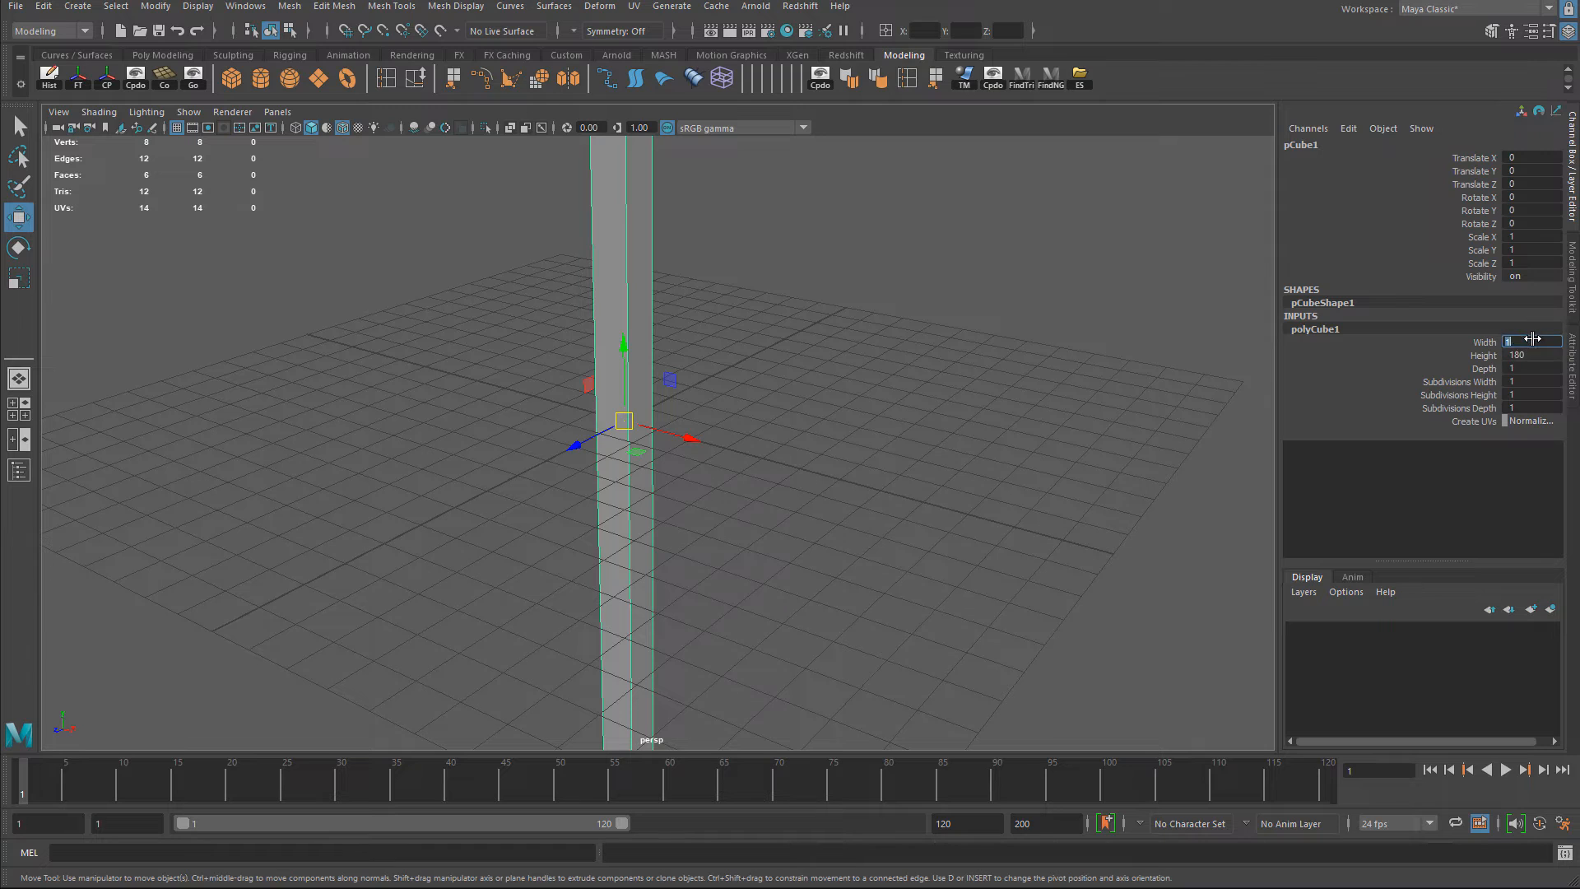
pyautogui.write('50')
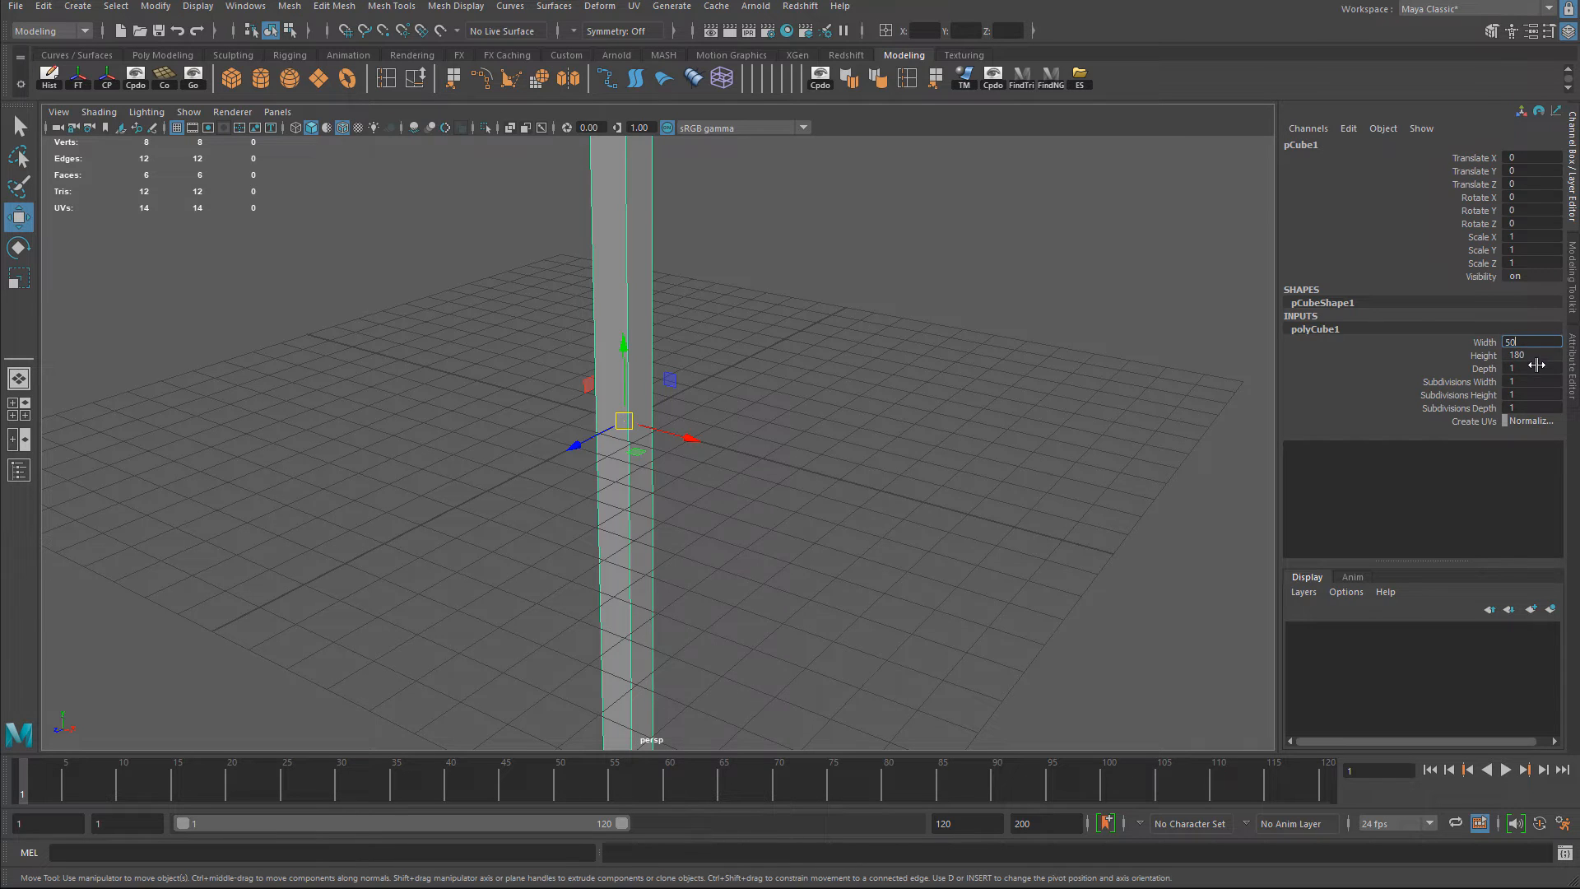
pyautogui.write('50')
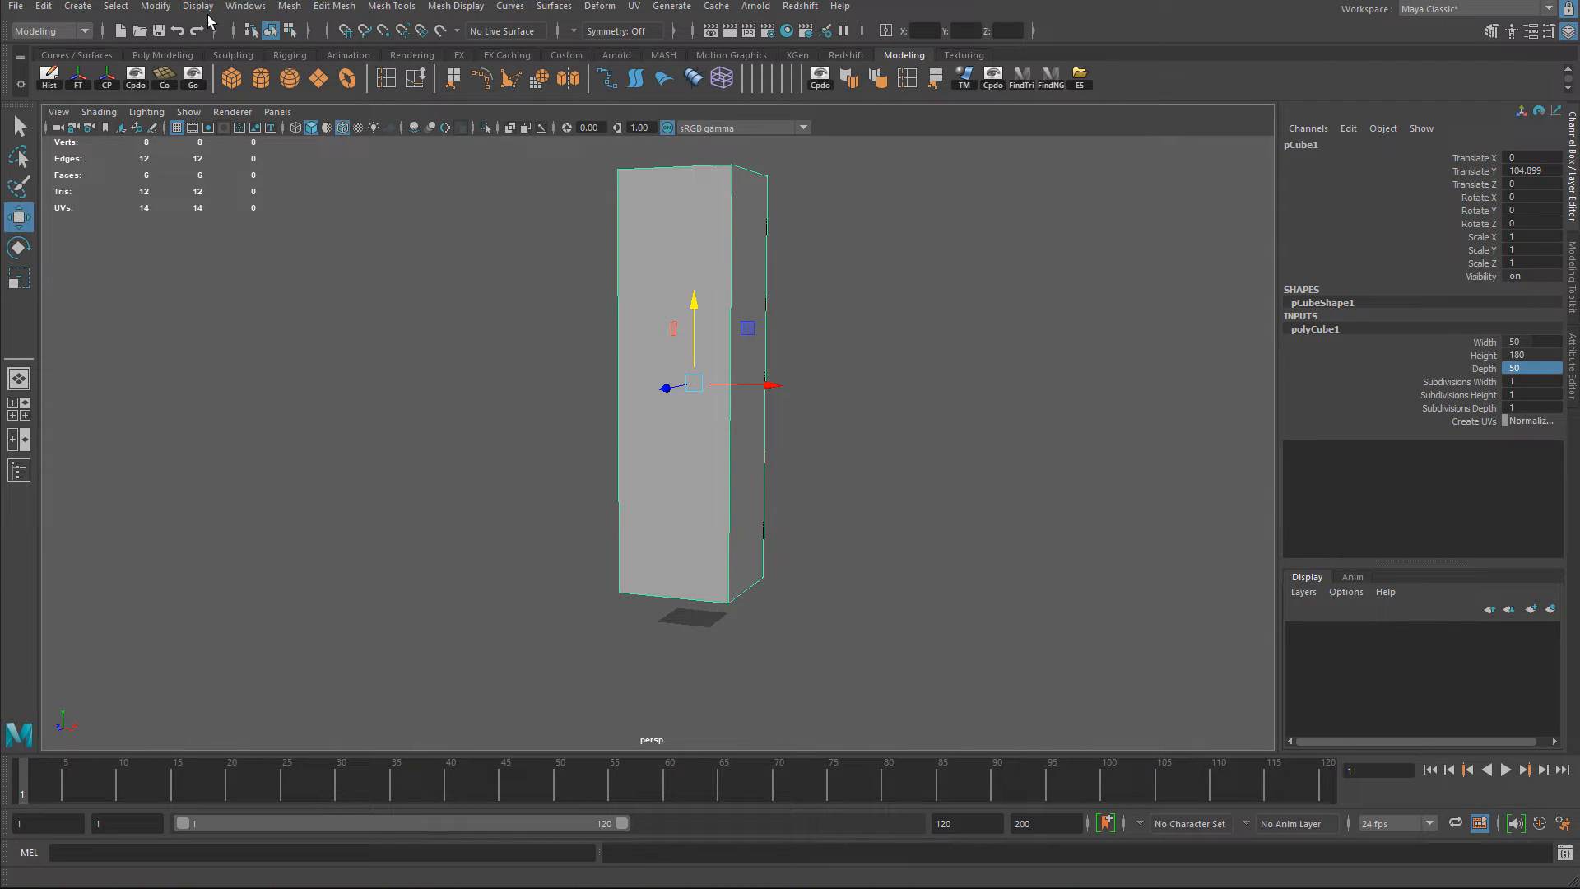
# Set Grid Options length and width to 1000 and apply
pyautogui.click(198, 6)
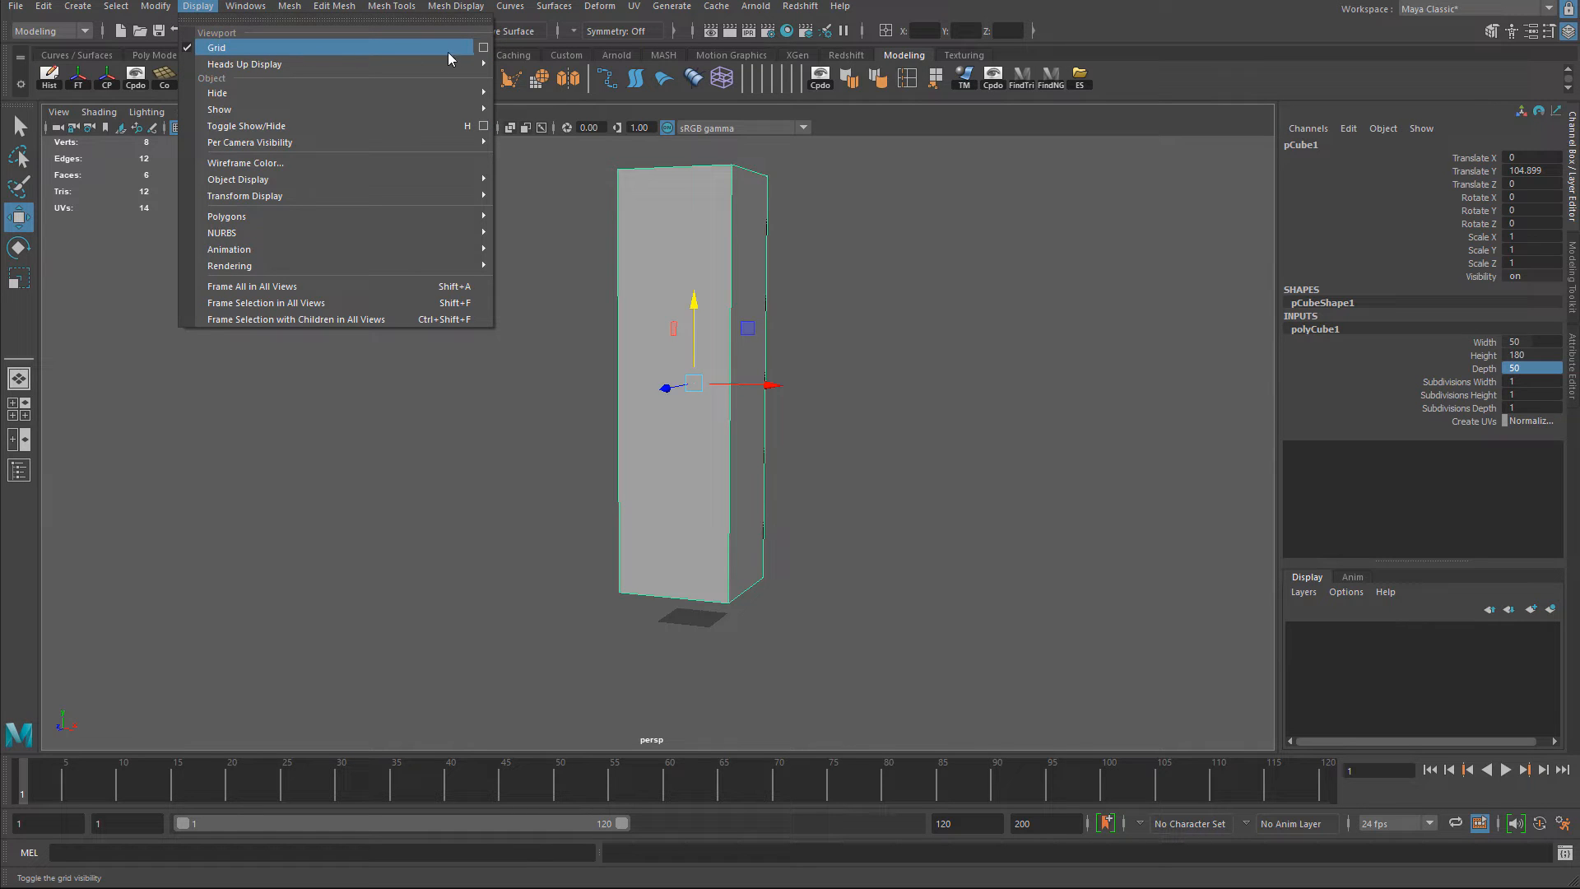
pyautogui.click(483, 48)
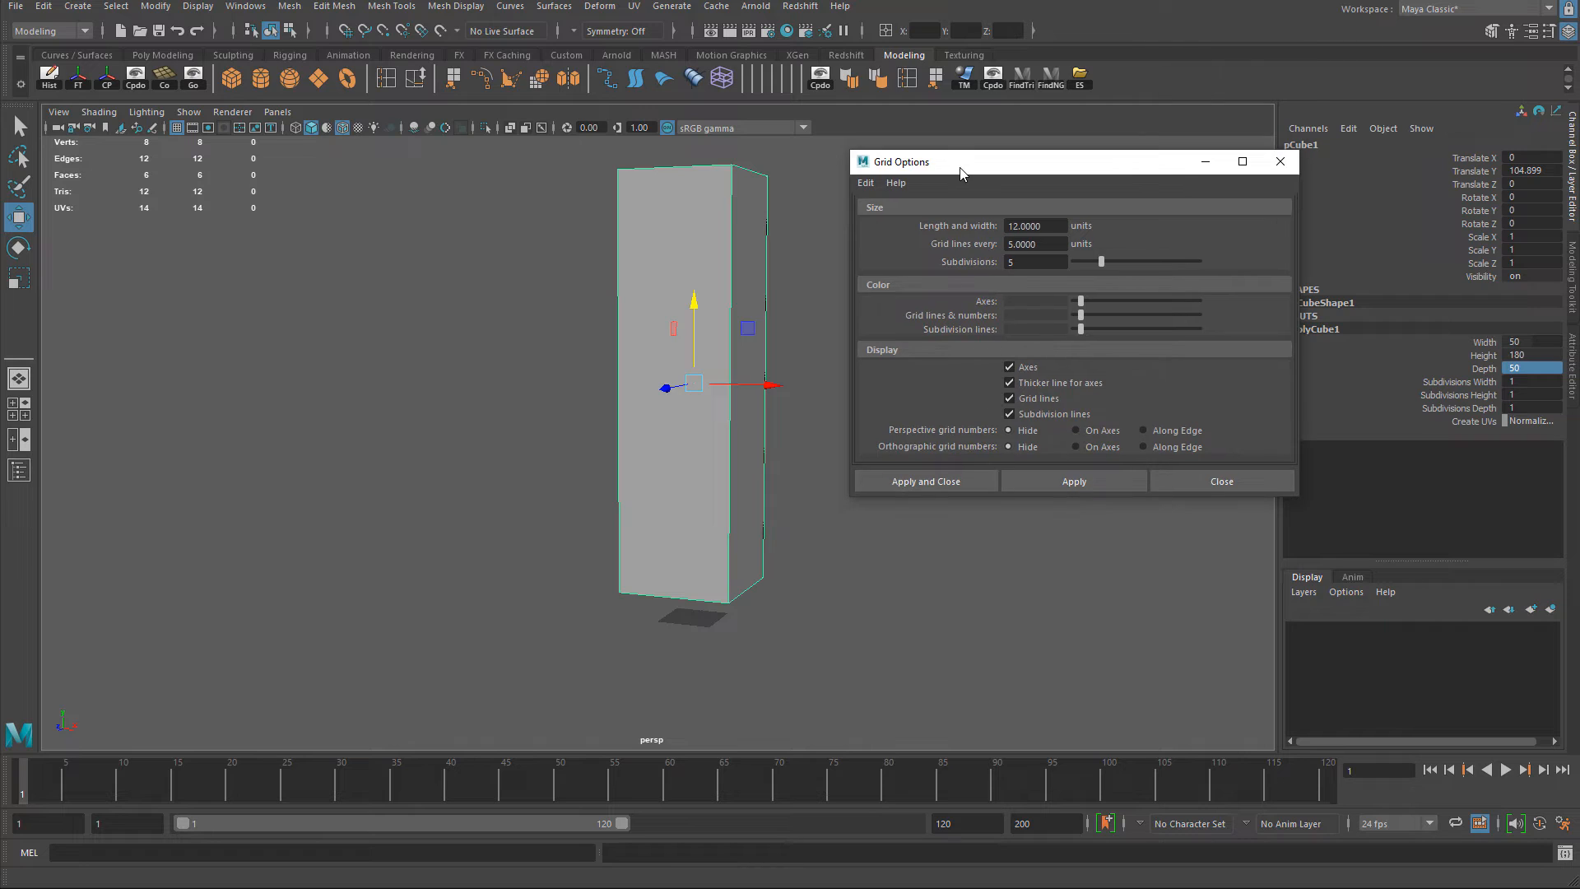
pyautogui.click(1034, 226)
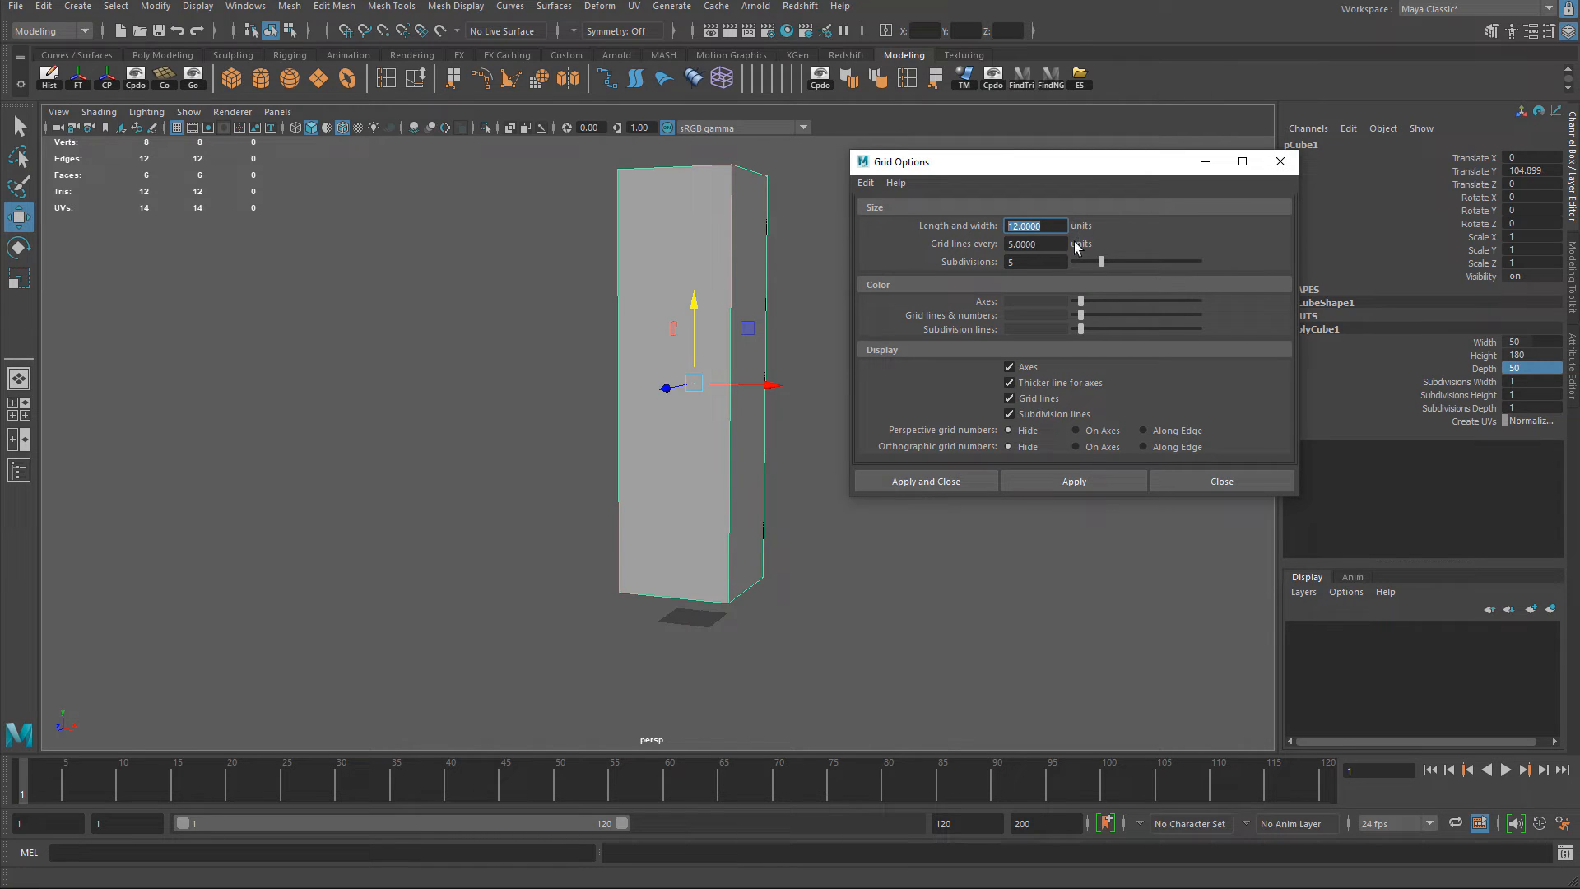
pyautogui.moveTo(1086, 231)
pyautogui.write('1000')
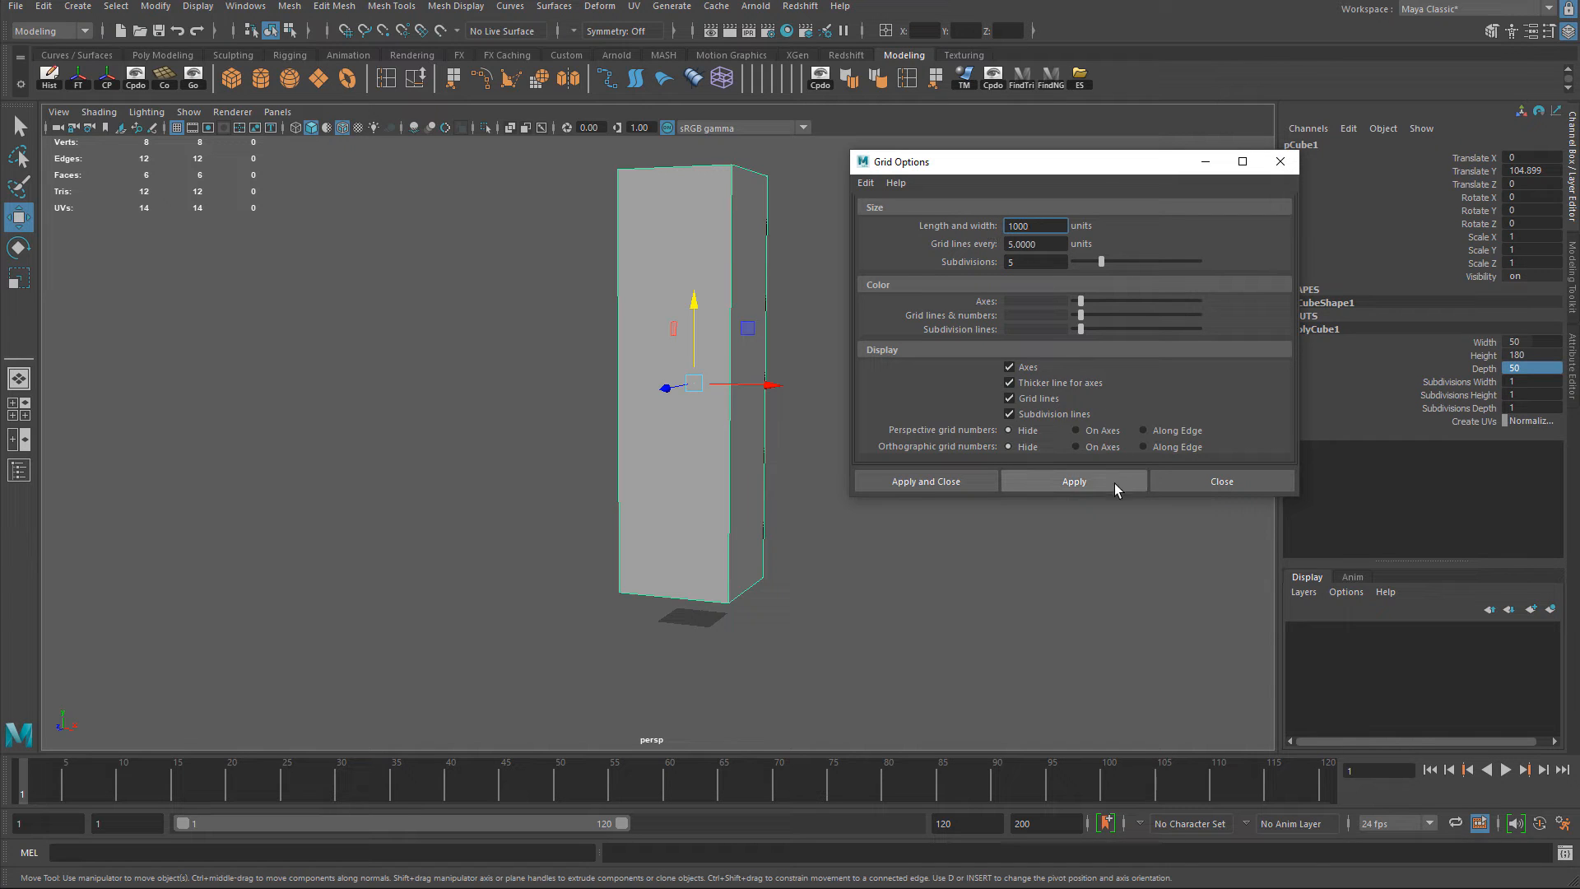
pyautogui.click(1073, 481)
pyautogui.write('1')
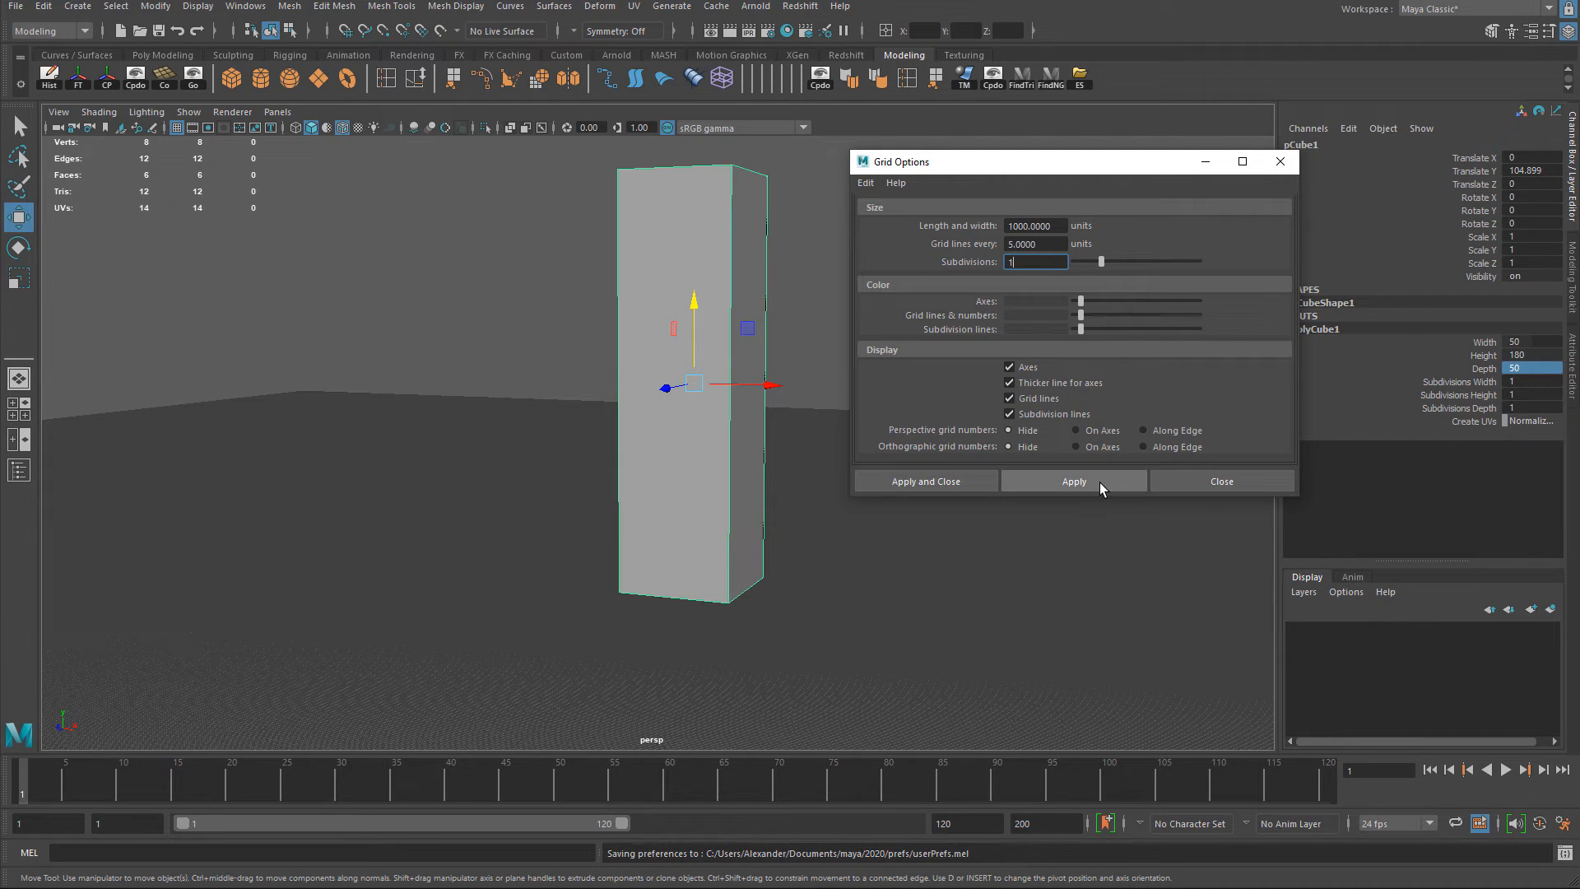
# Apply one subdivision per cell and set grid lines every 10 units
pyautogui.click(1073, 481)
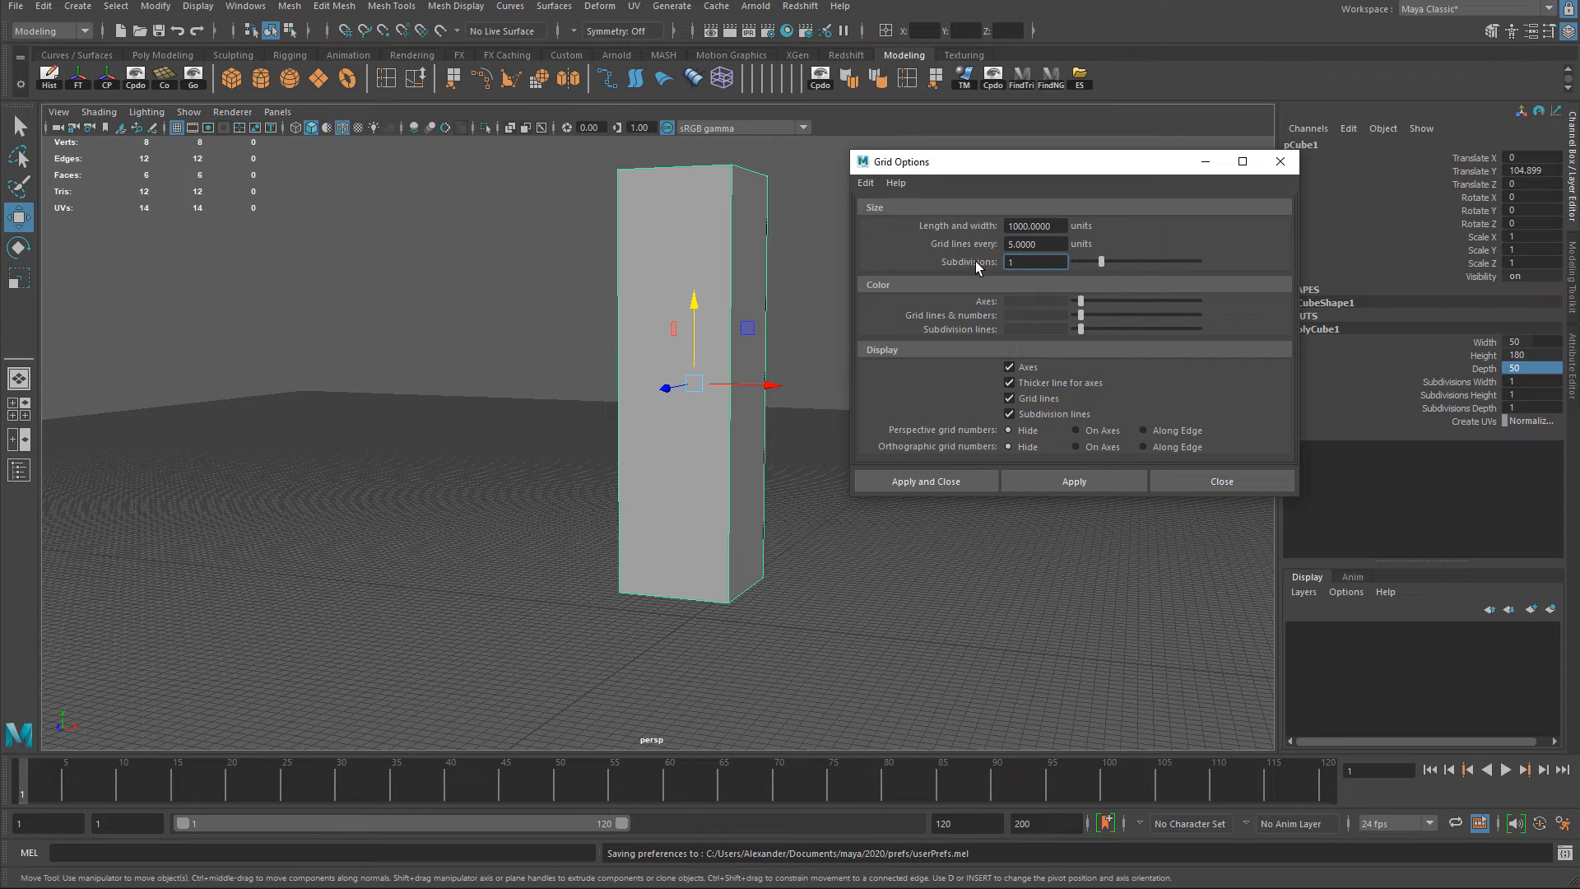
pyautogui.click(1035, 262)
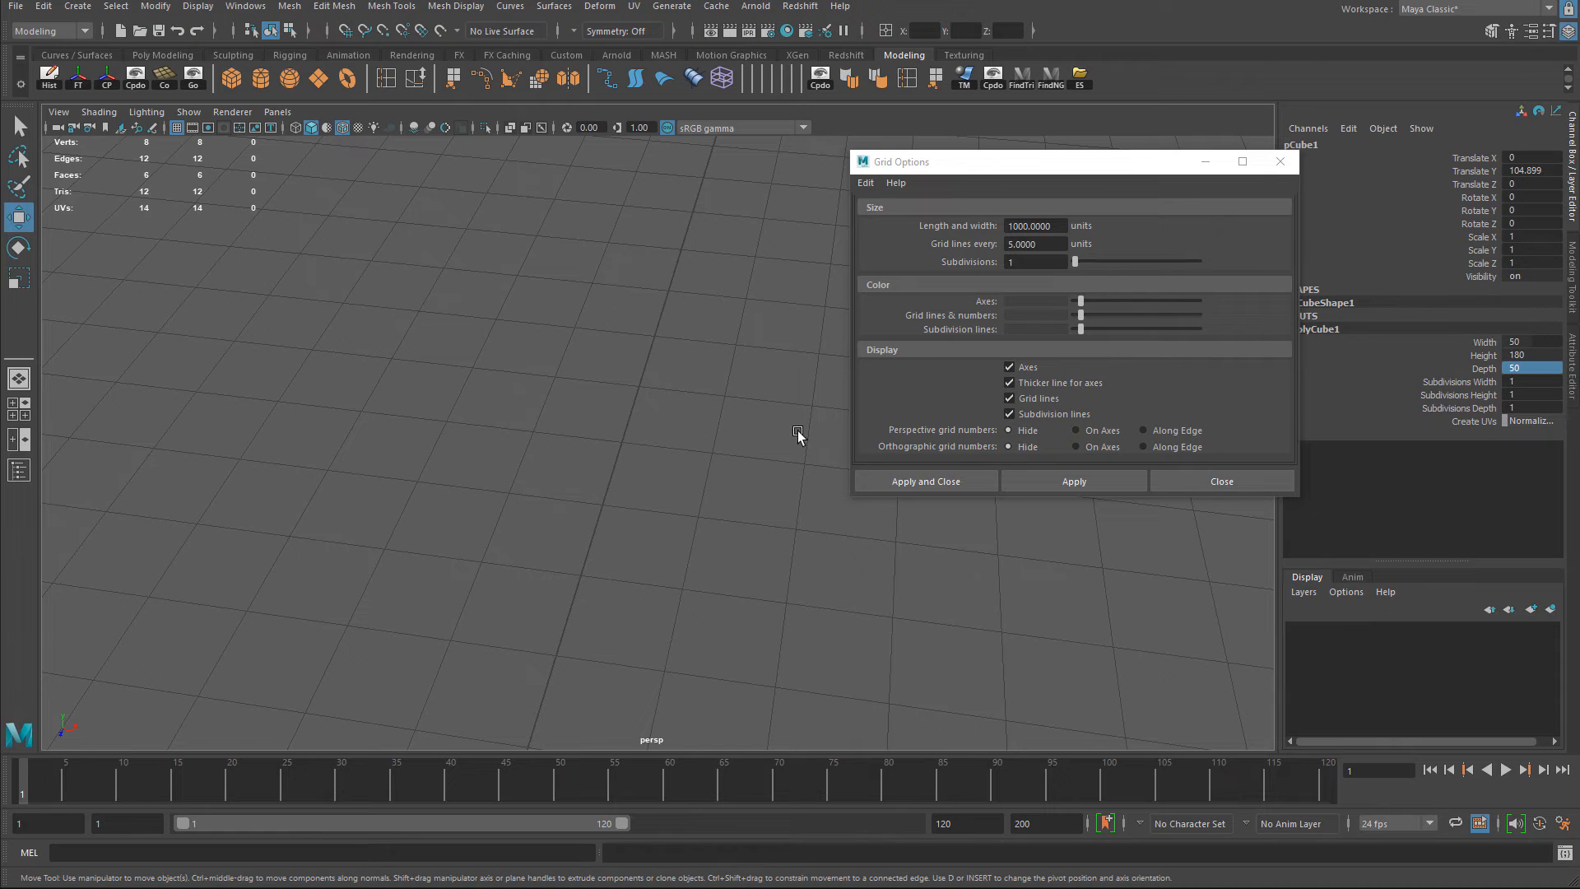
pyautogui.moveTo(932, 248)
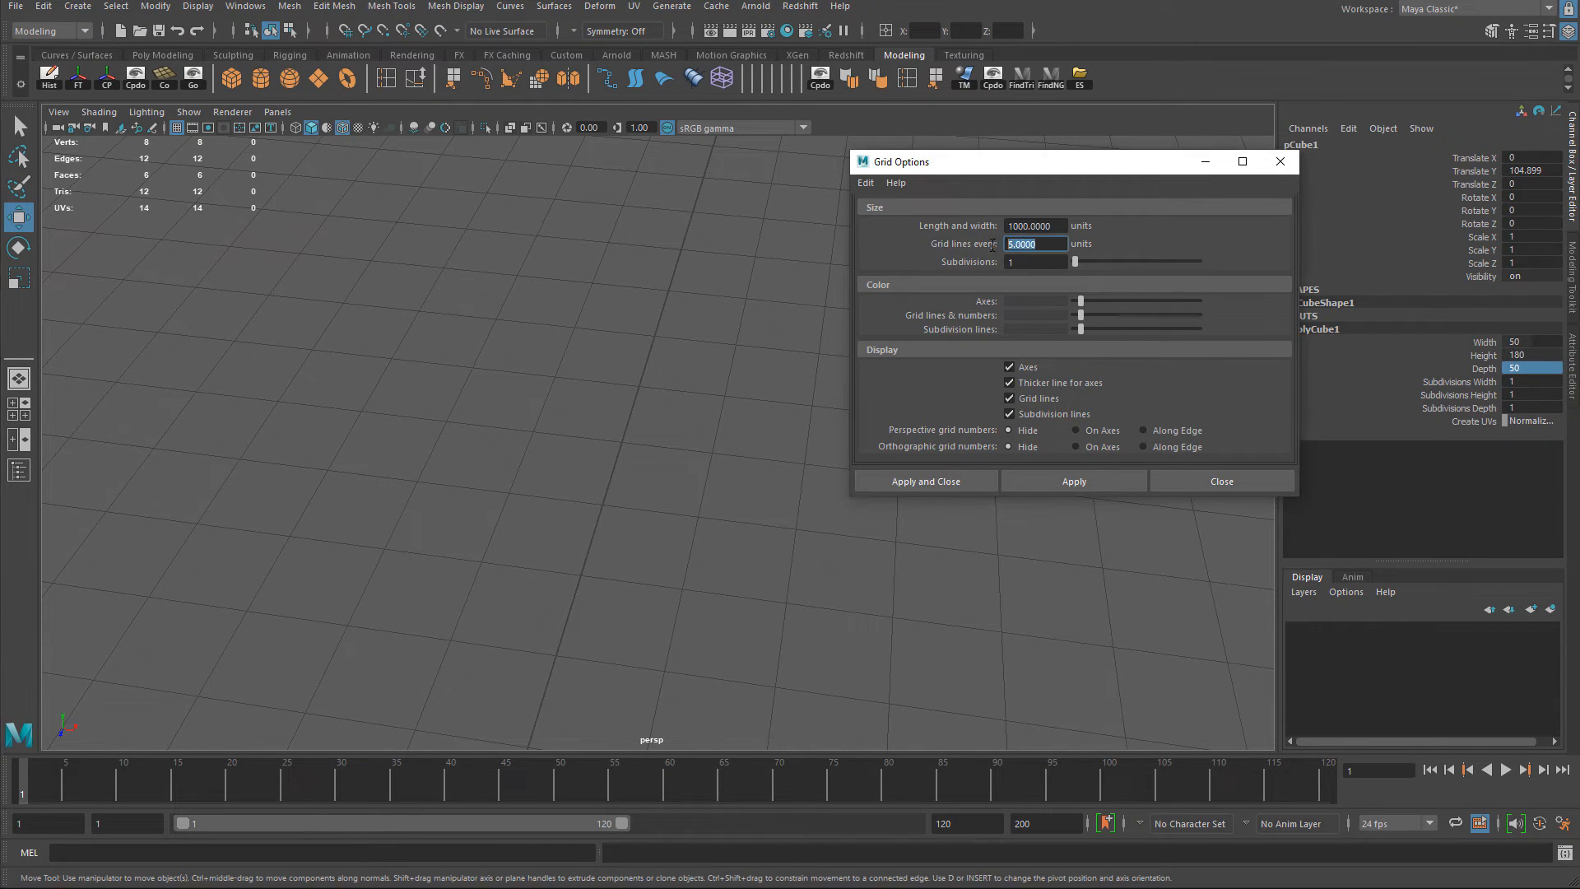
pyautogui.click(1035, 244)
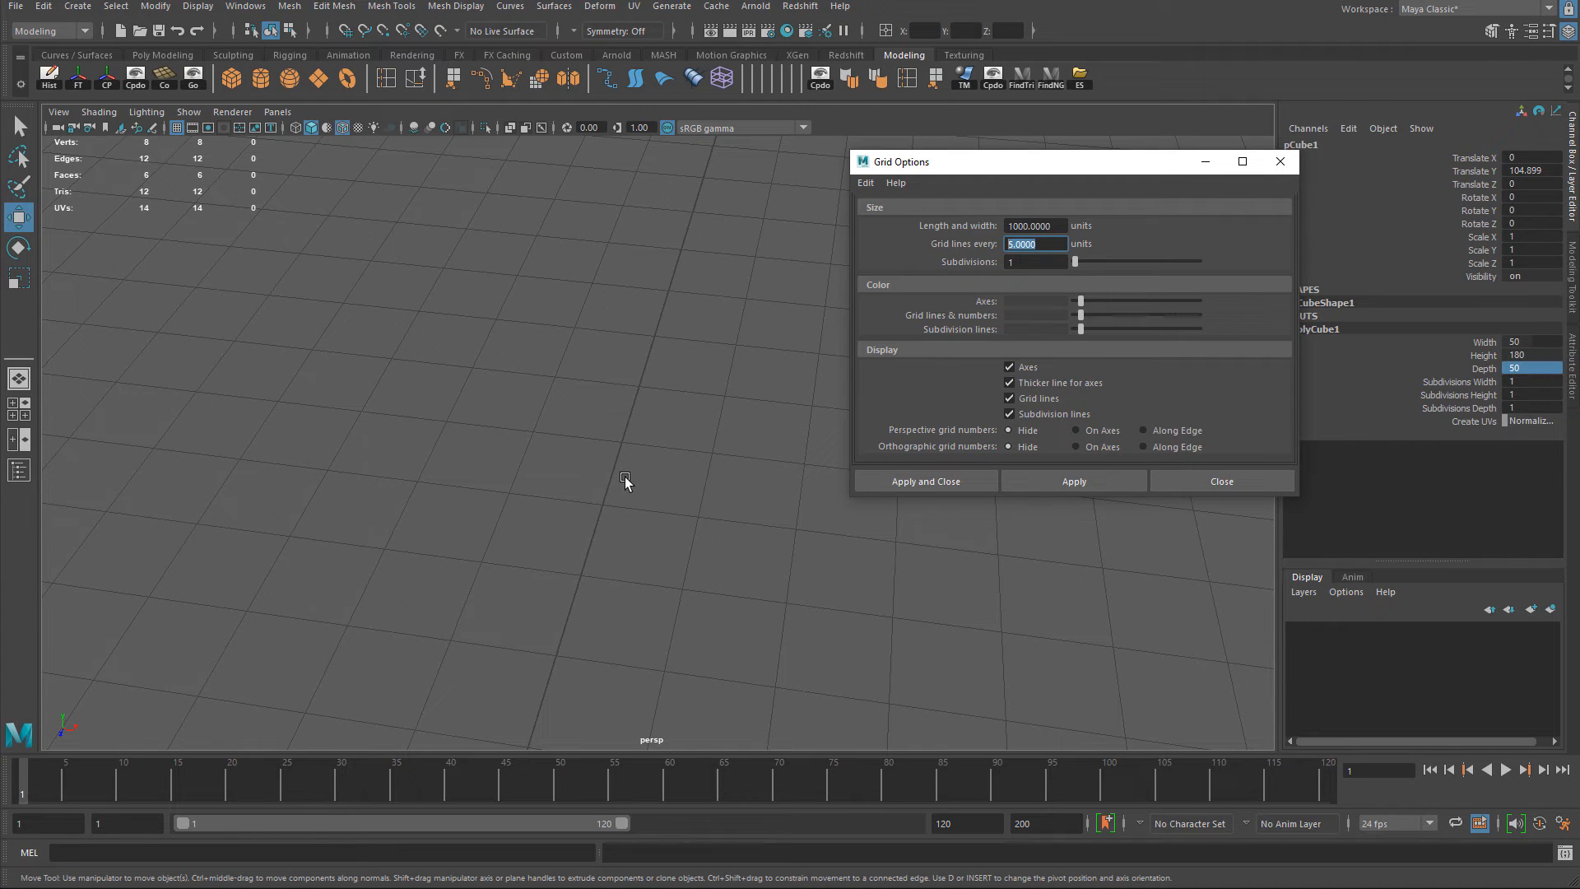
pyautogui.moveTo(615, 443)
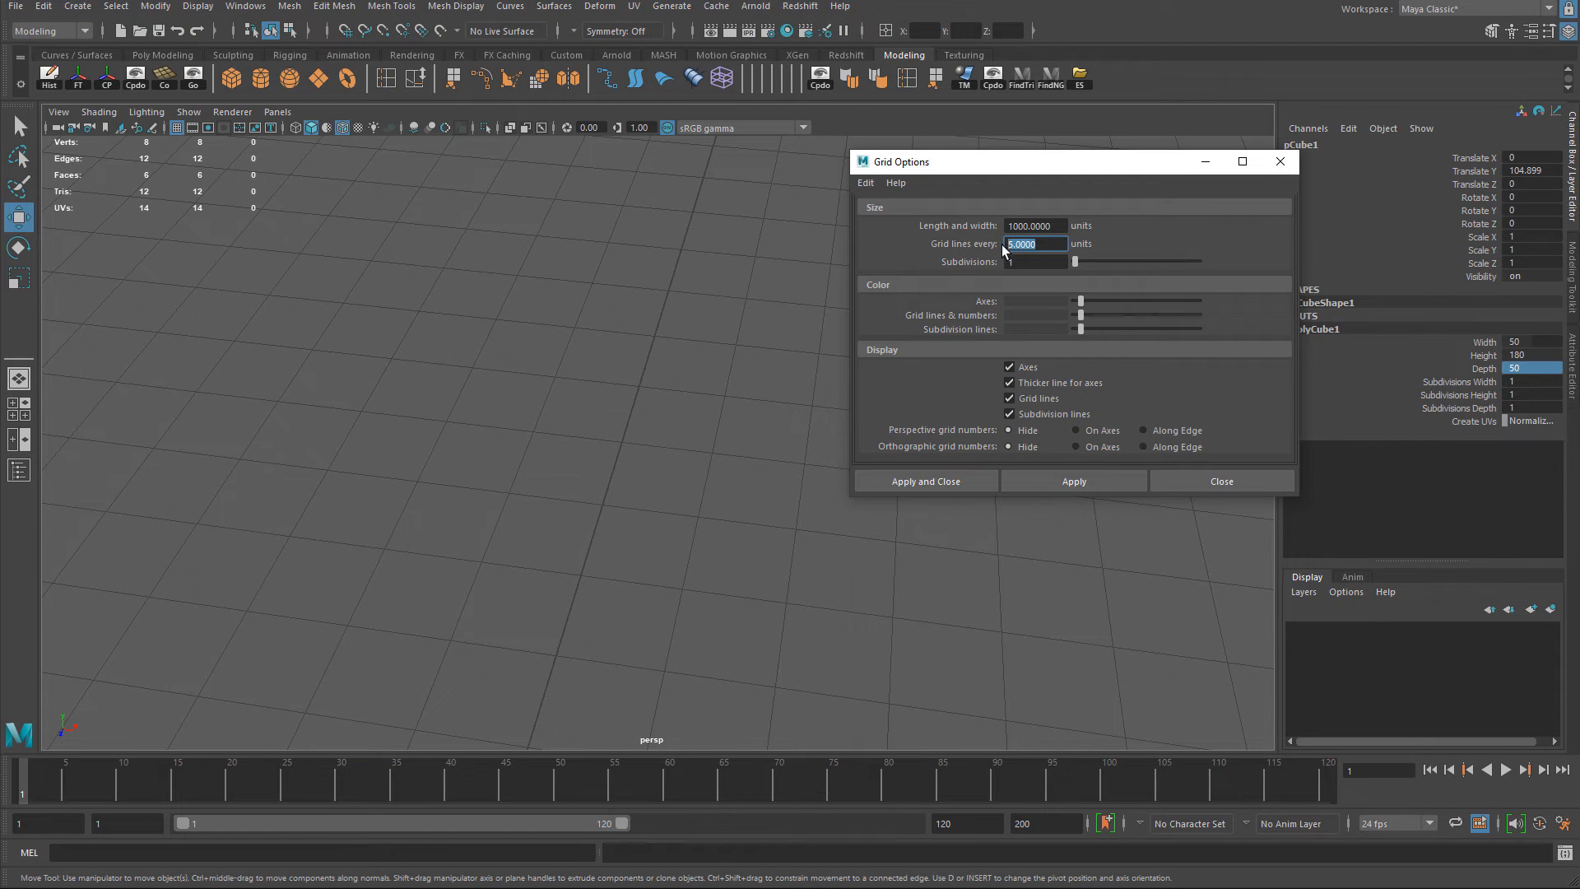
pyautogui.write('10')
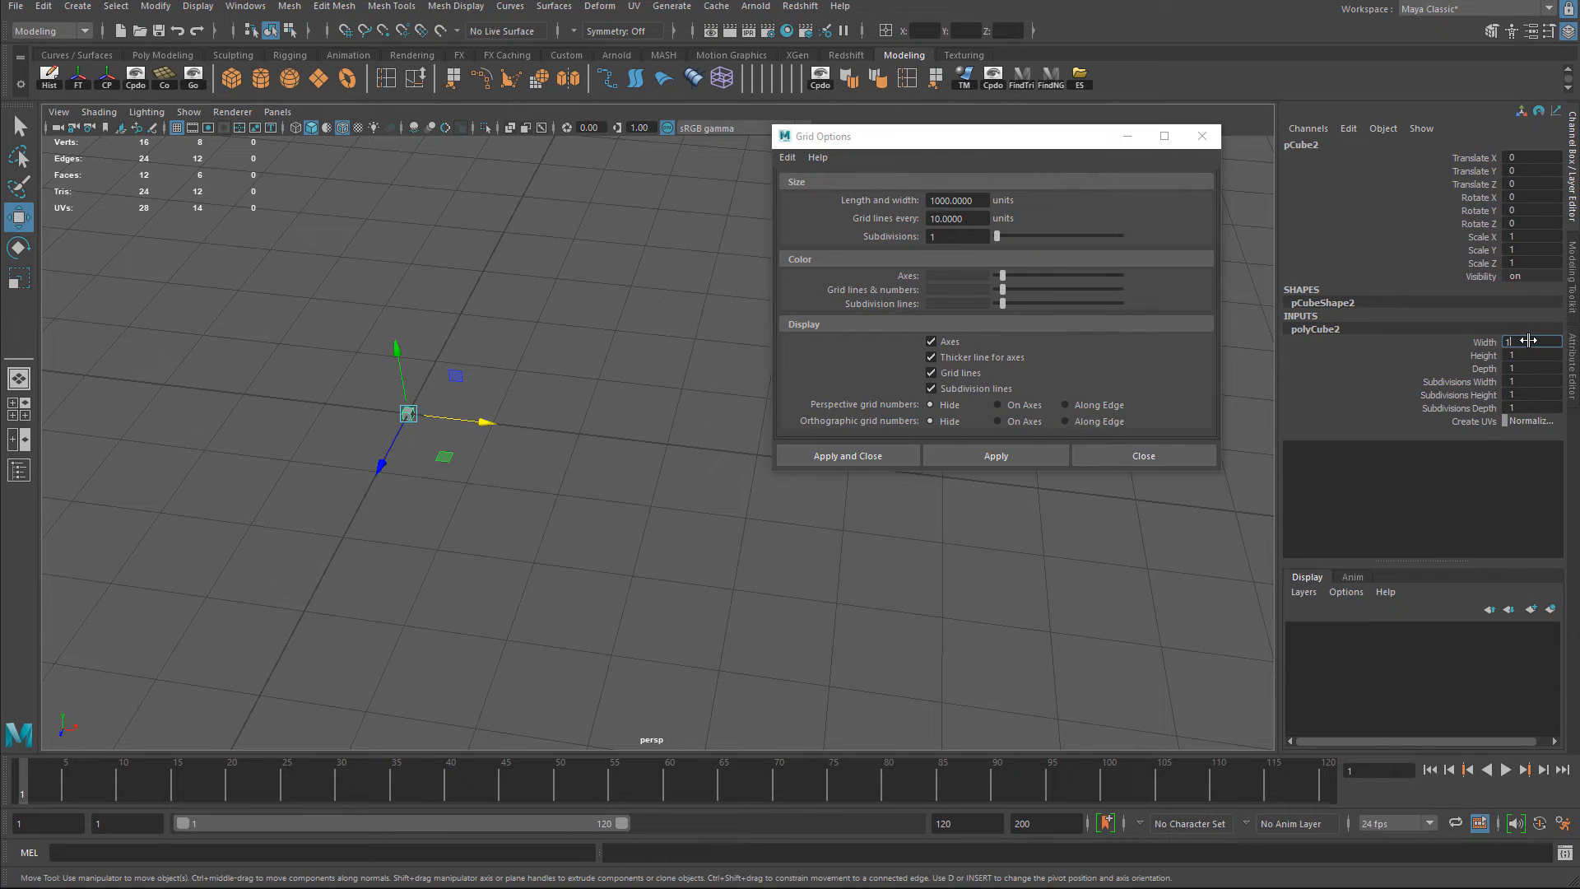
# Size pCube2 to 10×10×10 and offset it 5 in X and Z to fill one grid square
pyautogui.write('10')
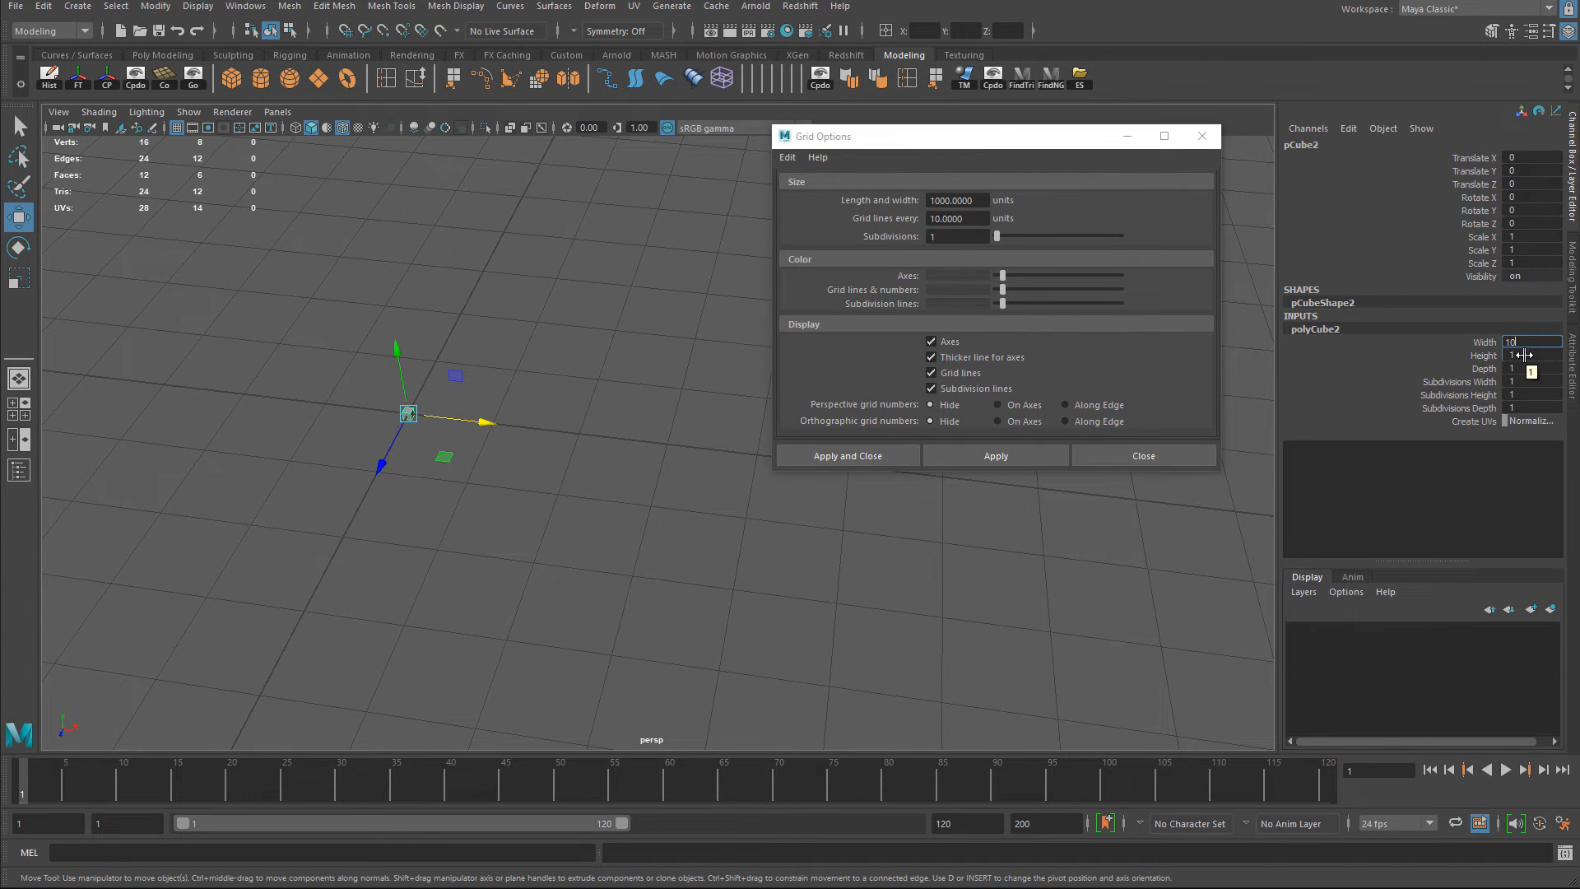
pyautogui.write('10')
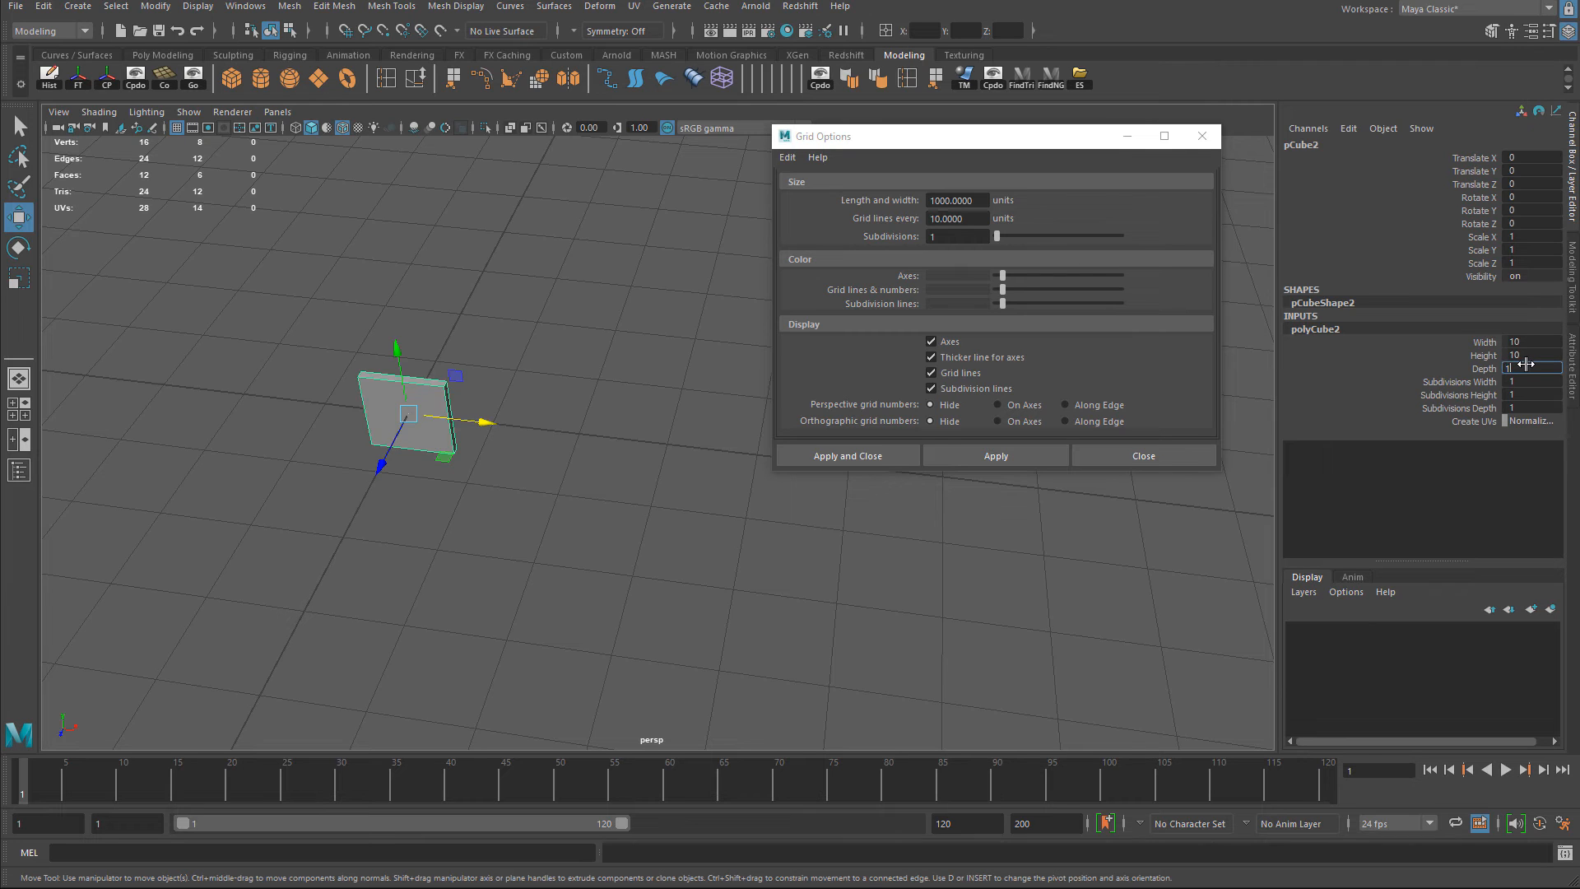
pyautogui.write('10')
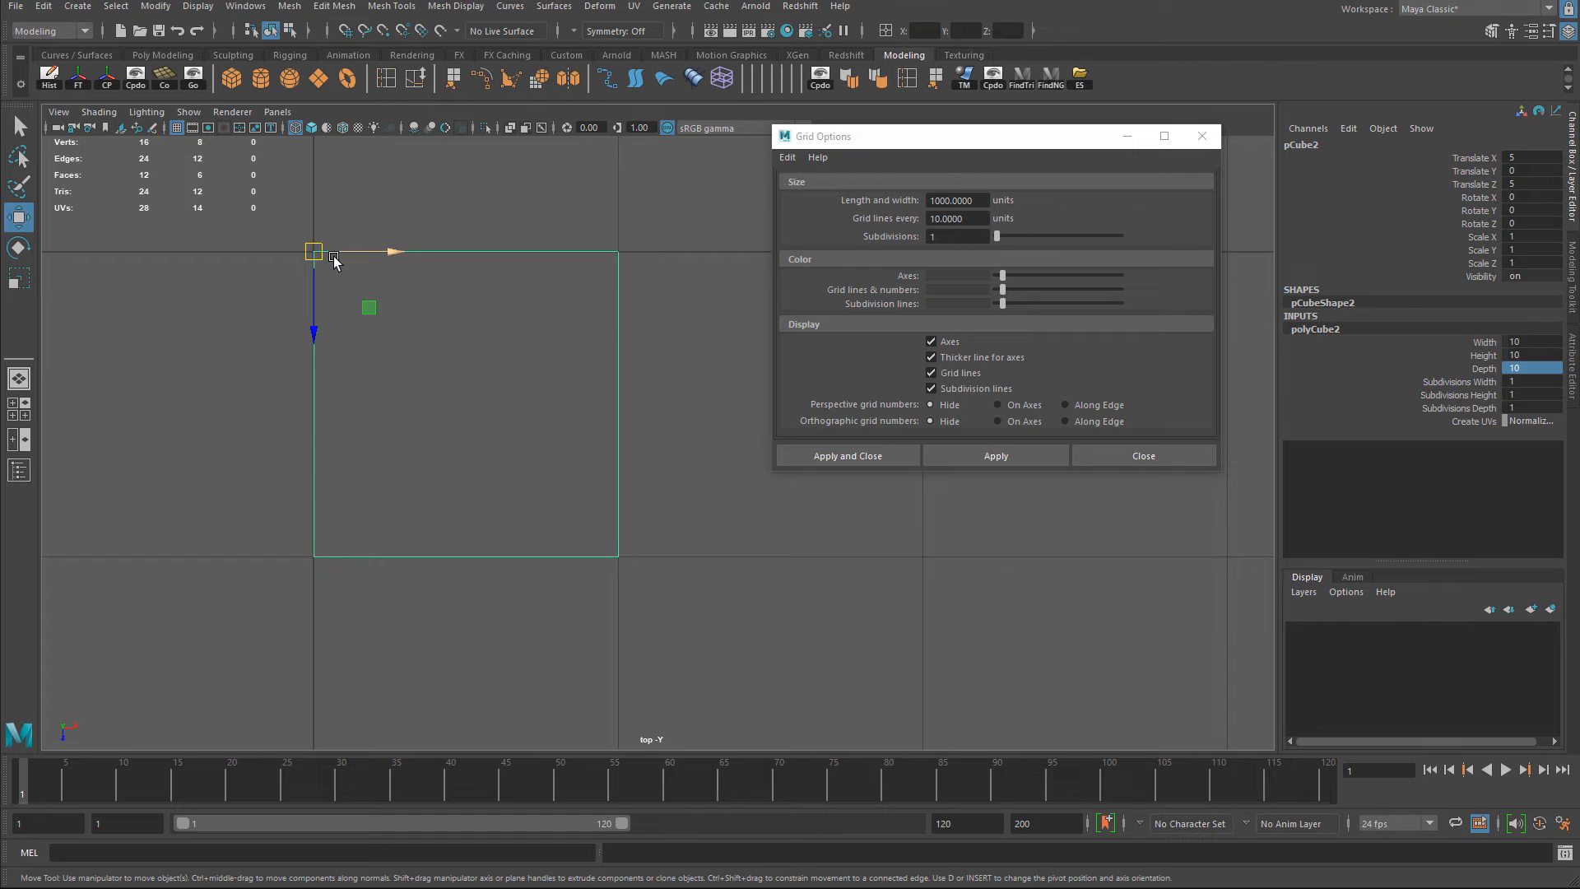
pyautogui.click(954, 219)
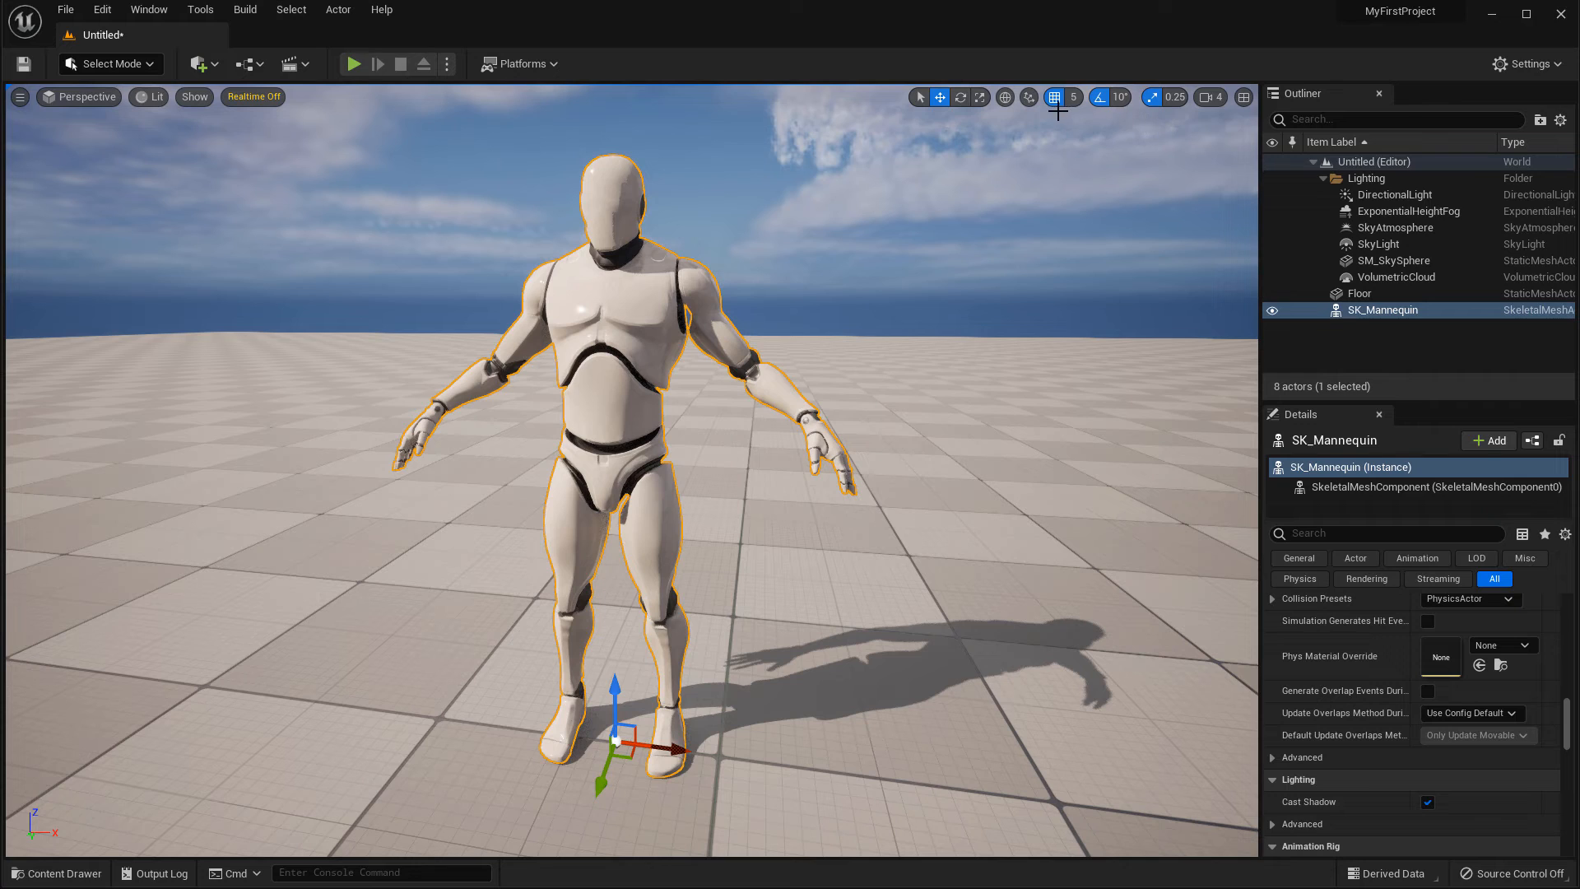
pyautogui.moveTo(1032, 125)
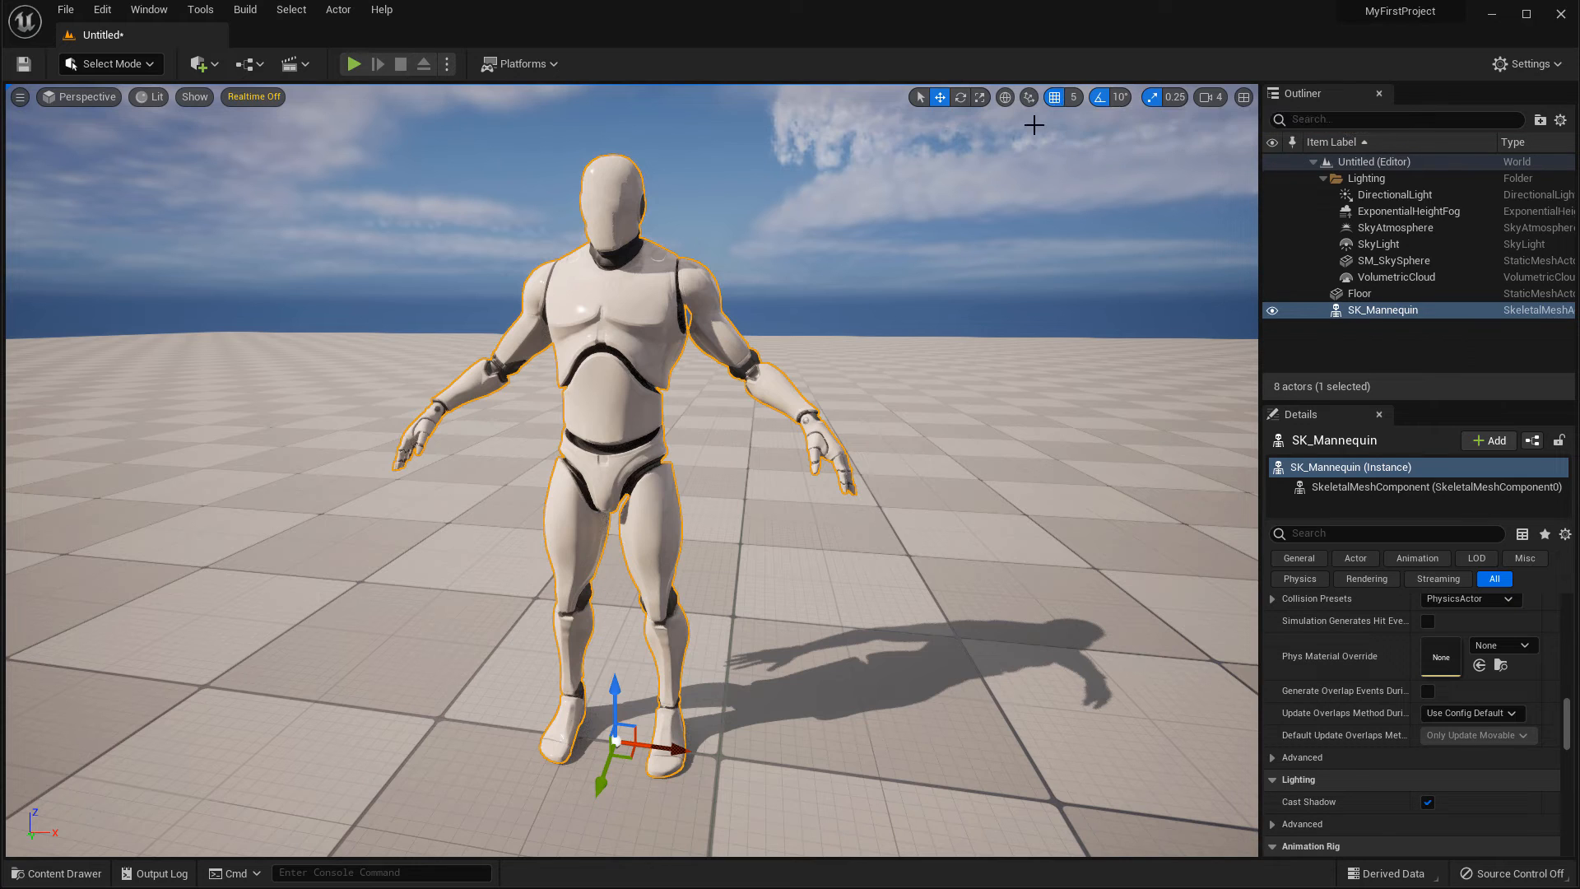
# Raise the viewport grid snap from 5 to 10, then to 50 units
pyautogui.click(1071, 97)
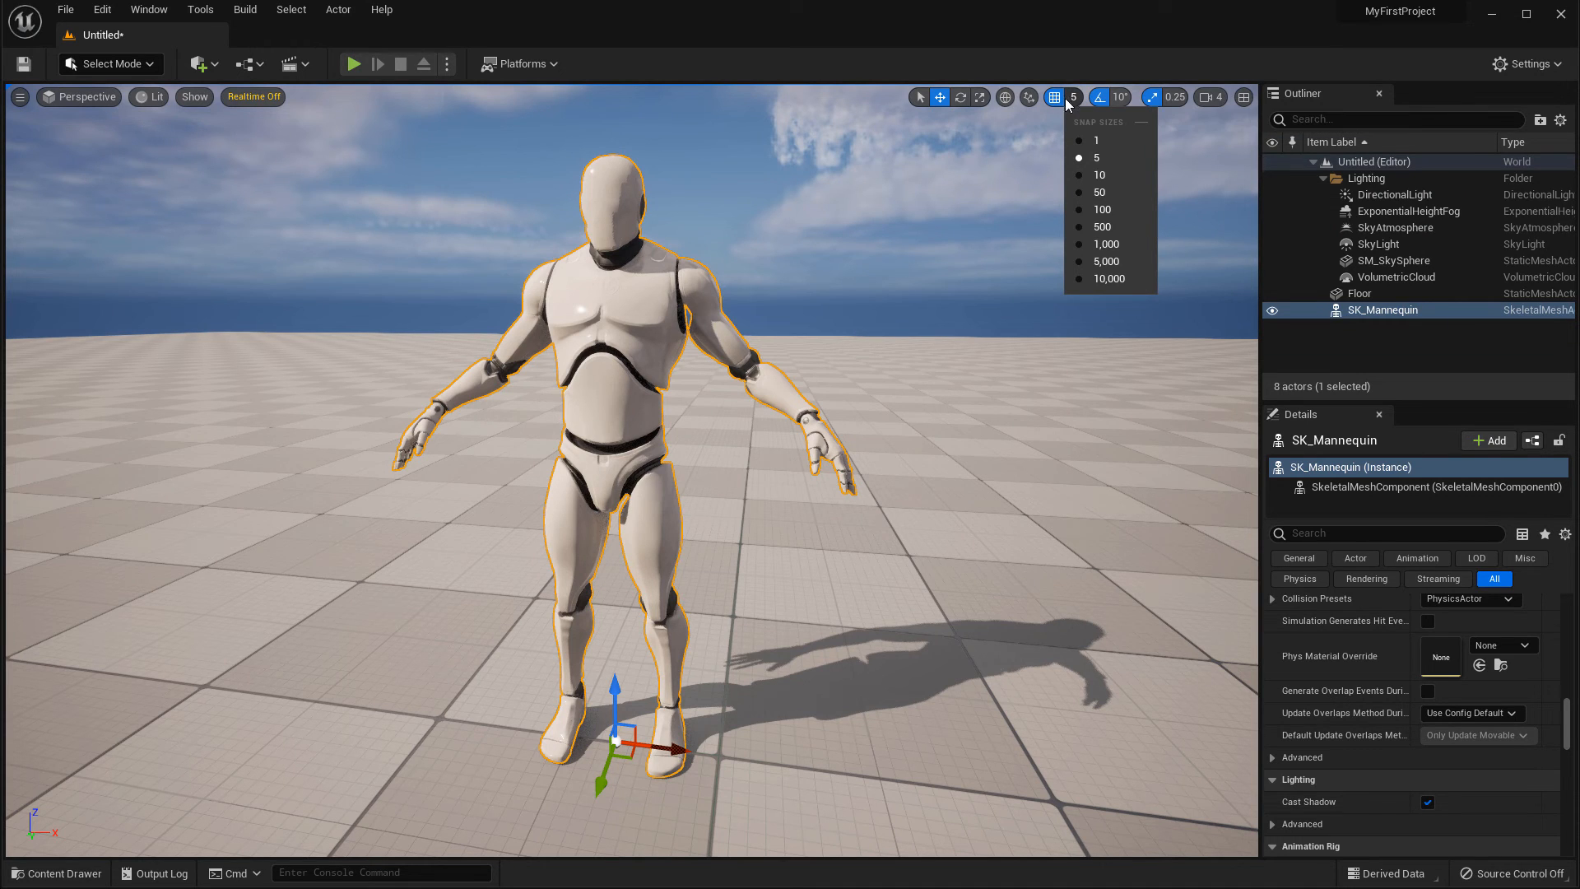
pyautogui.moveTo(1080, 129)
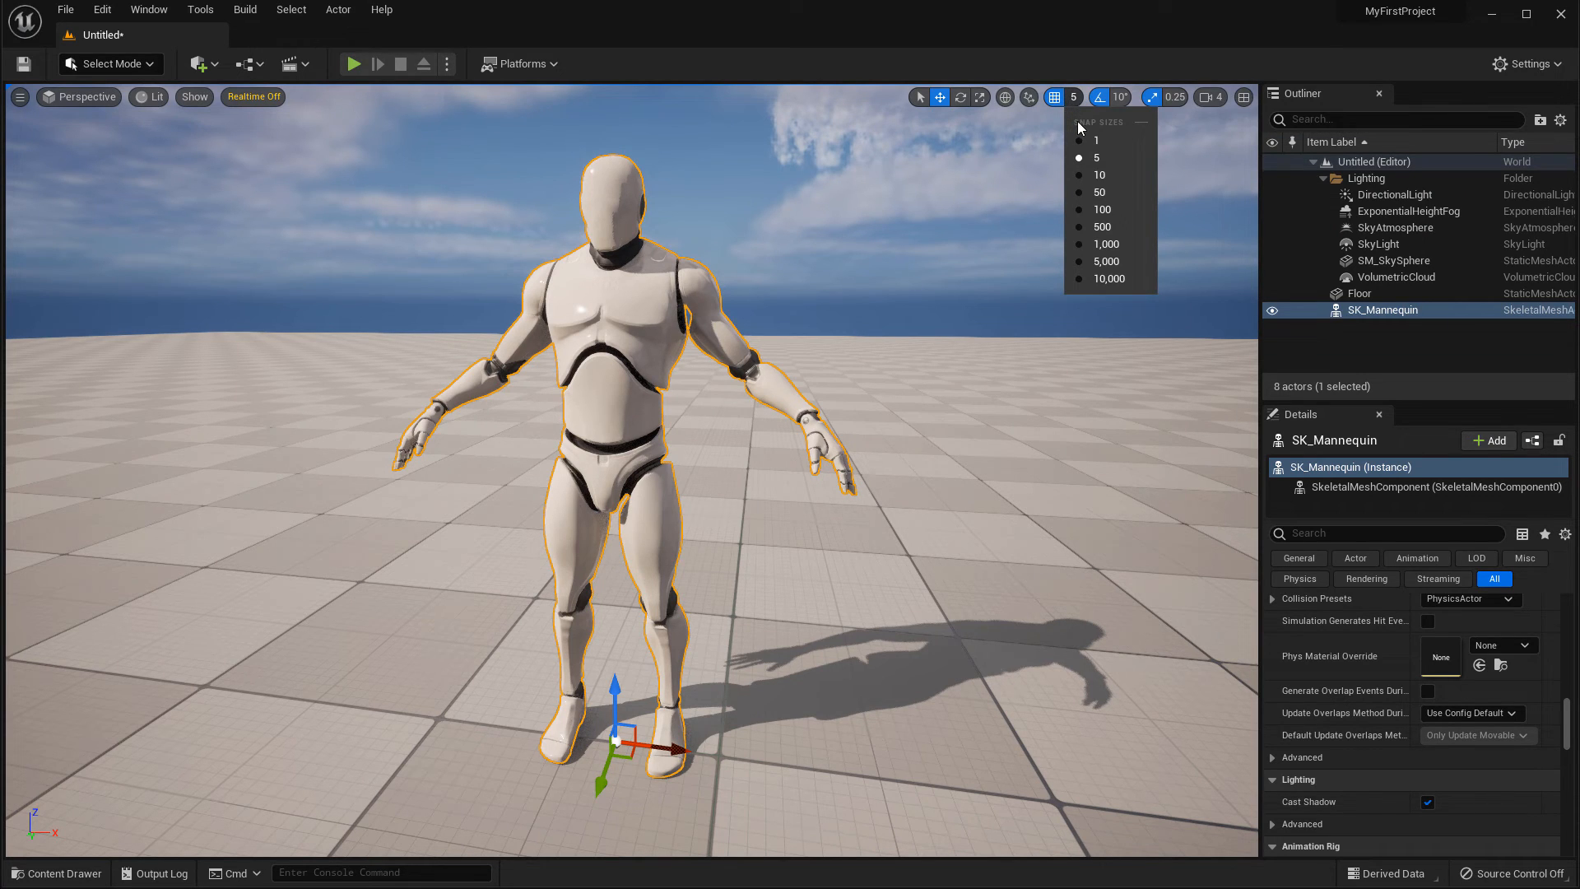
pyautogui.moveTo(1098, 158)
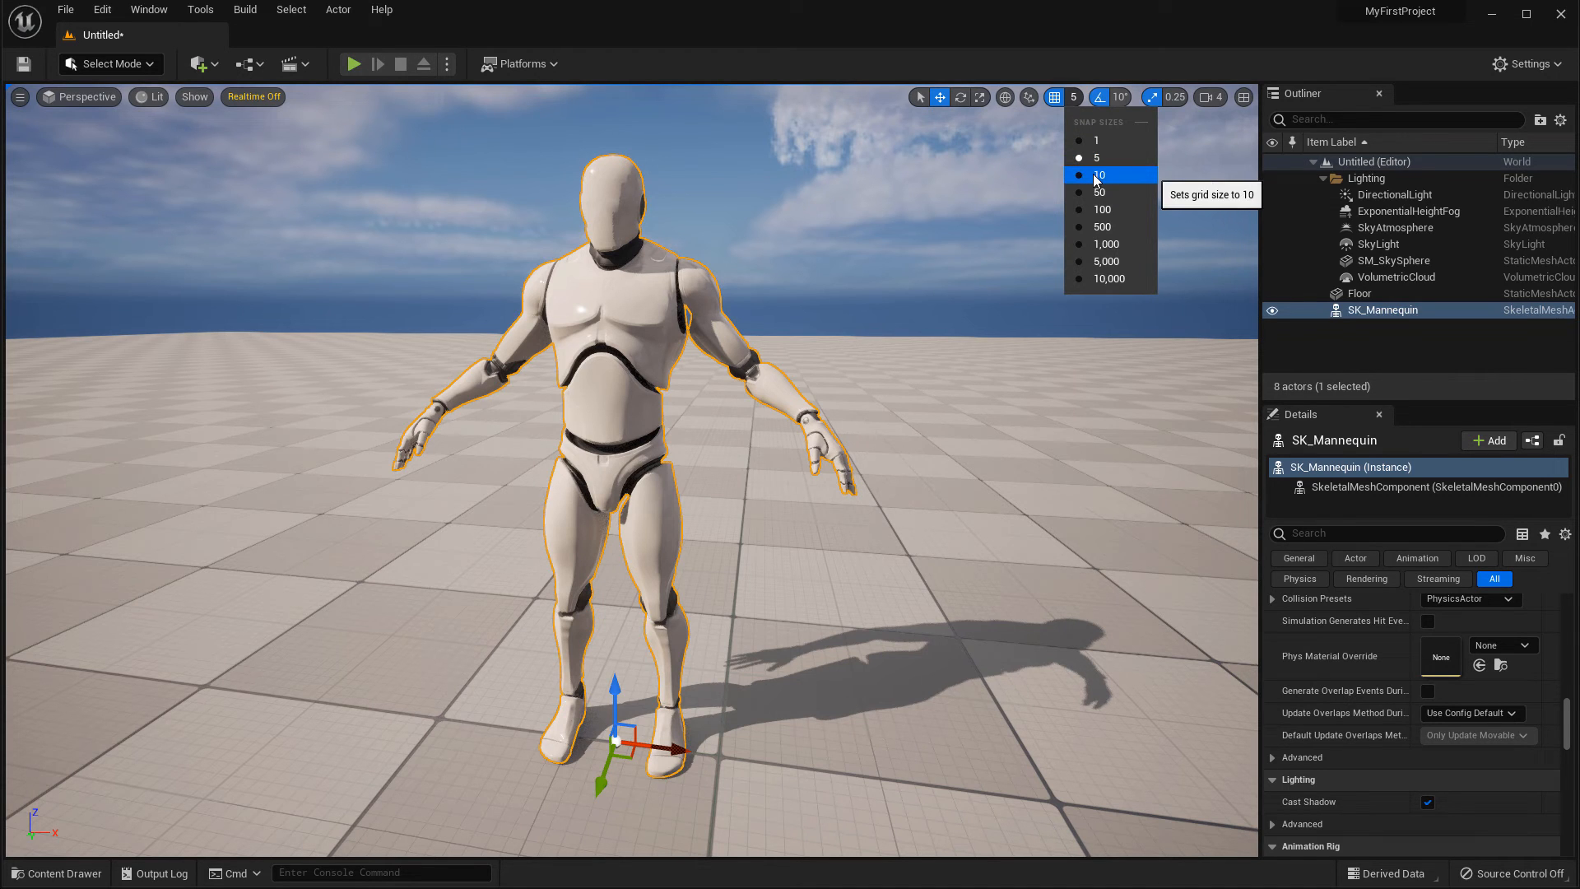
pyautogui.click(1097, 176)
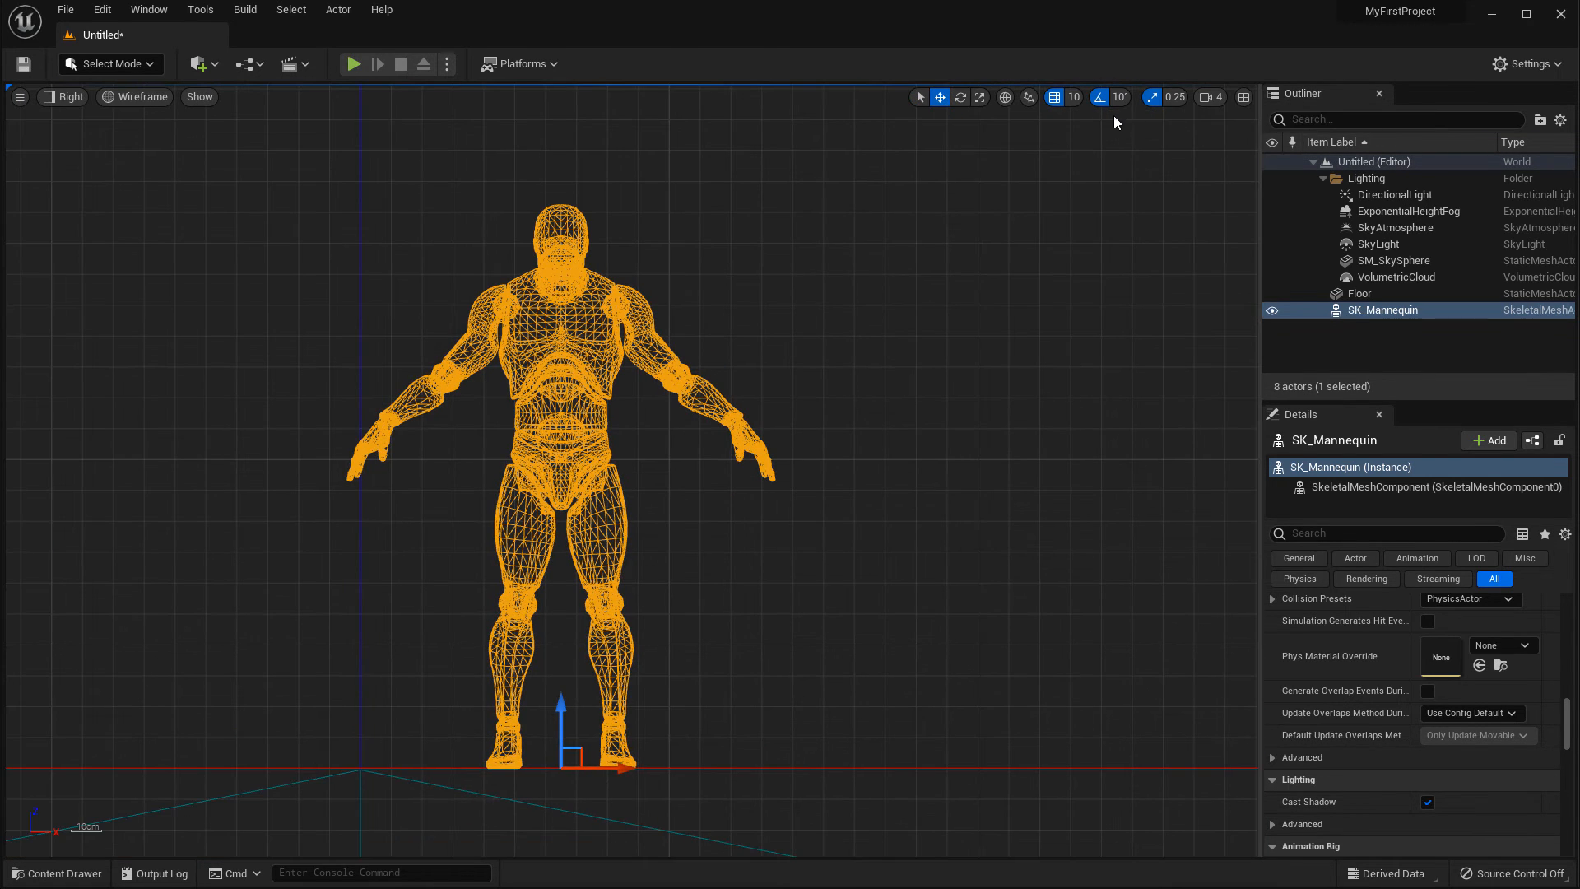
pyautogui.click(1075, 97)
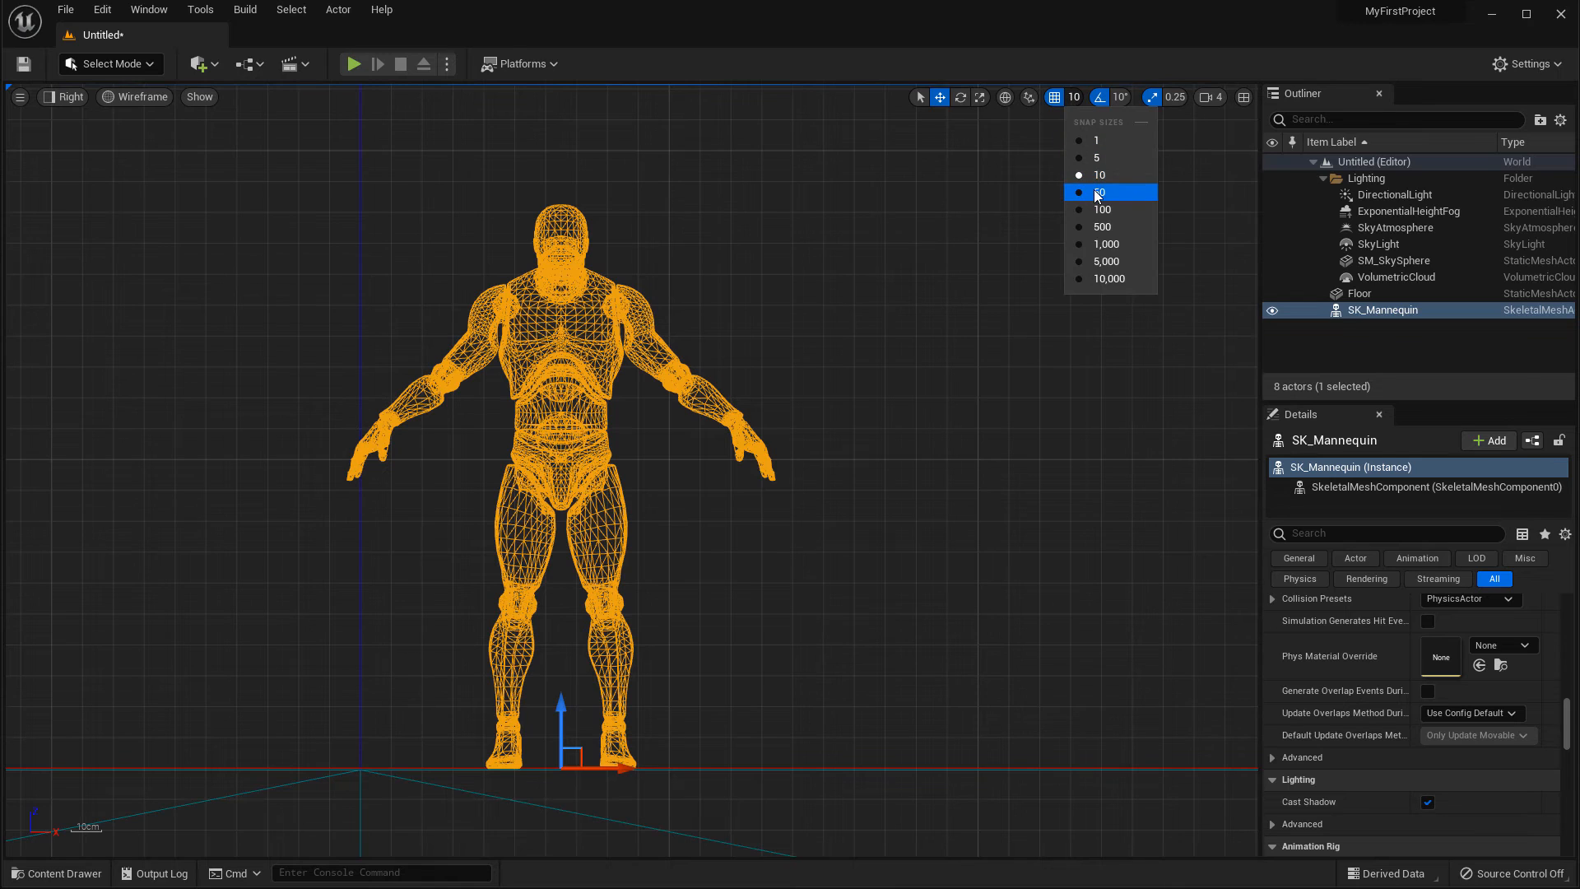
pyautogui.click(1101, 192)
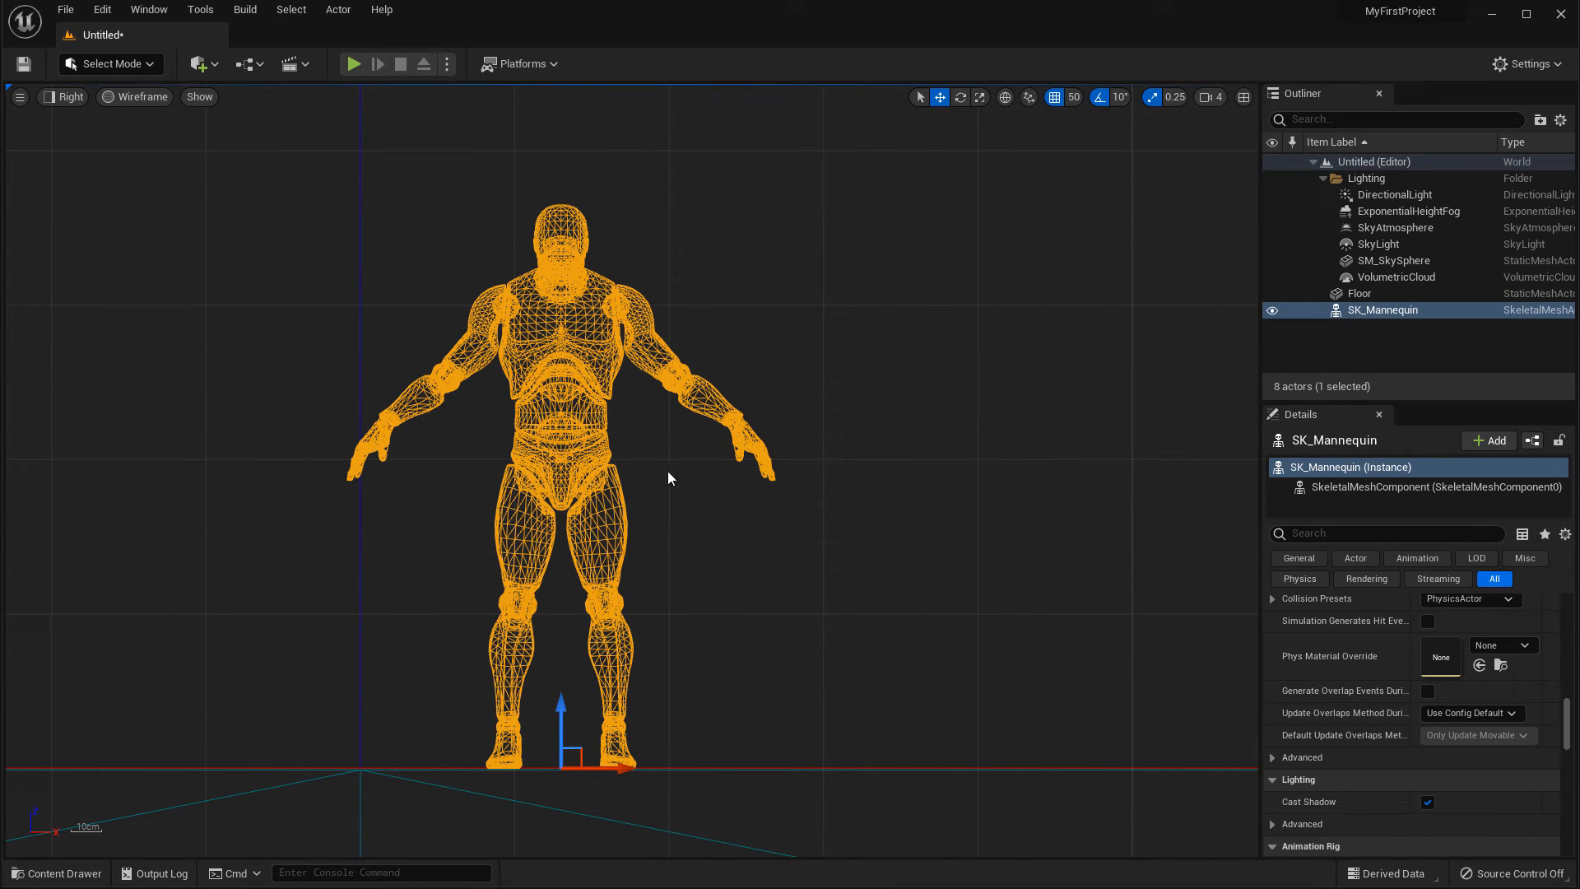
pyautogui.moveTo(845, 335)
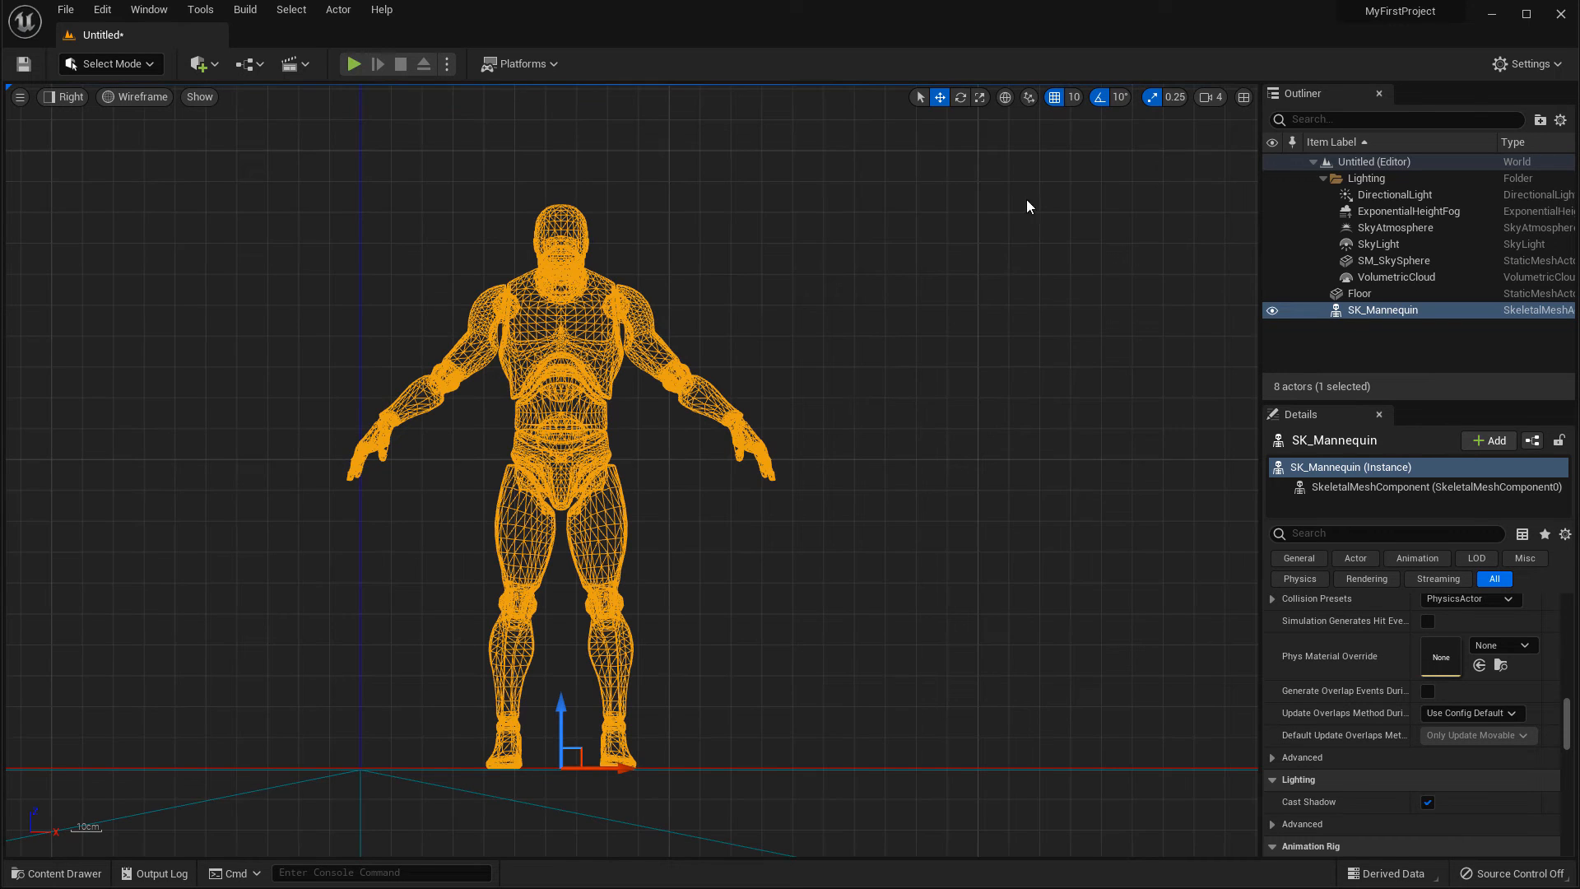
pyautogui.moveTo(673, 276)
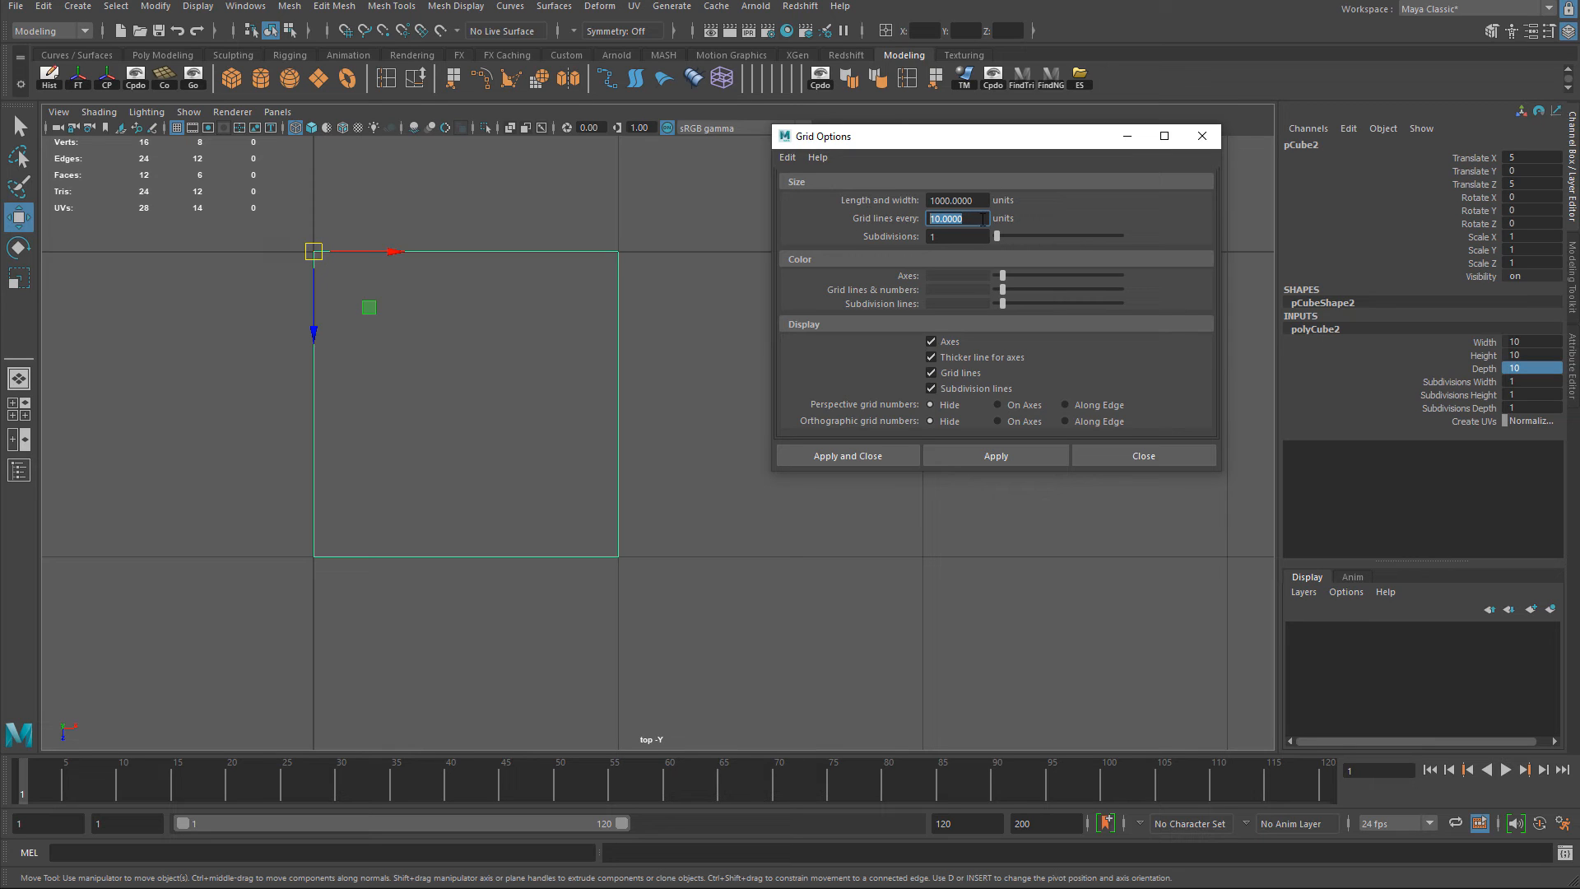
pyautogui.moveTo(900, 226)
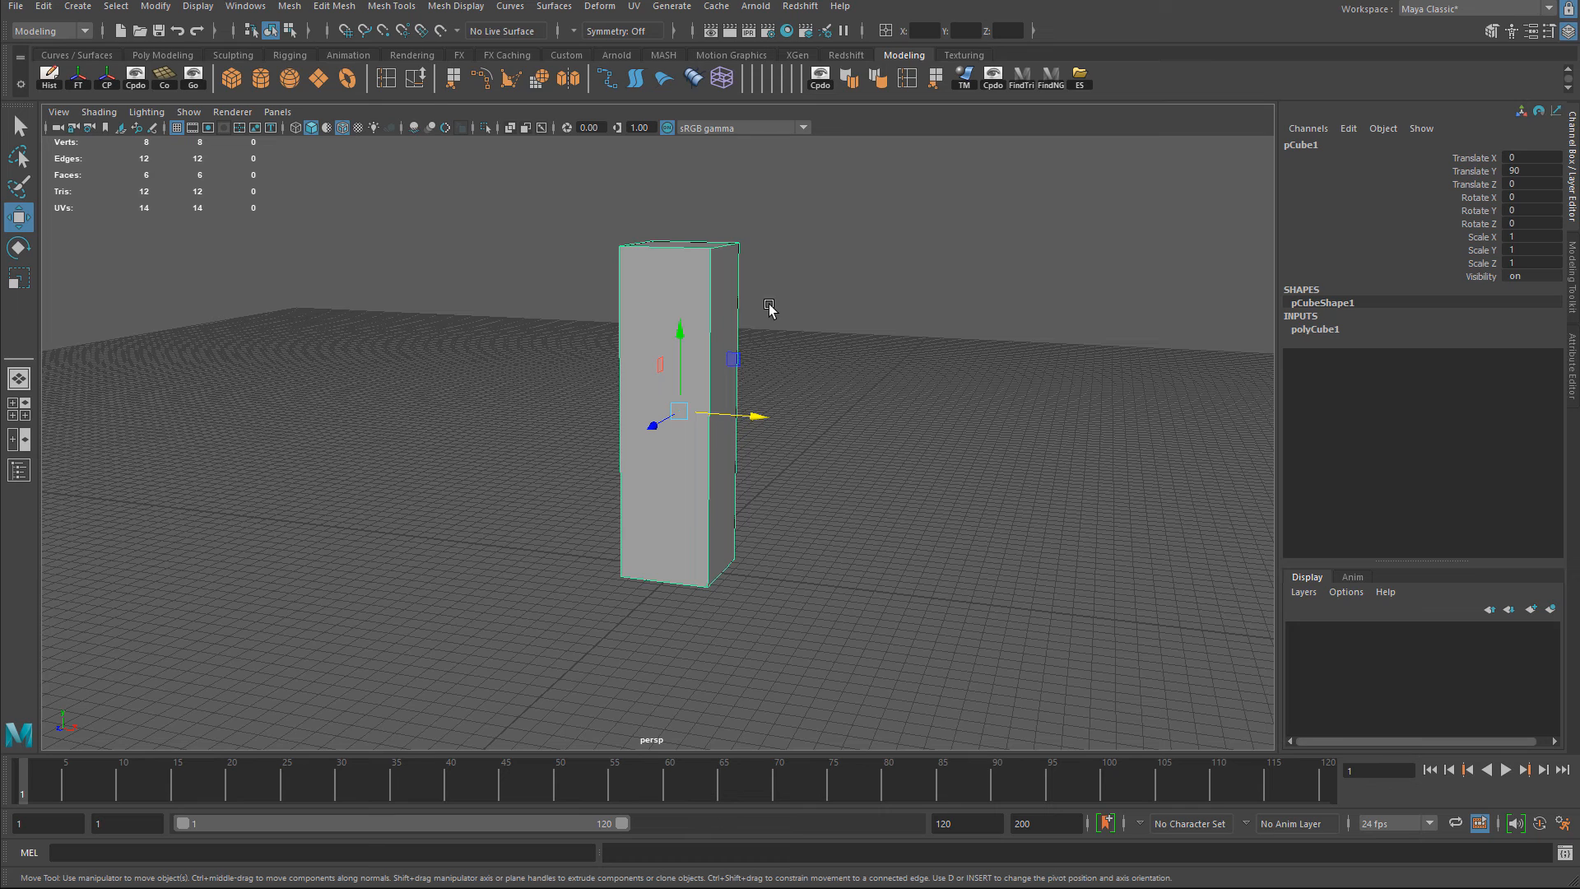
# Select pCube1 so the 180-unit box can rest on the ground plane at Translate Y 90
pyautogui.click(1315, 329)
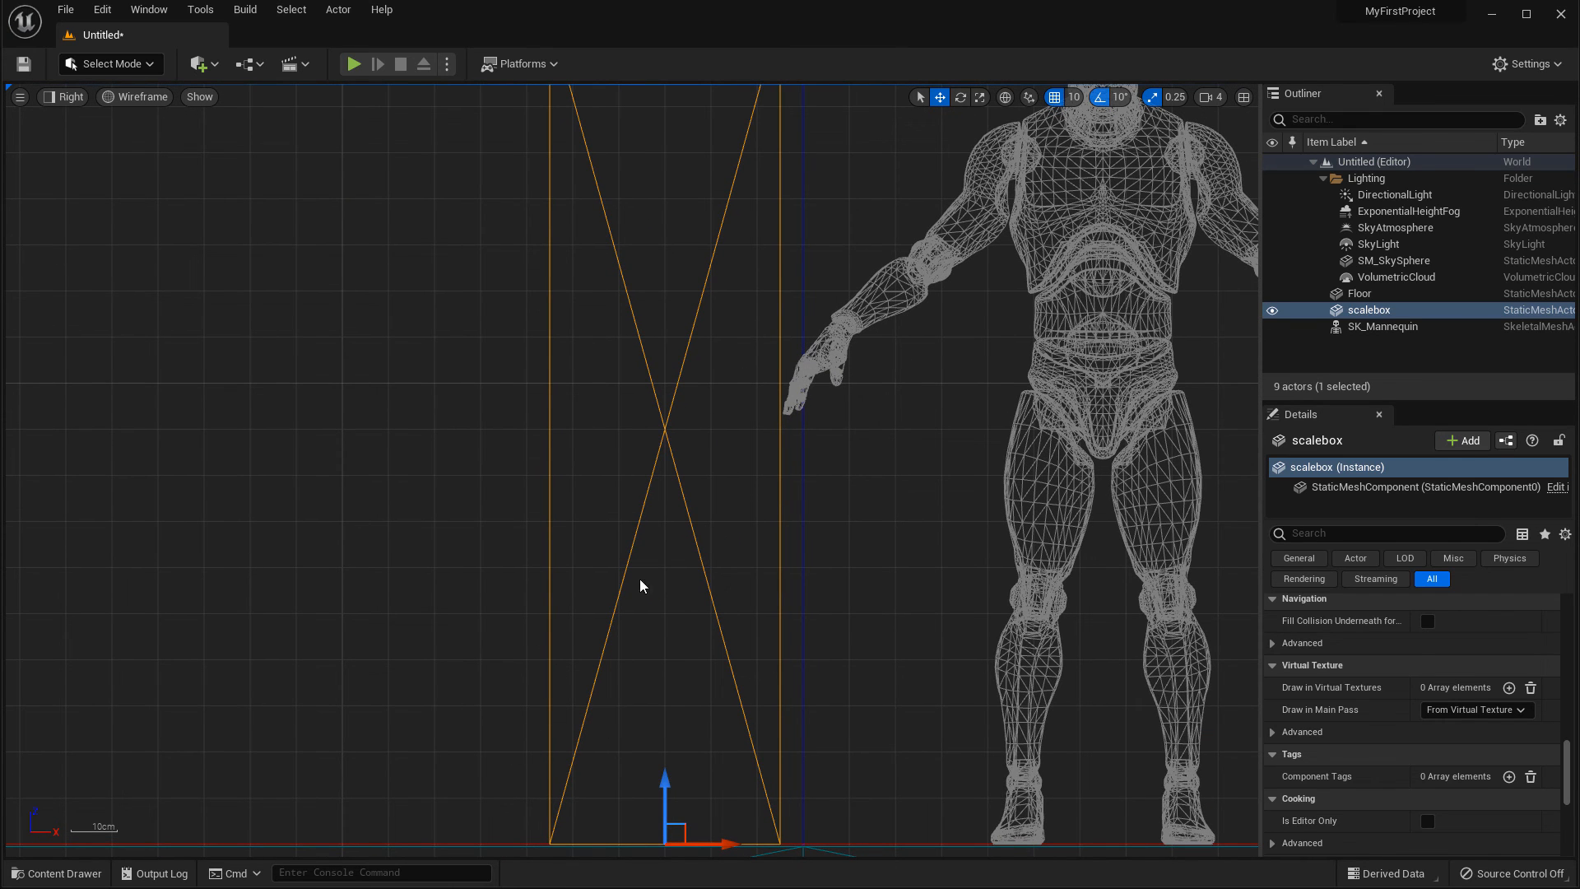
# Return the viewport grid snap size to 5 beside the imported scalebox
pyautogui.click(1073, 97)
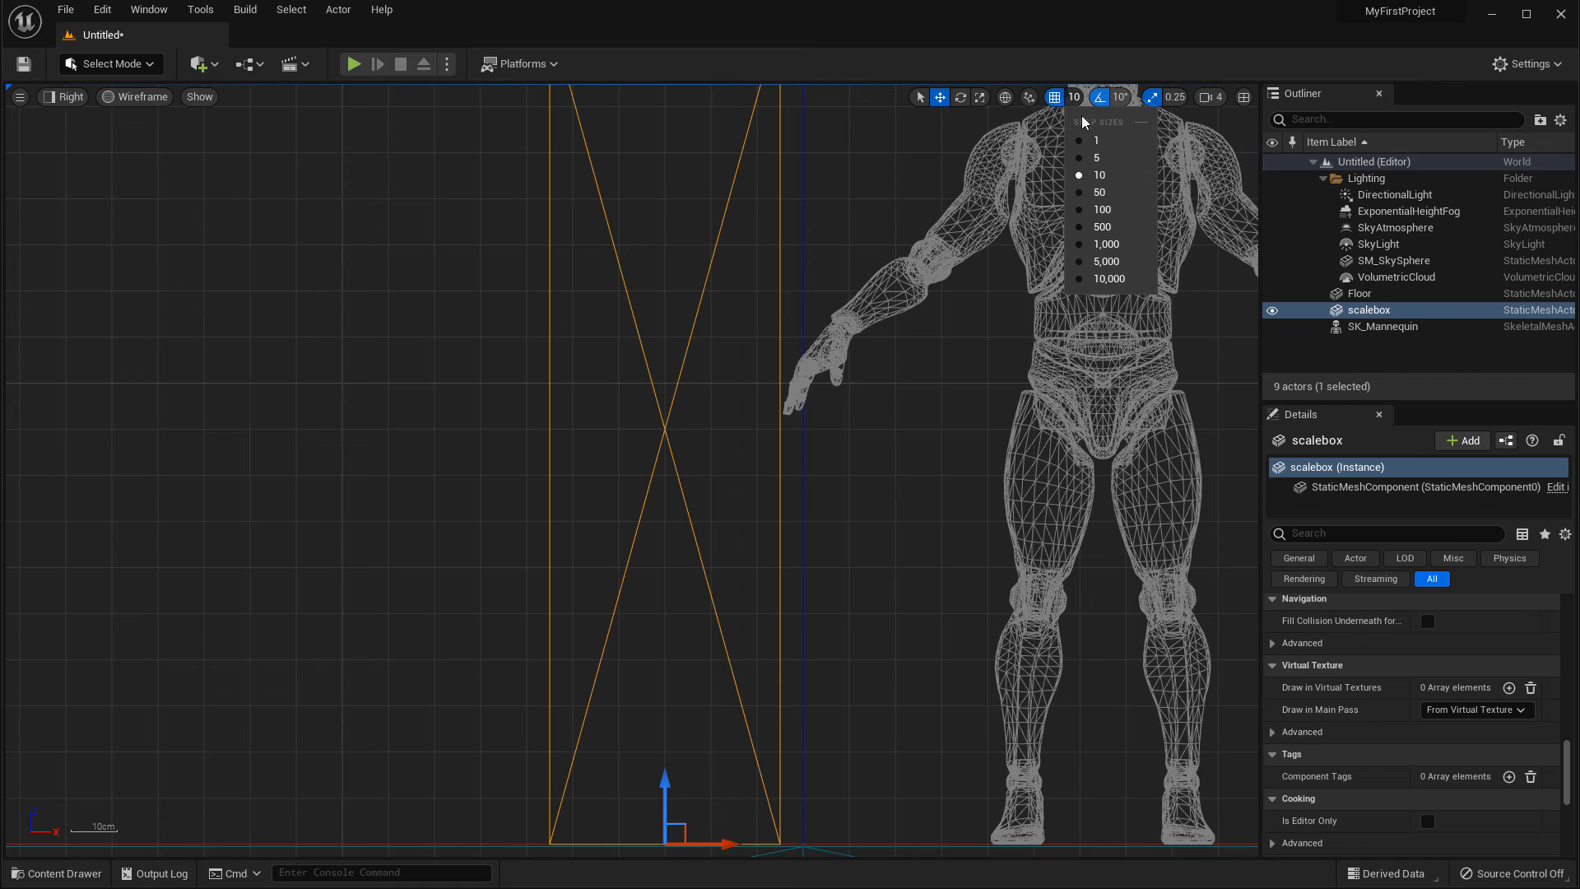
pyautogui.click(1096, 158)
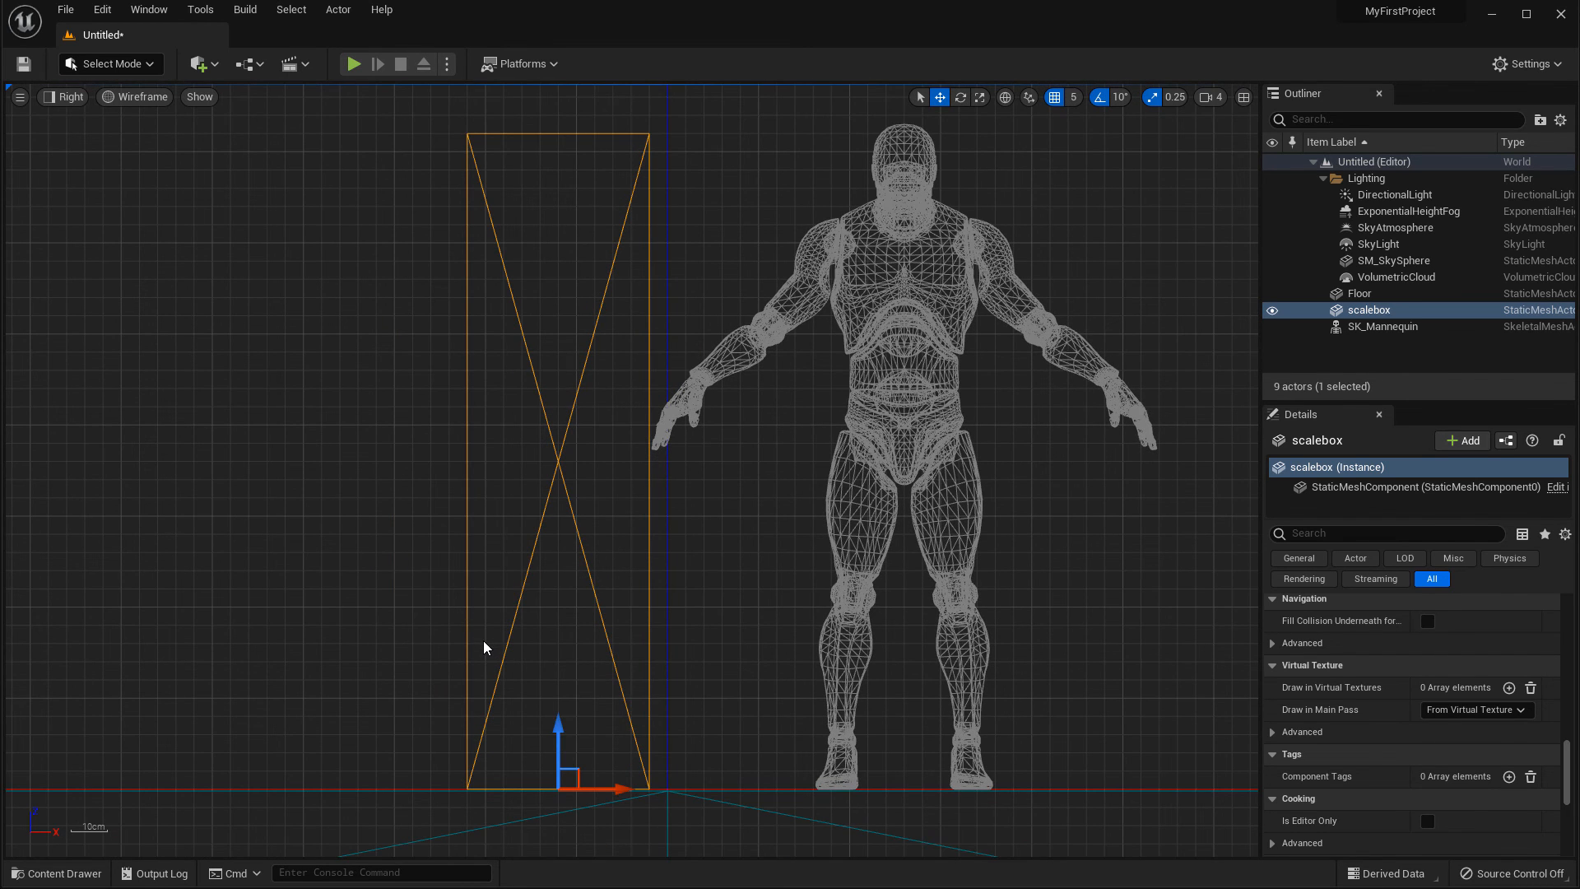
pyautogui.moveTo(465, 497)
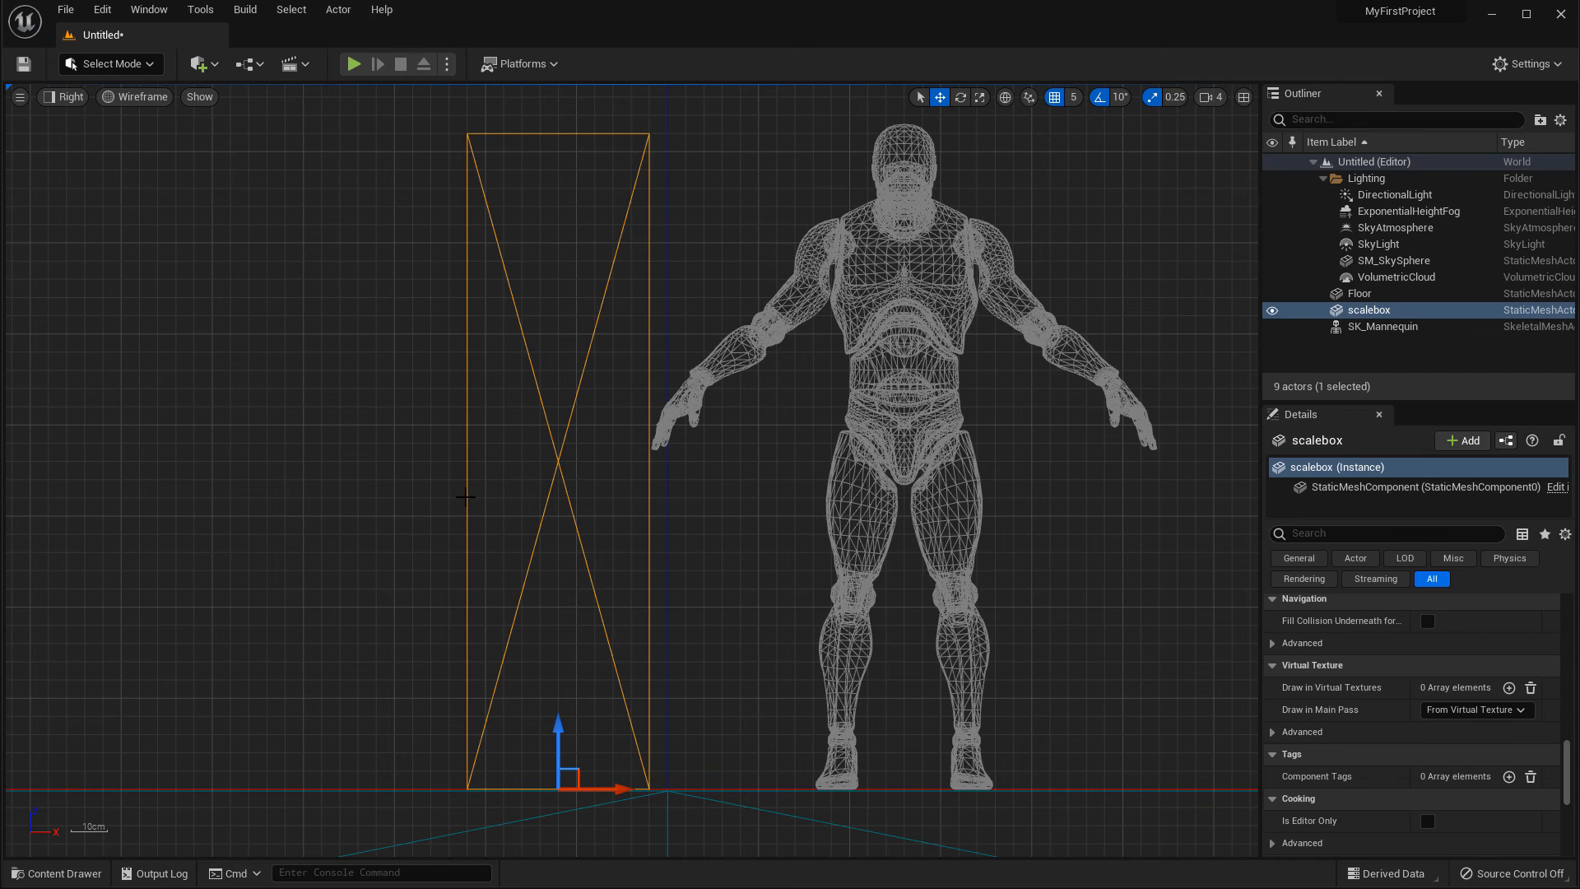